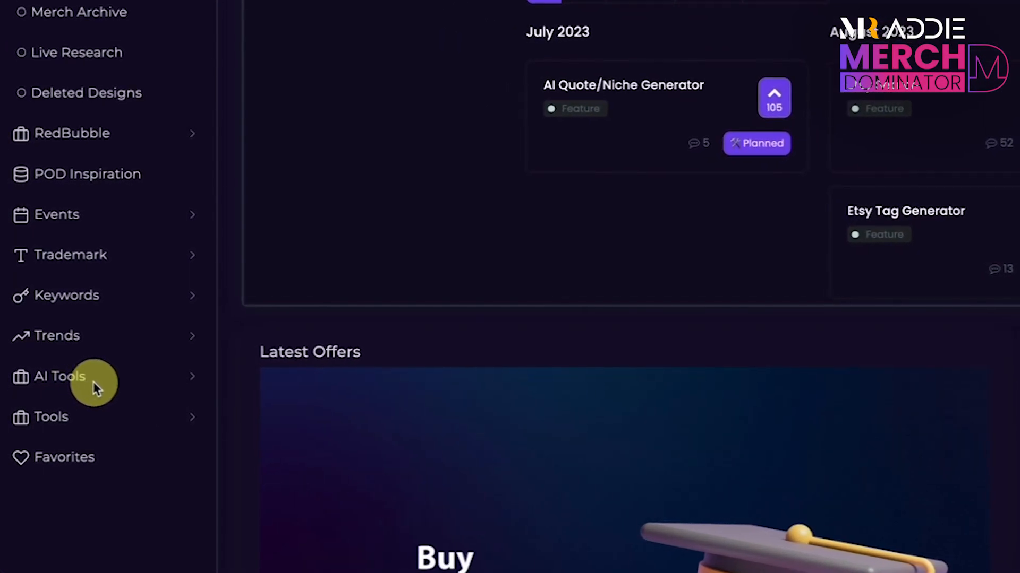
Expand the AI Tools sidebar section to list the quote, niche and listing generators
{"action": "left_click", "coordinate": [59, 376]}
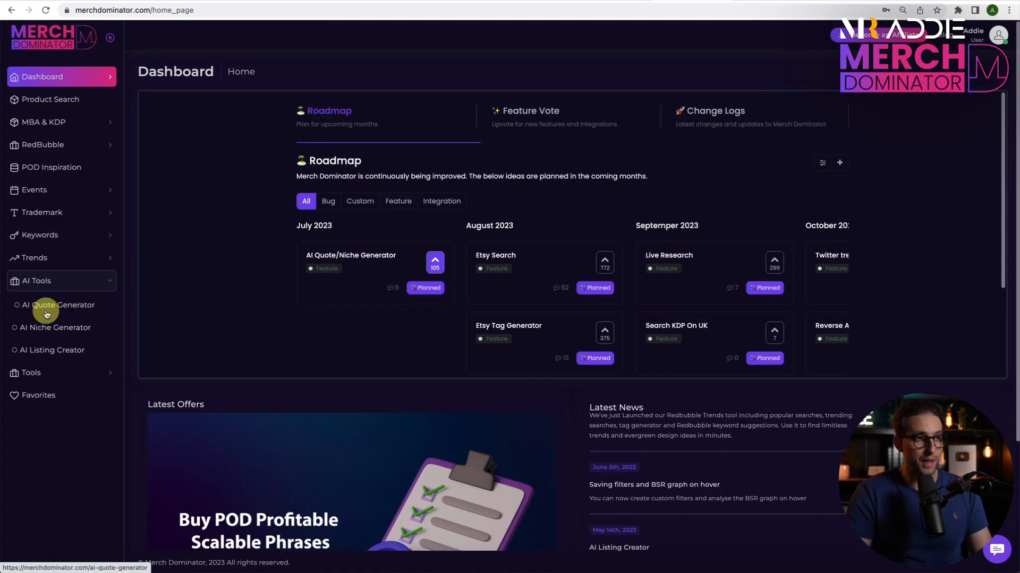
{"action": "mouse_move", "coordinate": [56, 327]}
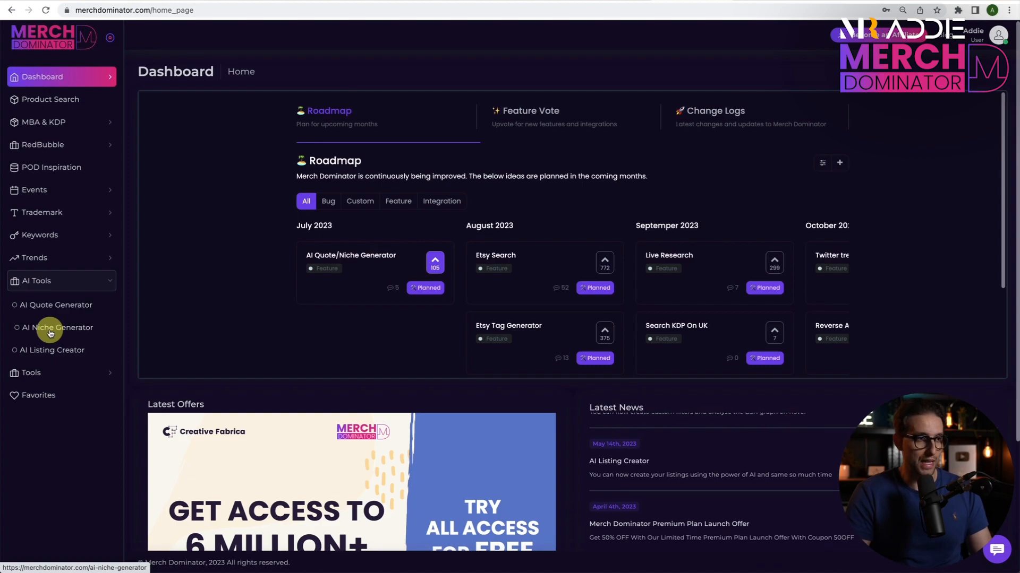
In the AI Niche Generator's select-from-list mode, choose Sports as the category
{"action": "left_click", "coordinate": [58, 329]}
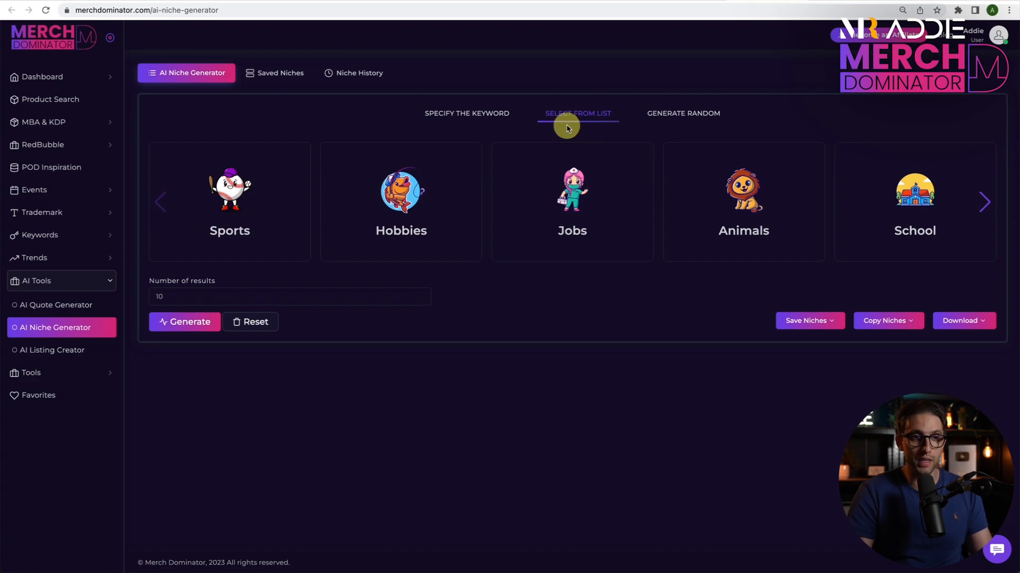
{"action": "mouse_move", "coordinate": [694, 131]}
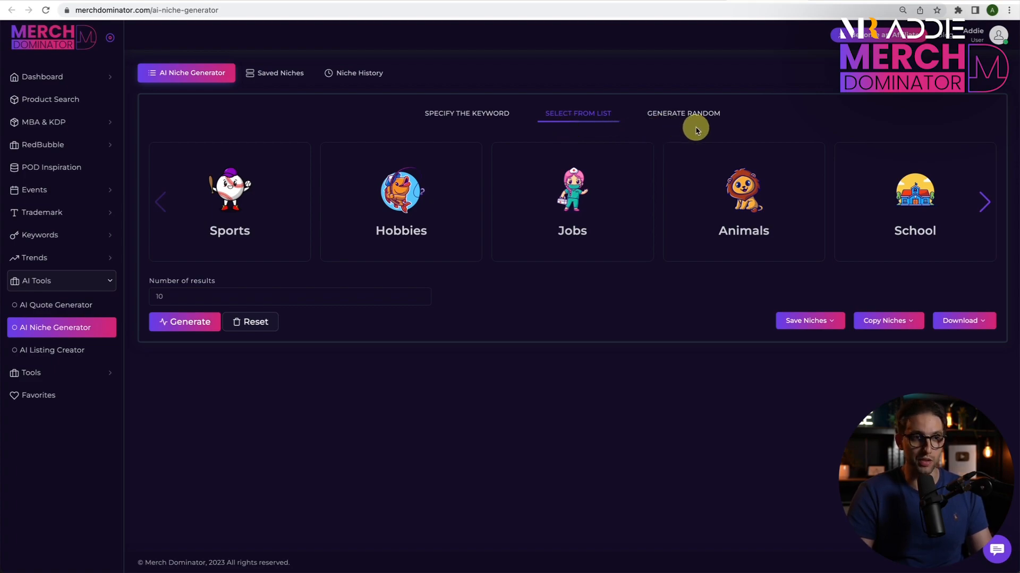
{"action": "mouse_move", "coordinate": [584, 132]}
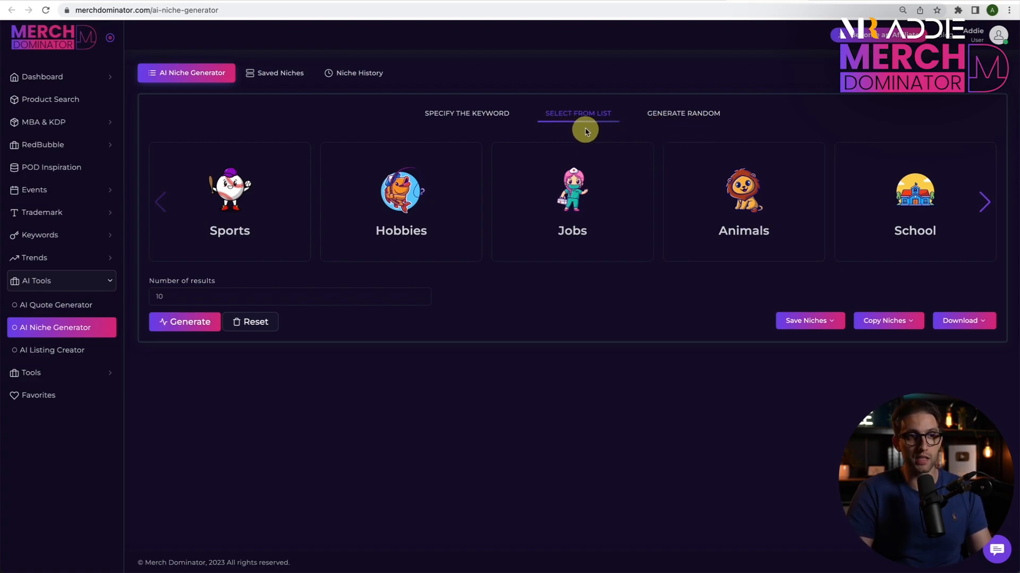
{"action": "mouse_move", "coordinate": [257, 230]}
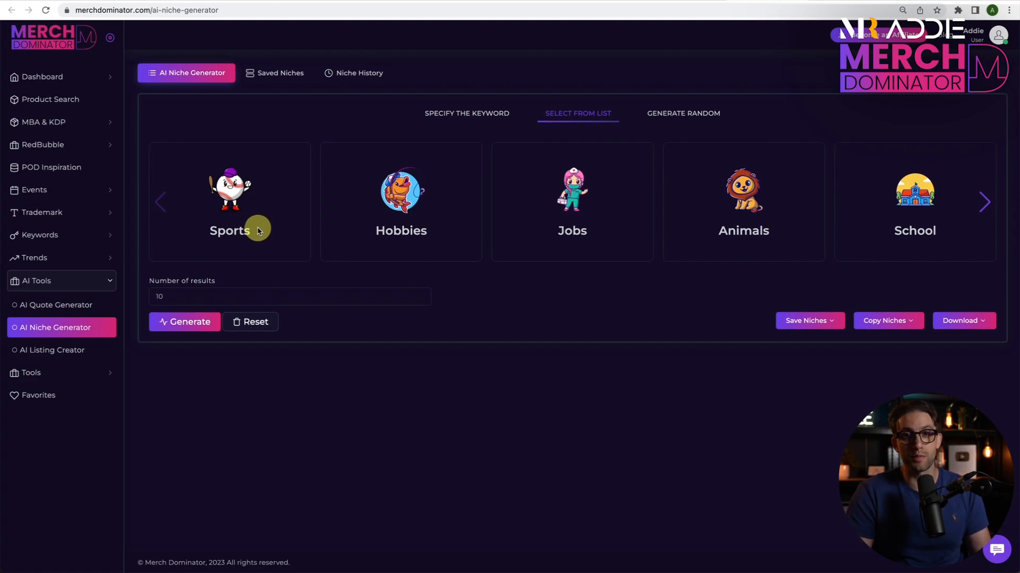
{"action": "left_click", "coordinate": [229, 202]}
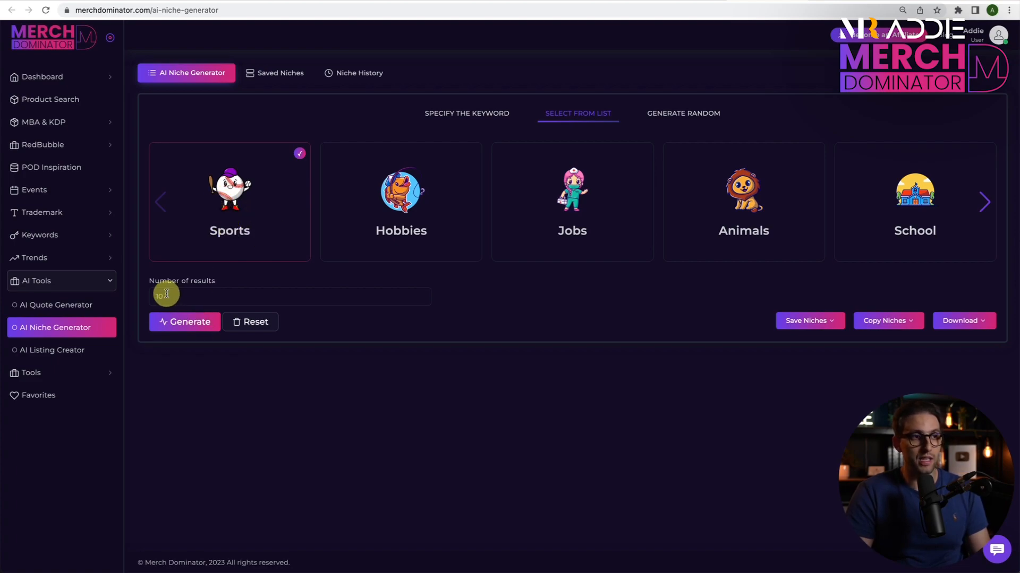
Generate niche lists for Sports, then Jobs and Pets, reviewing the results
{"action": "left_click", "coordinate": [184, 322]}
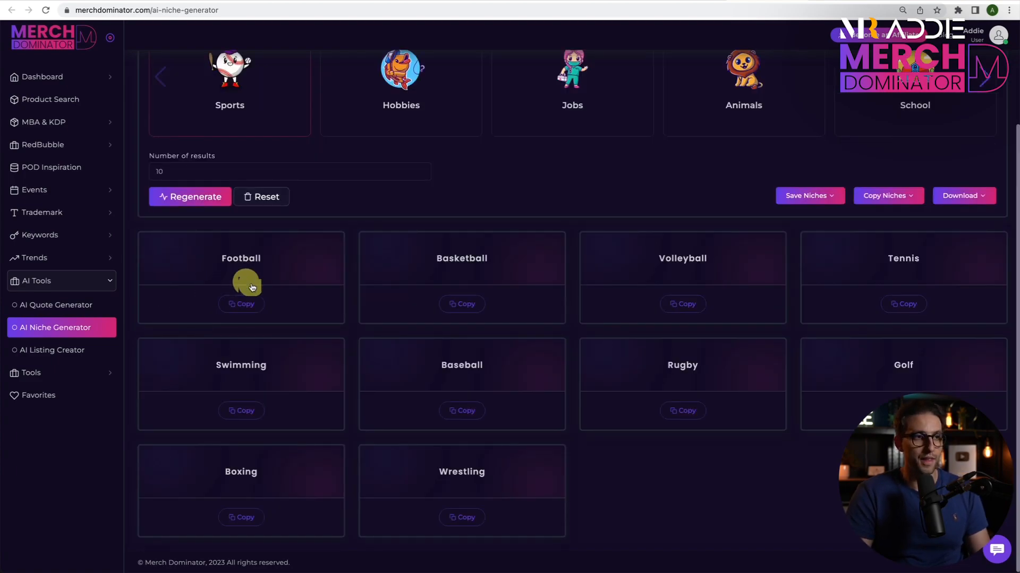
{"action": "mouse_move", "coordinate": [348, 526]}
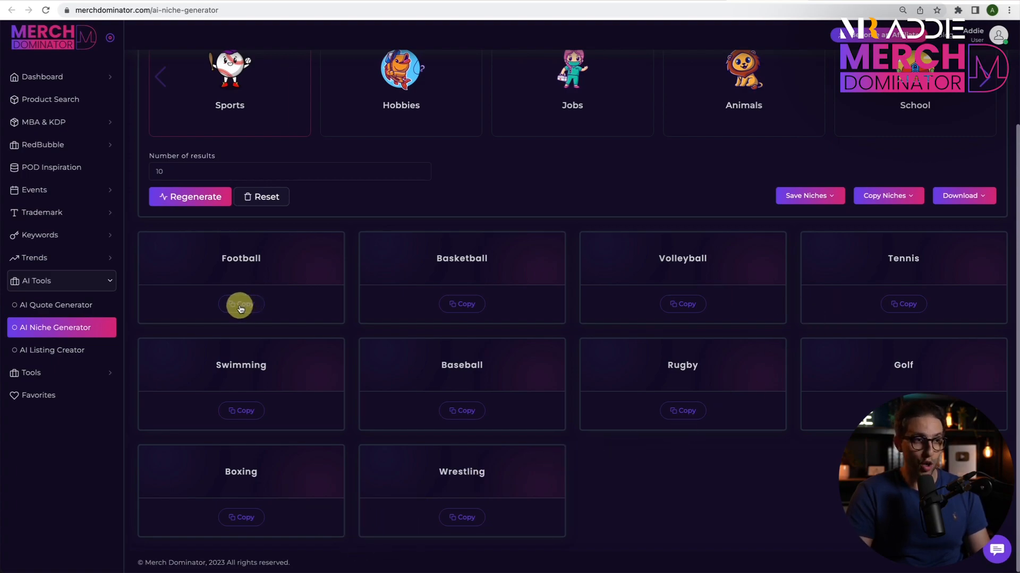
{"action": "mouse_move", "coordinate": [569, 400]}
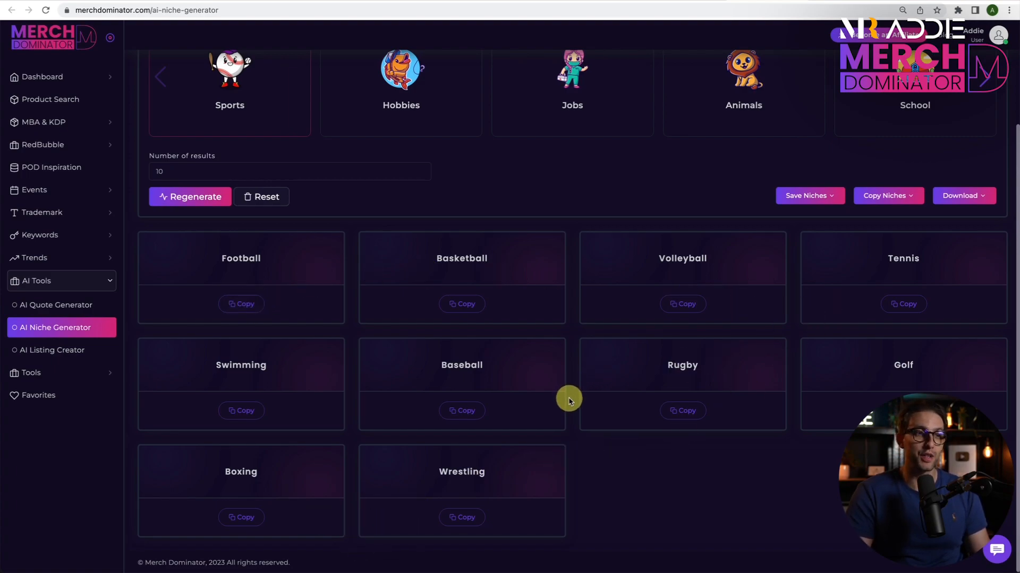
{"action": "mouse_move", "coordinate": [553, 395]}
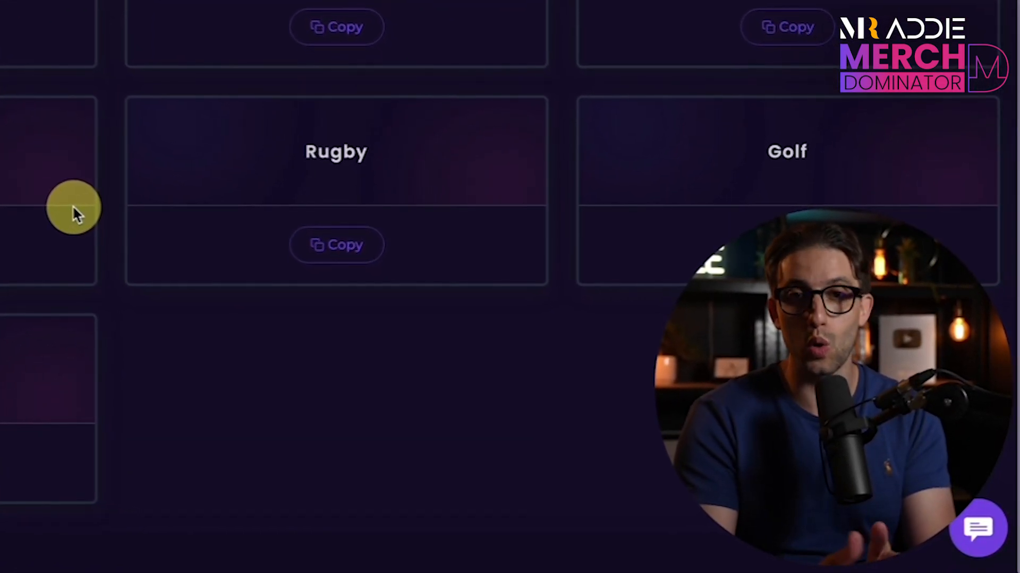
{"action": "scroll", "scroll_direction": "down", "scroll_amount": 3}
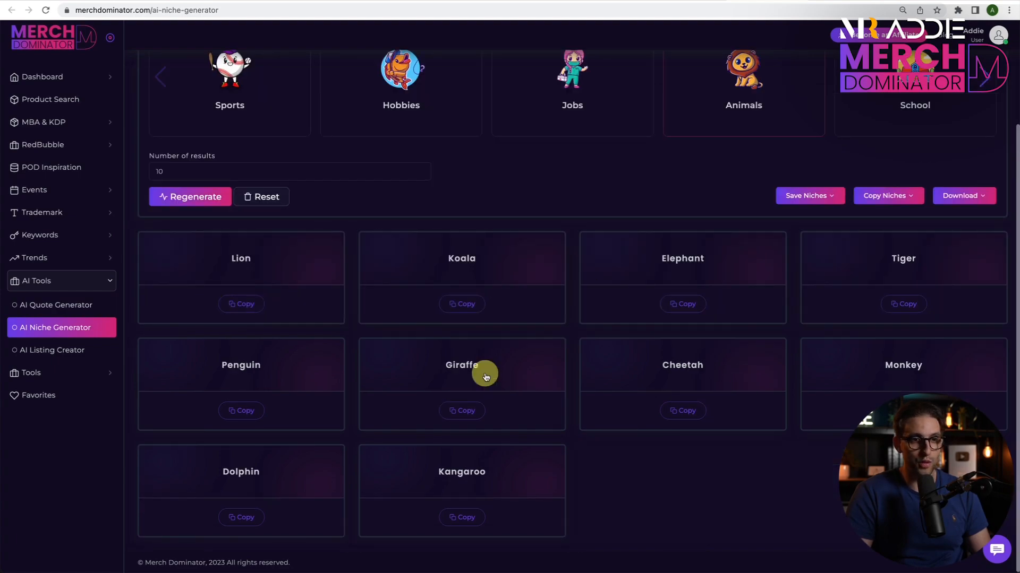
{"action": "mouse_move", "coordinate": [343, 229]}
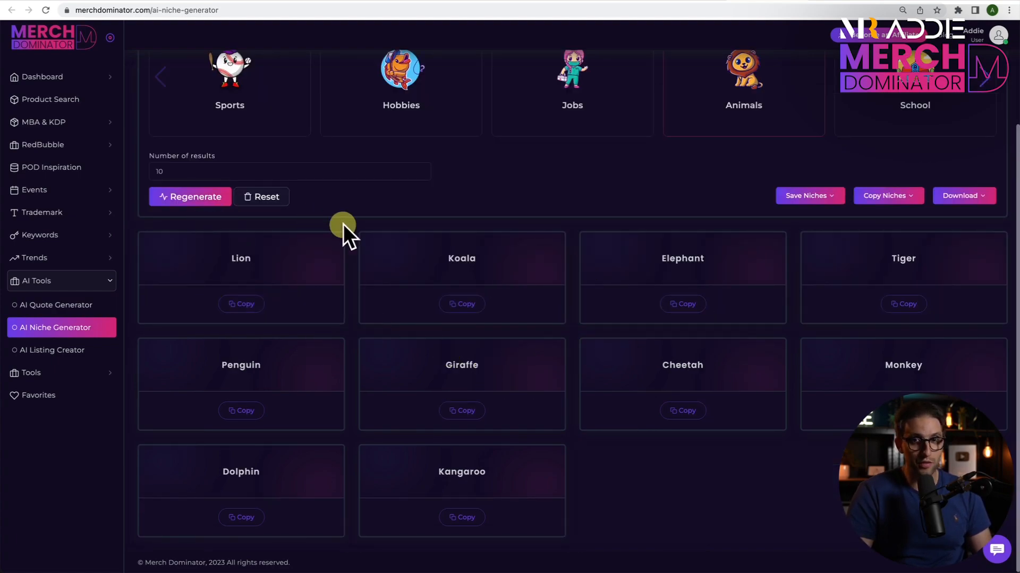
{"action": "mouse_move", "coordinate": [401, 254]}
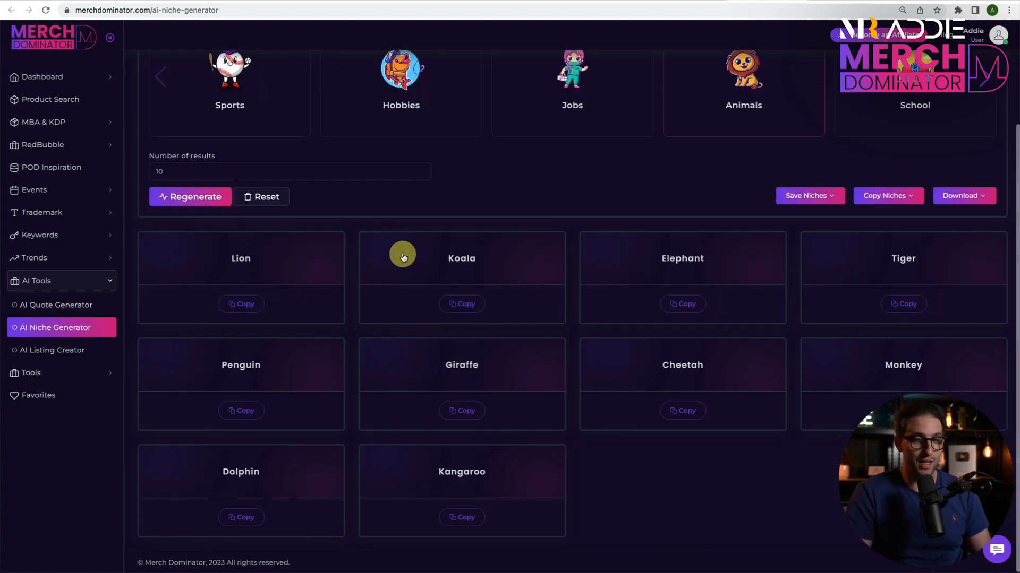
{"action": "mouse_move", "coordinate": [541, 215]}
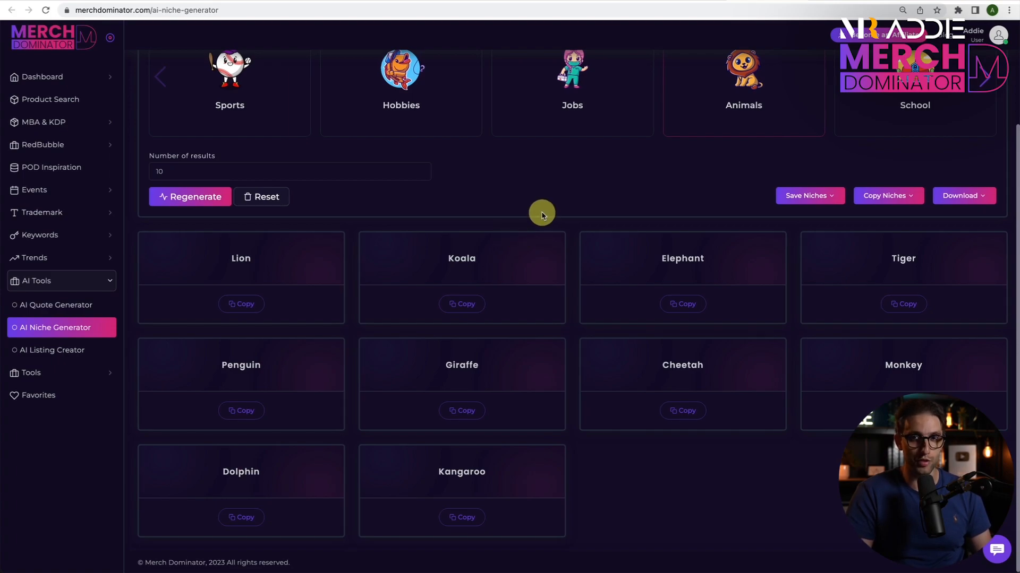
{"action": "left_click", "coordinate": [190, 197]}
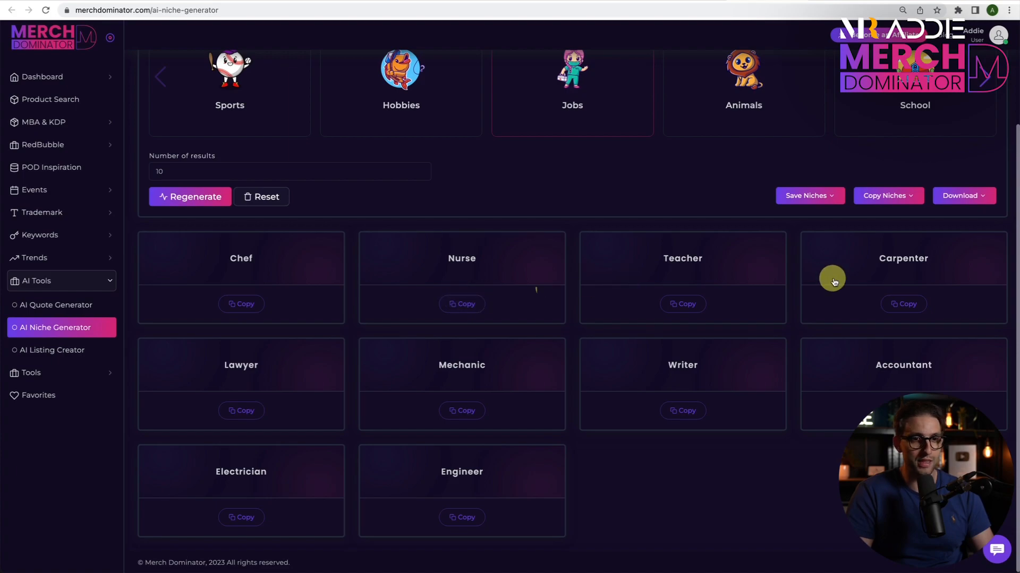
{"action": "mouse_move", "coordinate": [503, 376]}
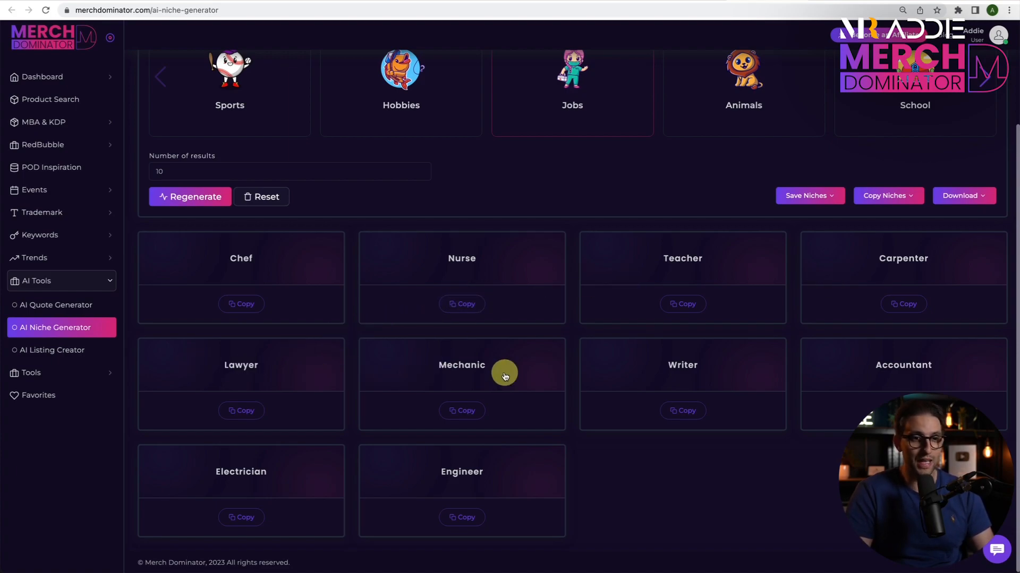
{"action": "left_click", "coordinate": [190, 197]}
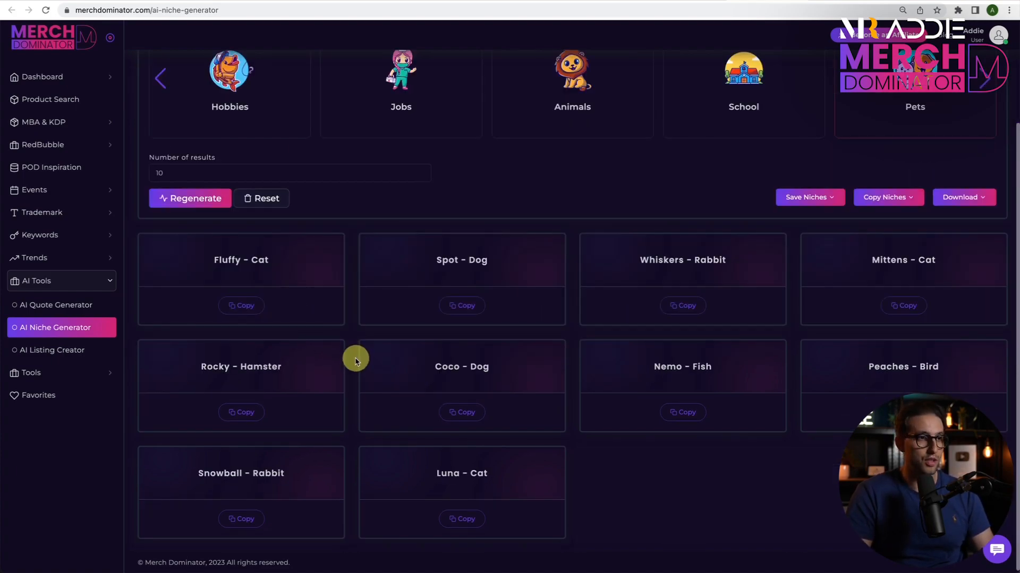
{"action": "mouse_move", "coordinate": [310, 278]}
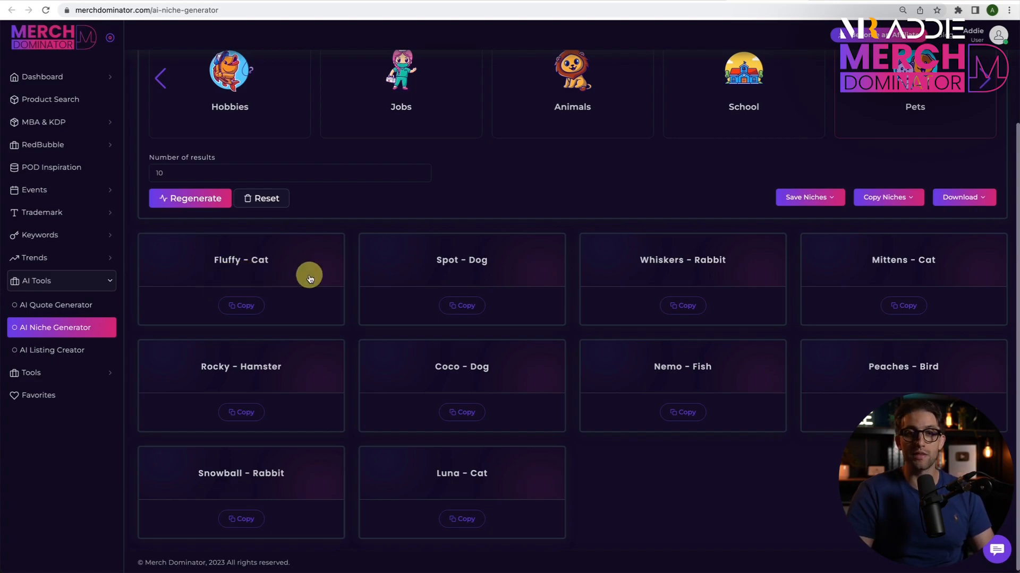
{"action": "scroll", "scroll_direction": "up", "scroll_amount": 3}
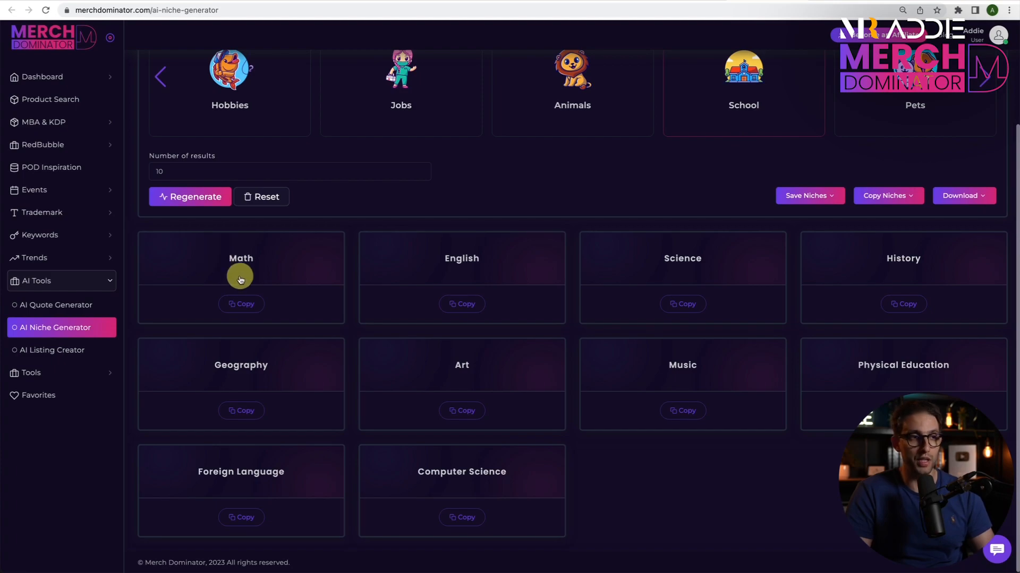
{"action": "scroll", "scroll_direction": "up", "scroll_amount": 3}
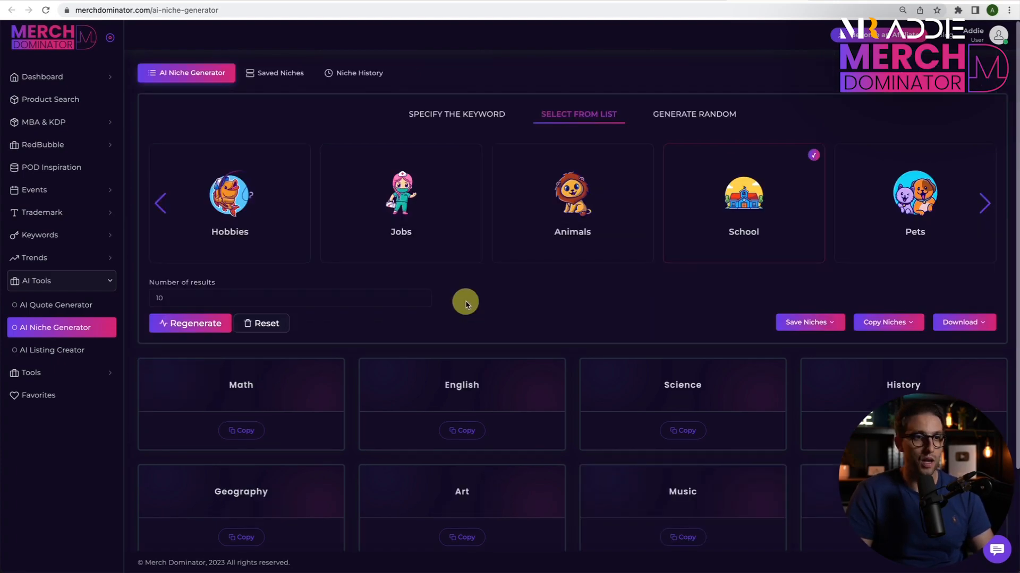
{"action": "scroll", "scroll_direction": "down", "scroll_amount": 3}
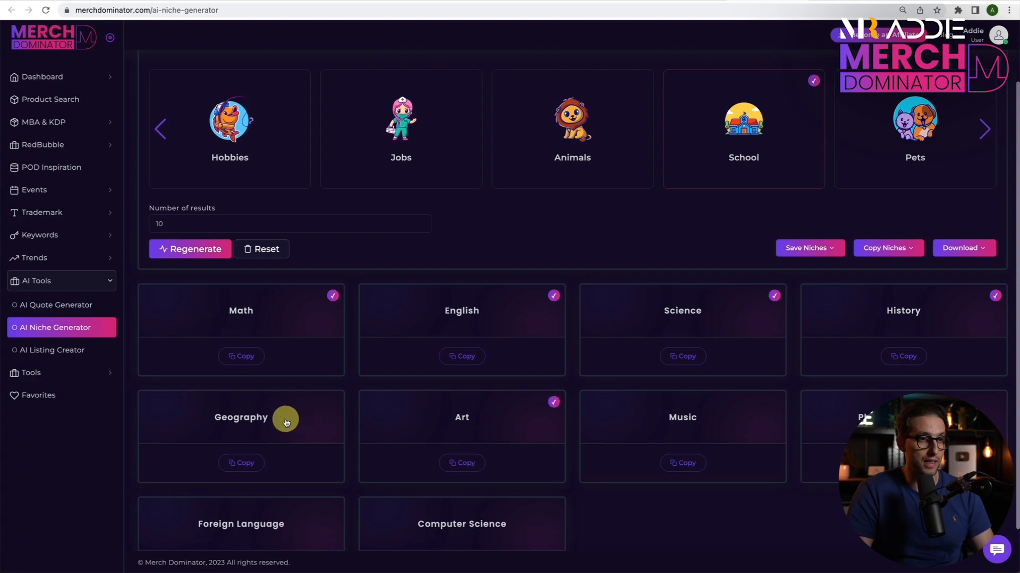
Add Geography, save the selected School niches to a group, and view the download formats
{"action": "left_click", "coordinate": [809, 247]}
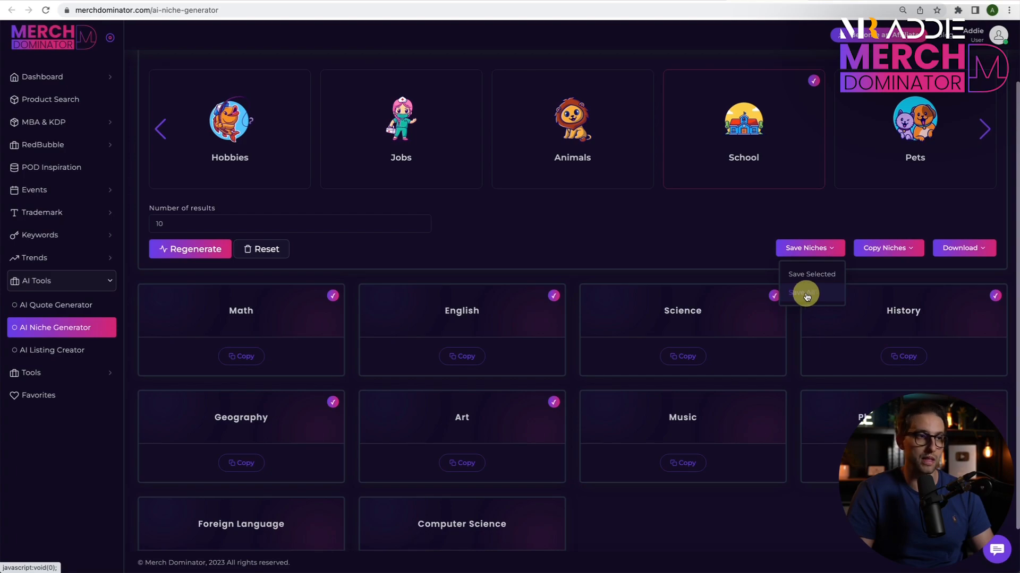
{"action": "left_click", "coordinate": [810, 274]}
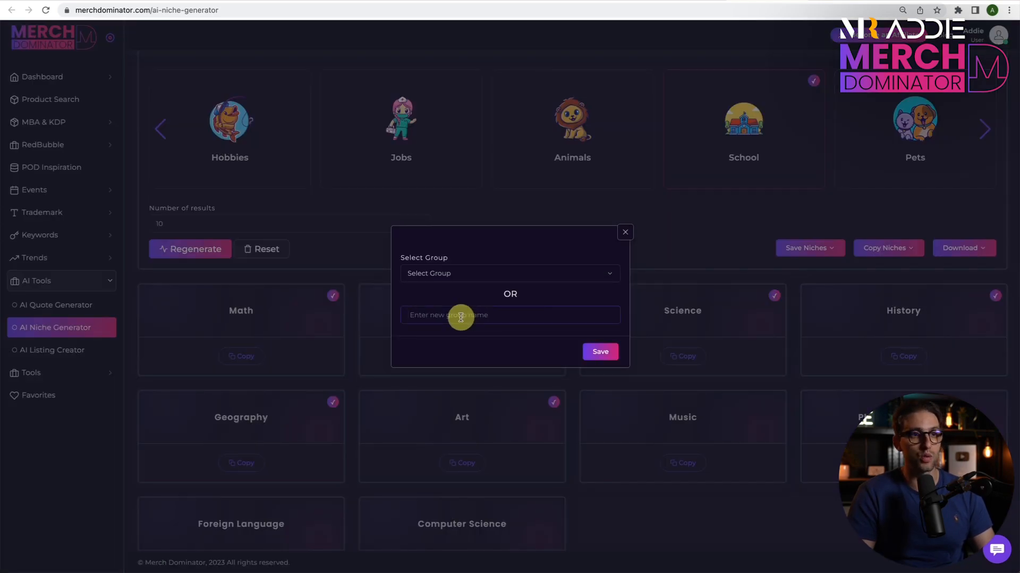
{"action": "left_click", "coordinate": [884, 248]}
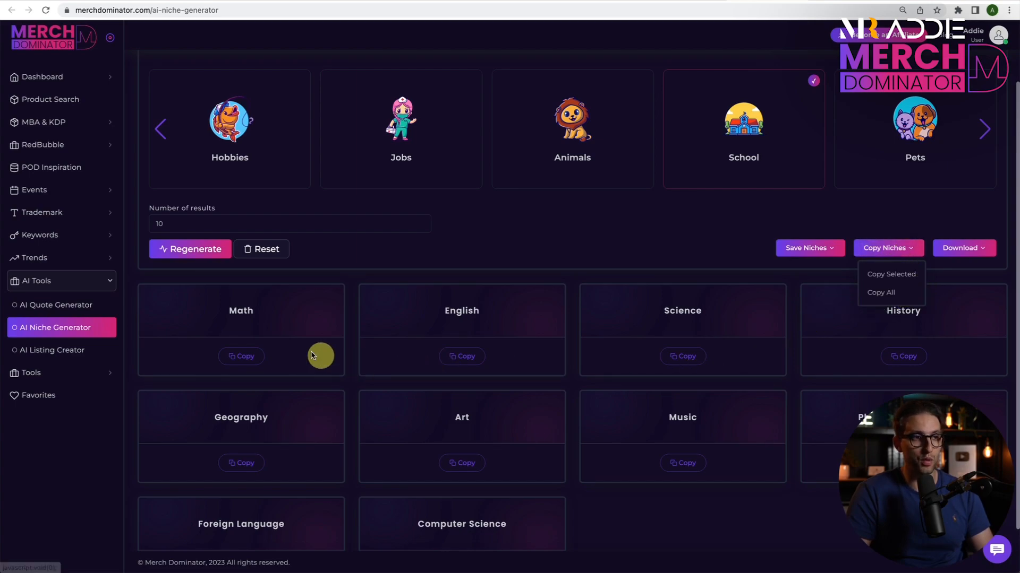
{"action": "left_click", "coordinate": [963, 248]}
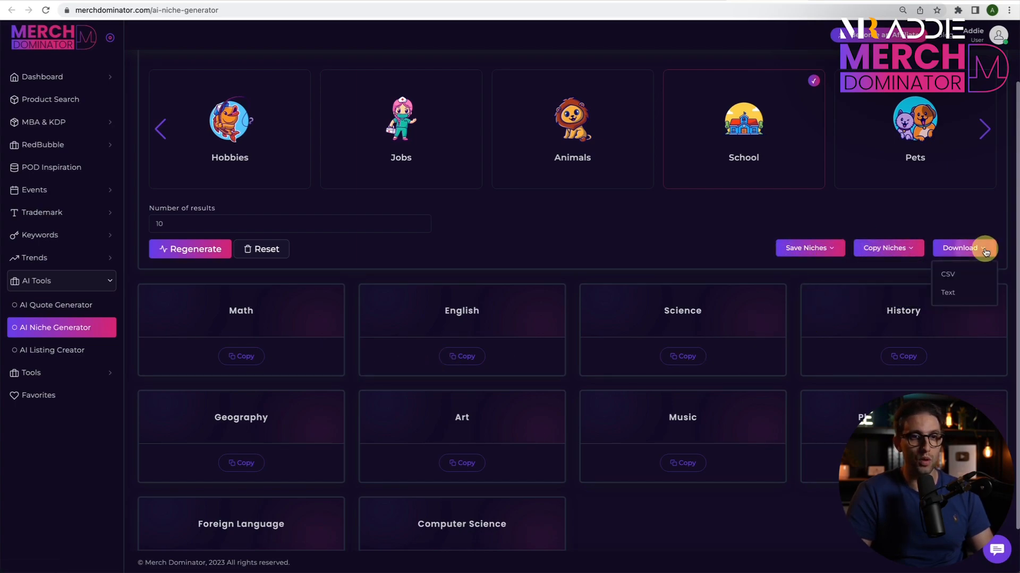
{"action": "mouse_move", "coordinate": [754, 355]}
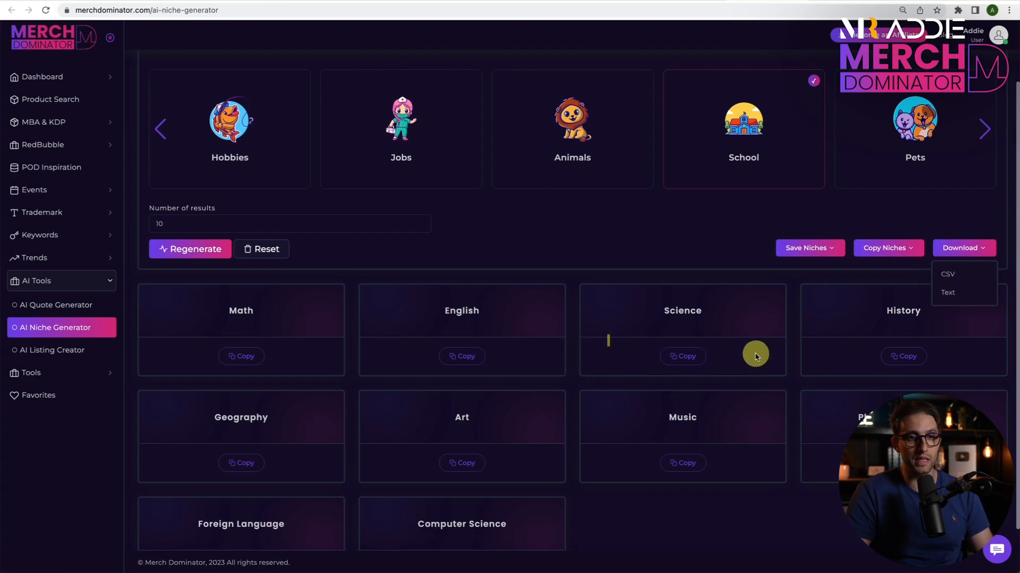
{"action": "mouse_move", "coordinate": [922, 297]}
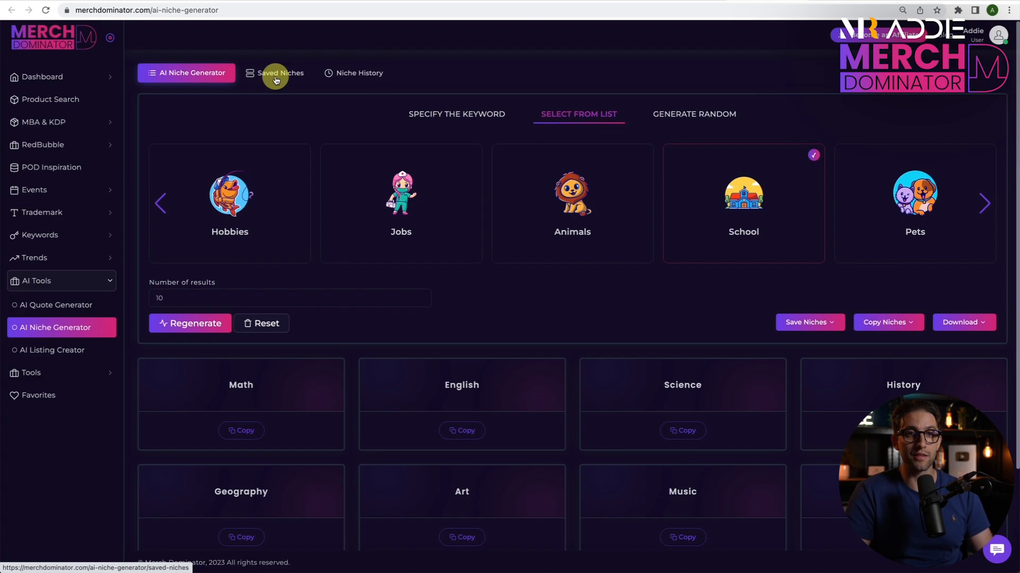
Select all ten saved School Subjects niches, then switch to the niche history list
{"action": "left_click", "coordinate": [279, 73]}
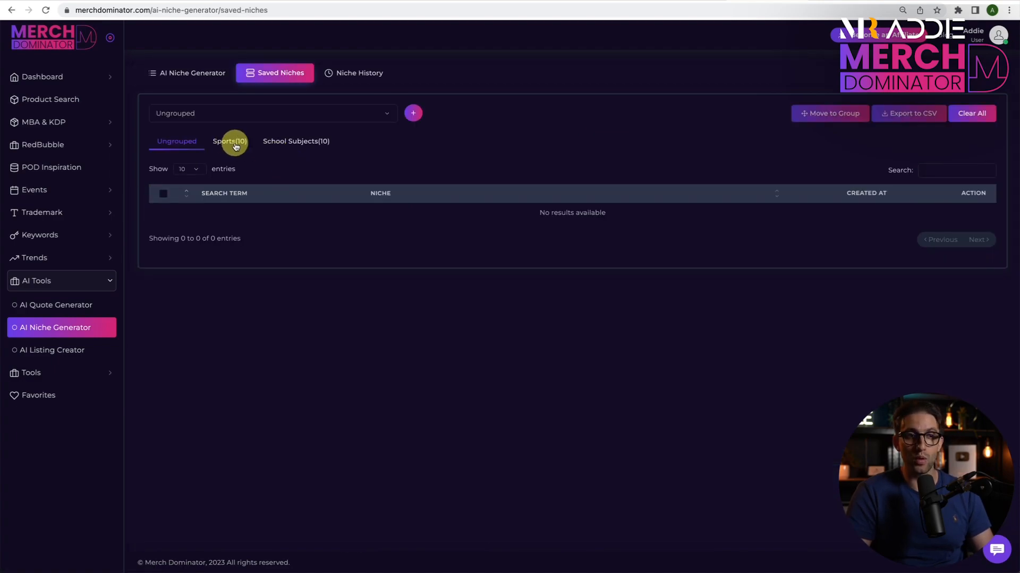
{"action": "mouse_move", "coordinate": [283, 146]}
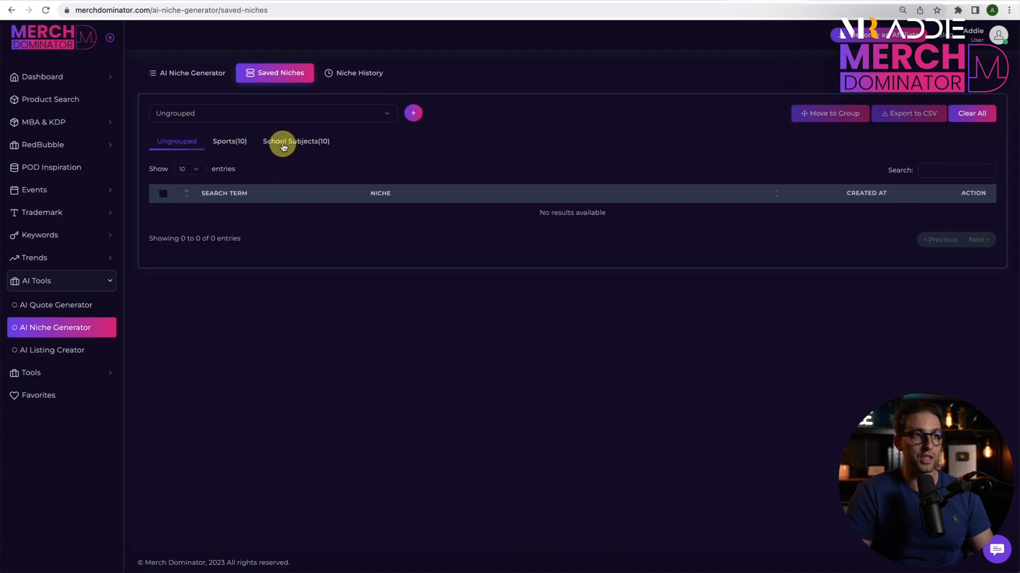
{"action": "left_click", "coordinate": [296, 141]}
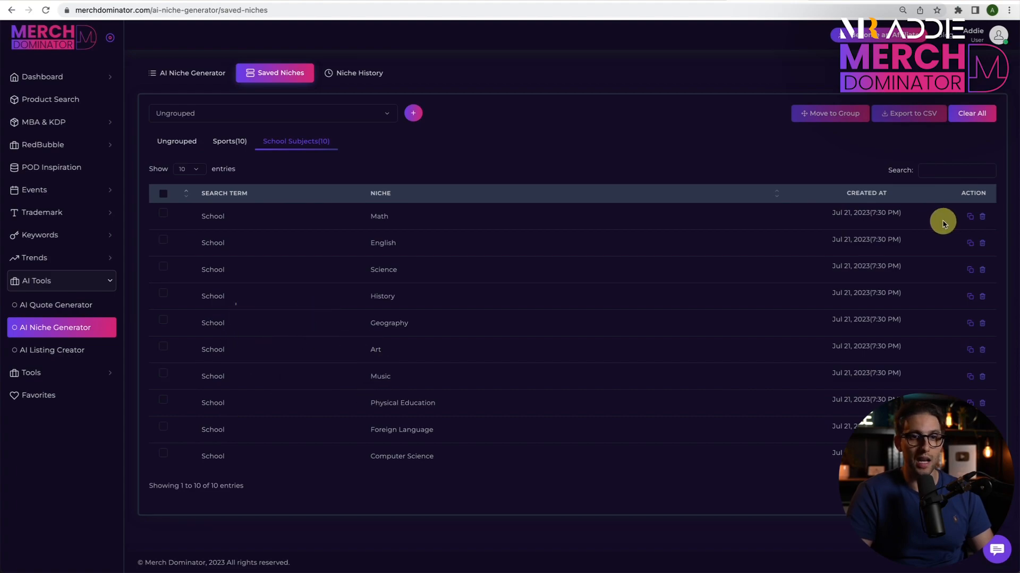
{"action": "mouse_move", "coordinate": [974, 288]}
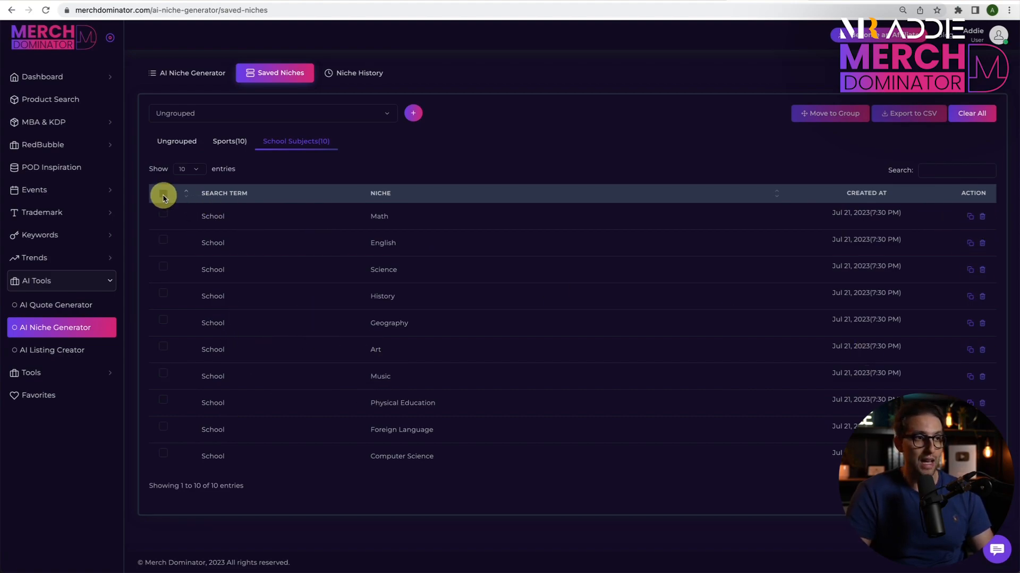
{"action": "left_click", "coordinate": [163, 193]}
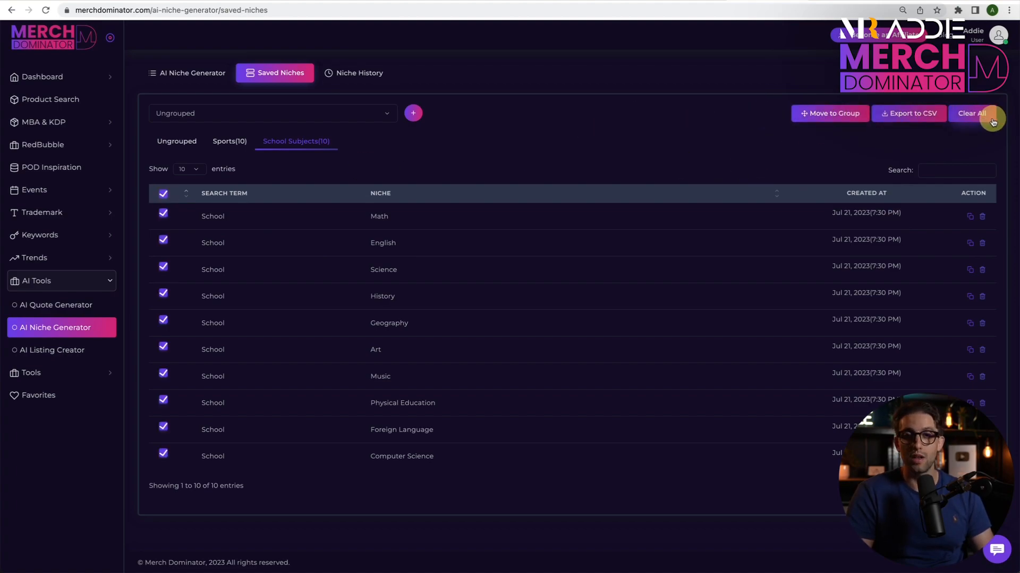
{"action": "left_click", "coordinate": [353, 74]}
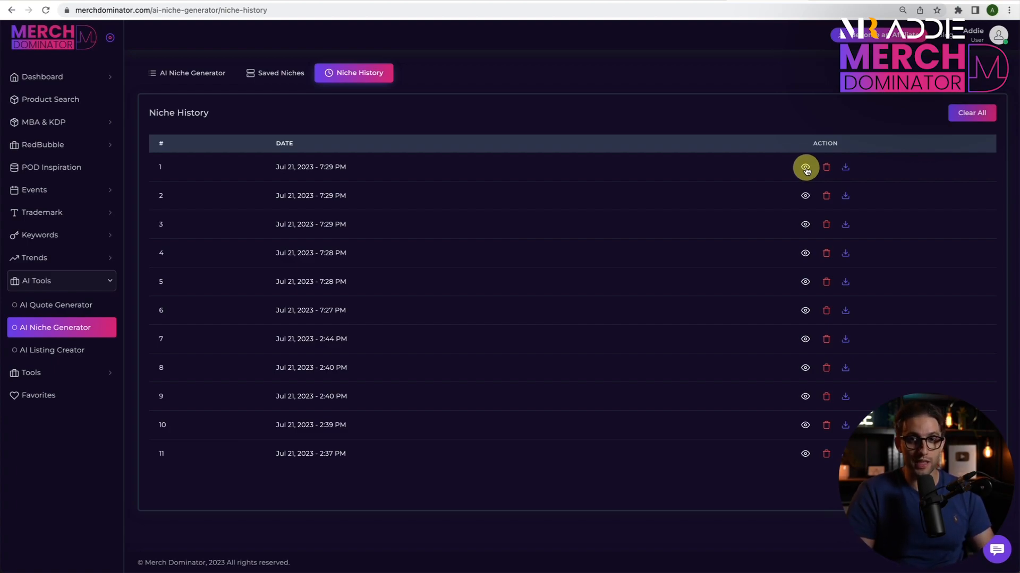
View and close the School and Pets niche details from the first two history entries
{"action": "left_click", "coordinate": [805, 166]}
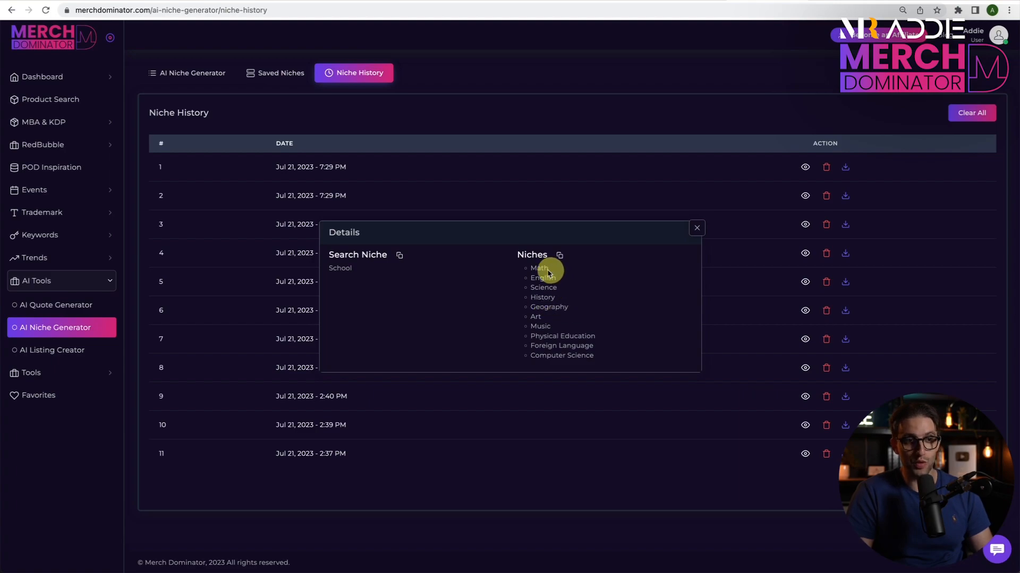
{"action": "left_click", "coordinate": [696, 228]}
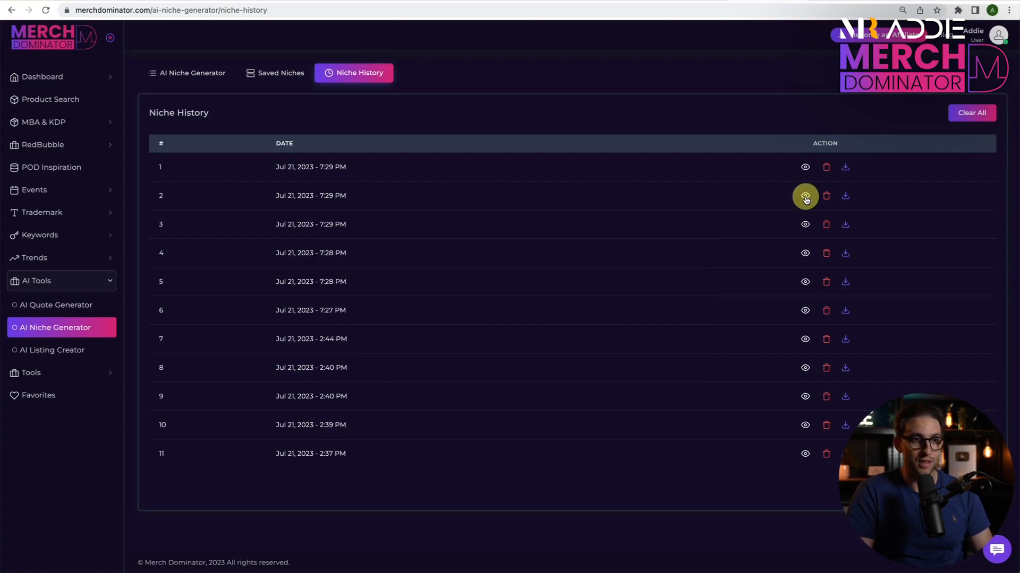
{"action": "left_click", "coordinate": [805, 195]}
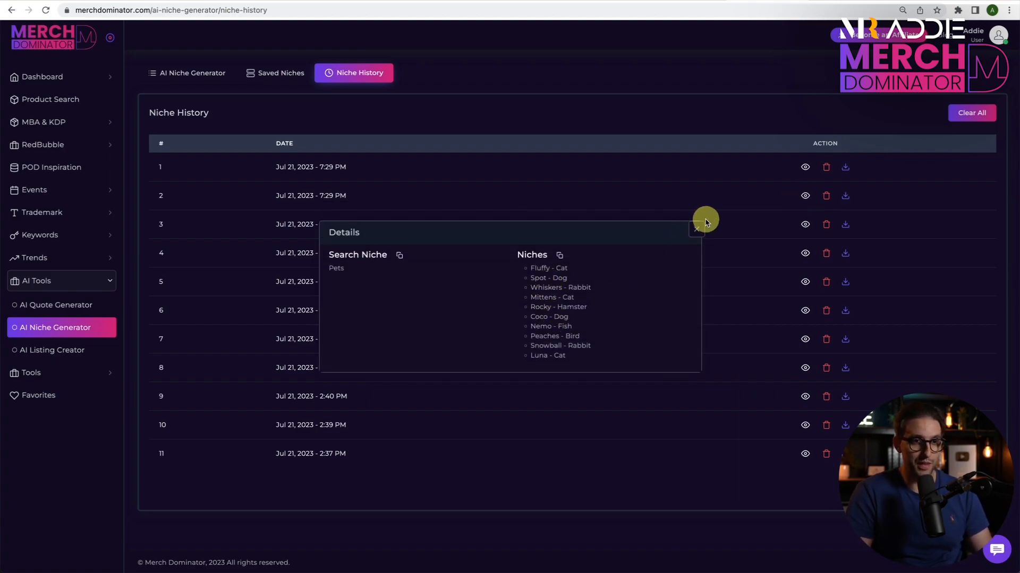
{"action": "left_click", "coordinate": [695, 233]}
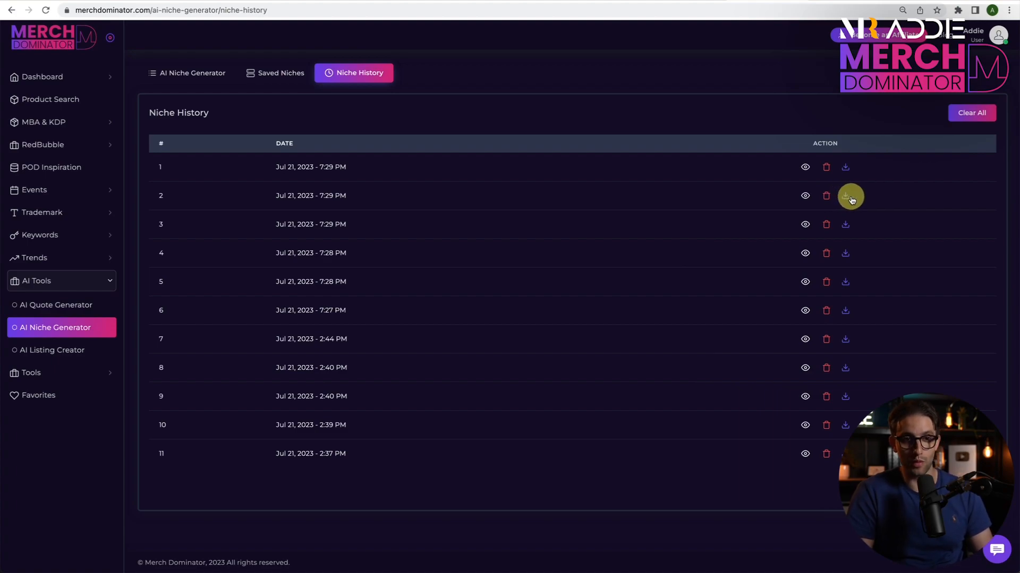
{"action": "mouse_move", "coordinate": [724, 204]}
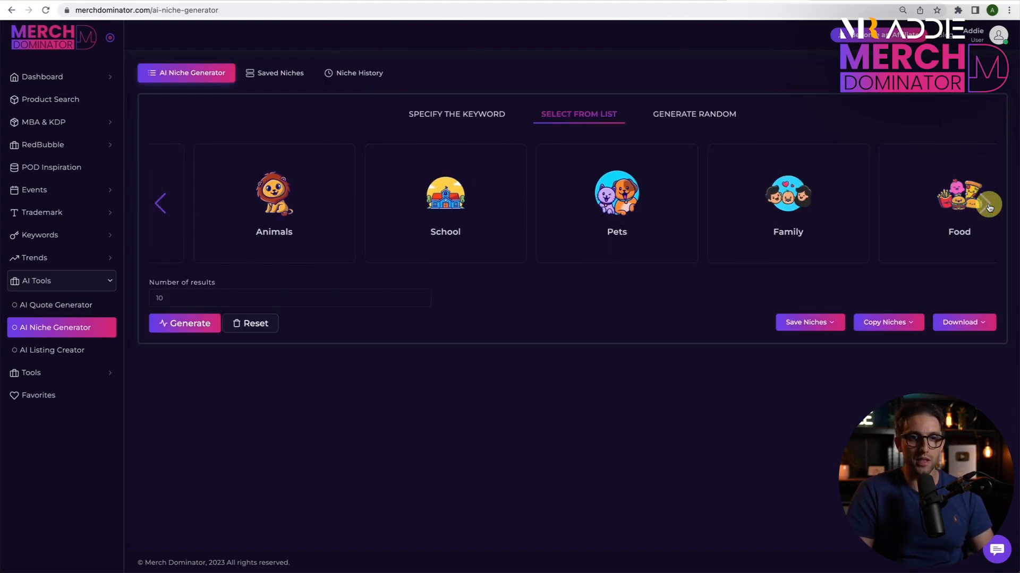
Scroll the category carousel right to show Arts and Special Occasions
{"action": "left_click", "coordinate": [988, 203]}
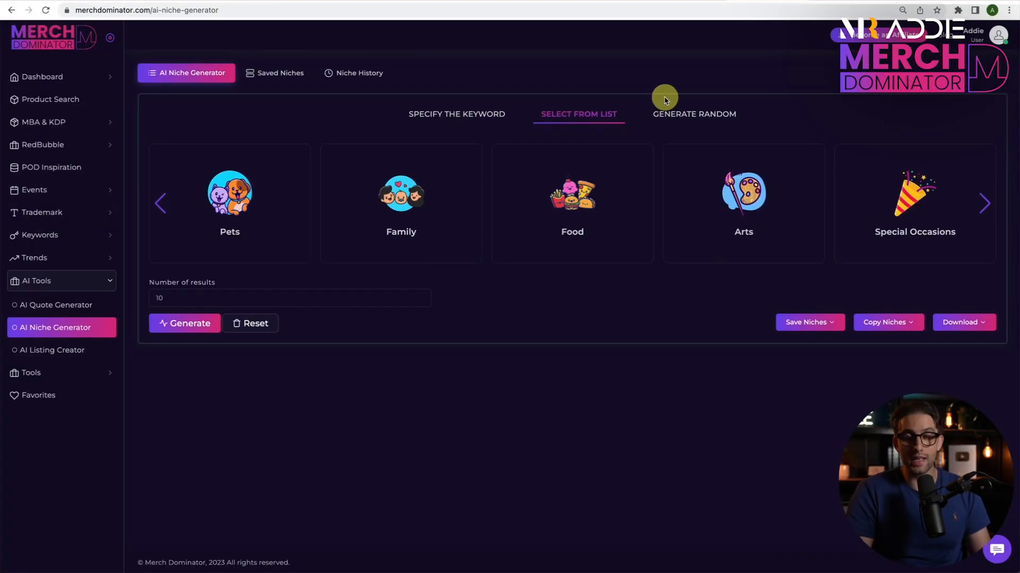
{"action": "mouse_move", "coordinate": [671, 85]}
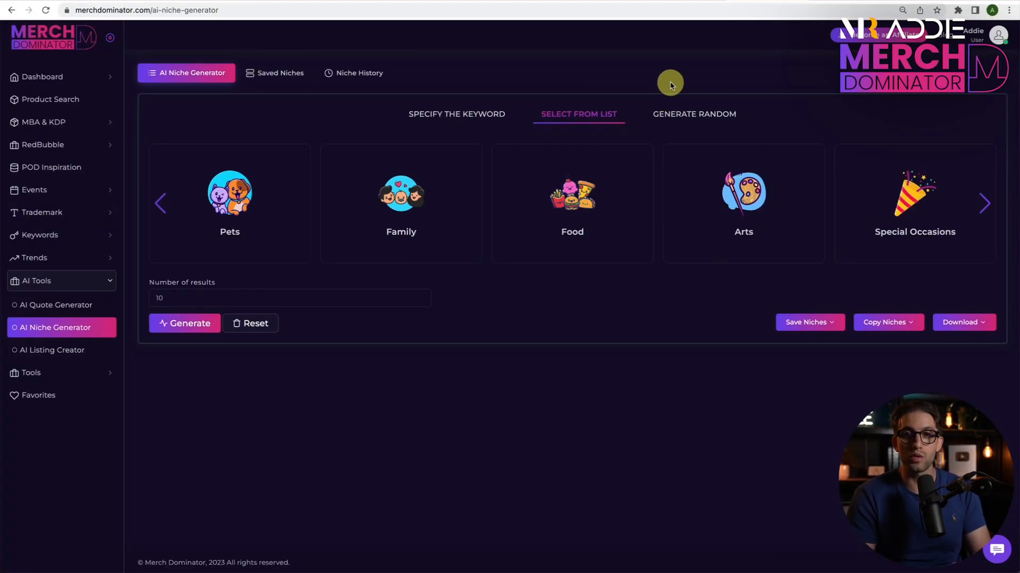
{"action": "mouse_move", "coordinate": [530, 88]}
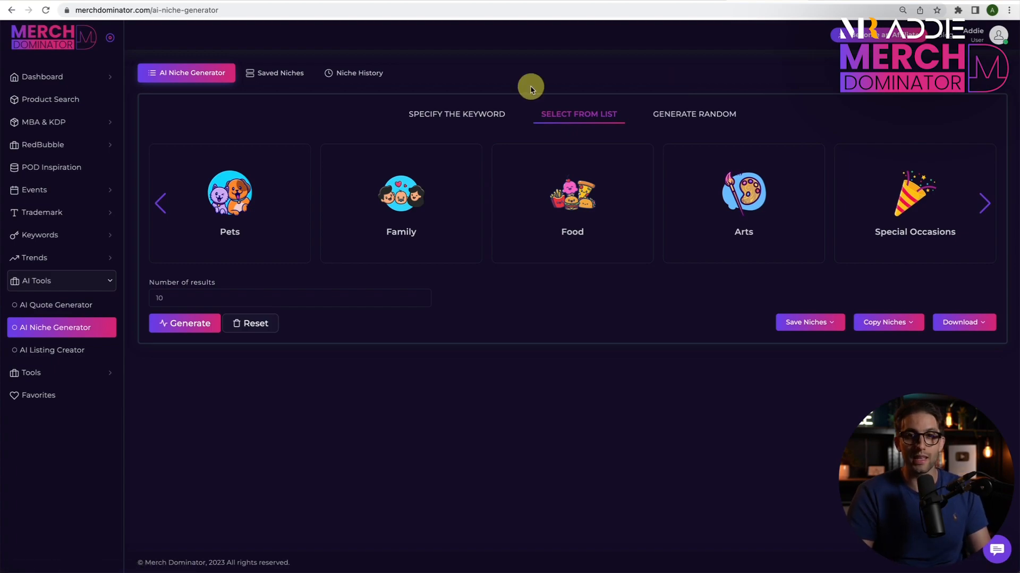
{"action": "mouse_move", "coordinate": [494, 108]}
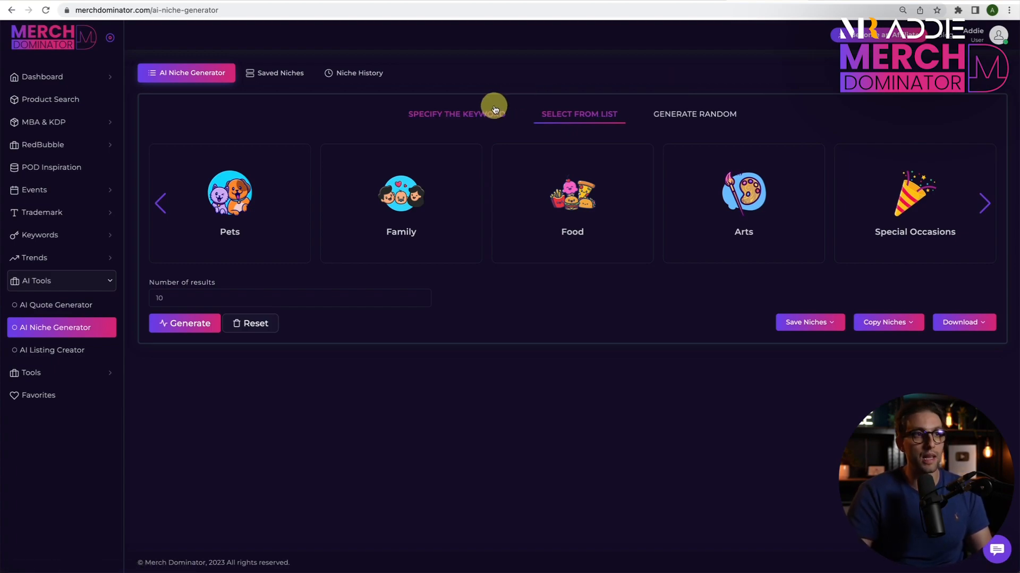
Generate keyword-mode niches for 'usa states', then regenerate for California cities
{"action": "left_click", "coordinate": [456, 114]}
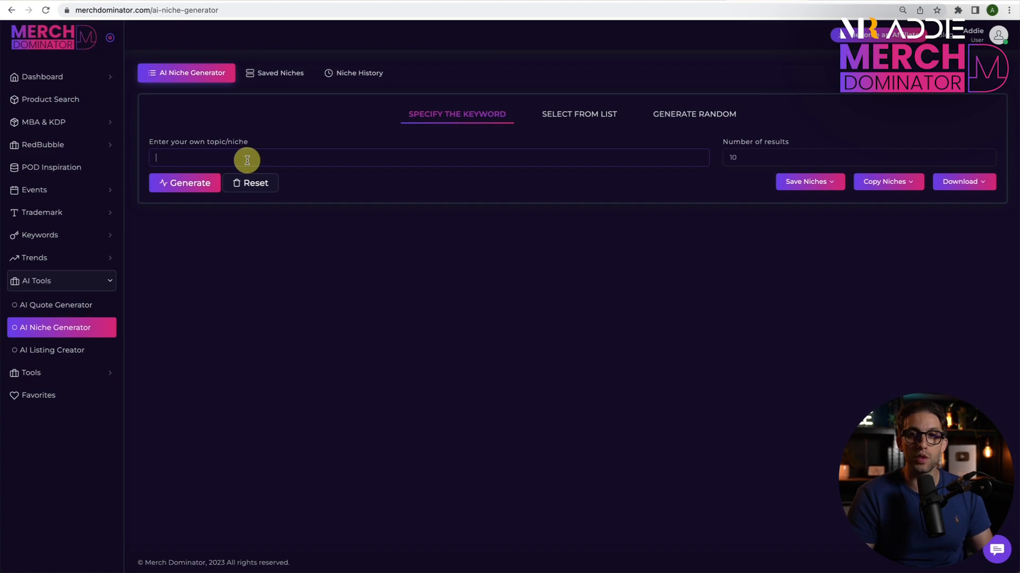
{"action": "type", "text": "usa states"}
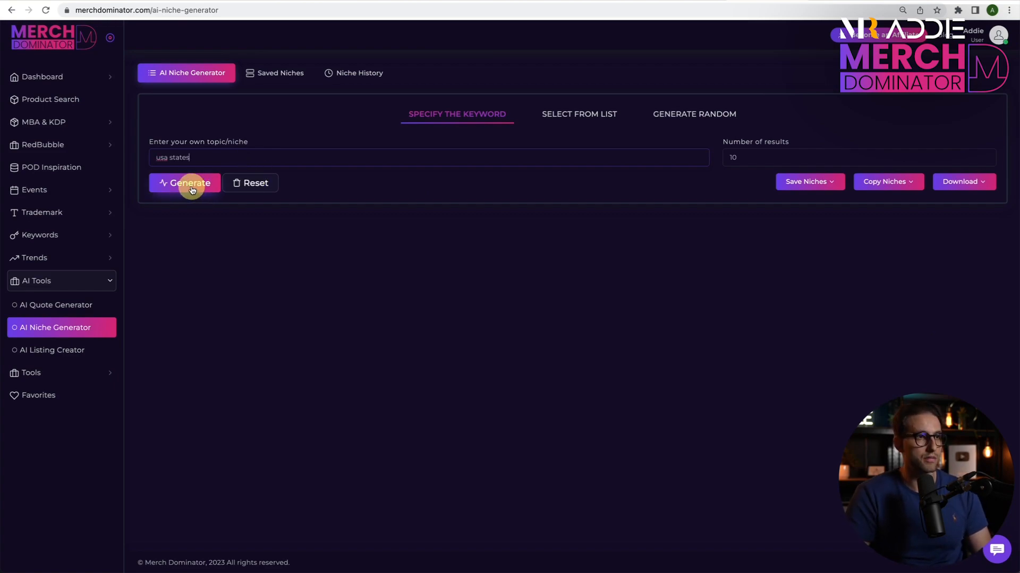
{"action": "left_click", "coordinate": [189, 183]}
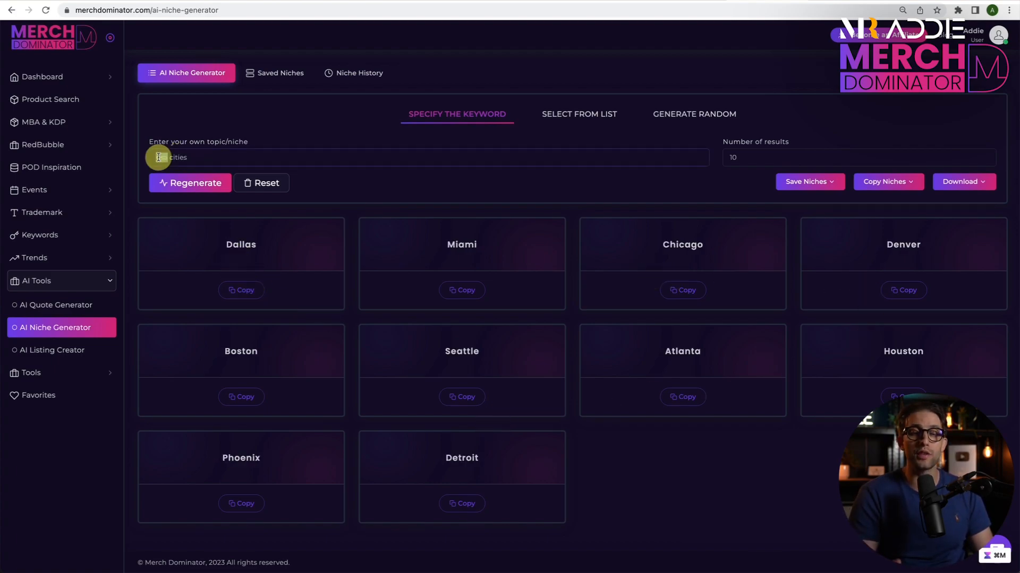
{"action": "left_click", "coordinate": [190, 183]}
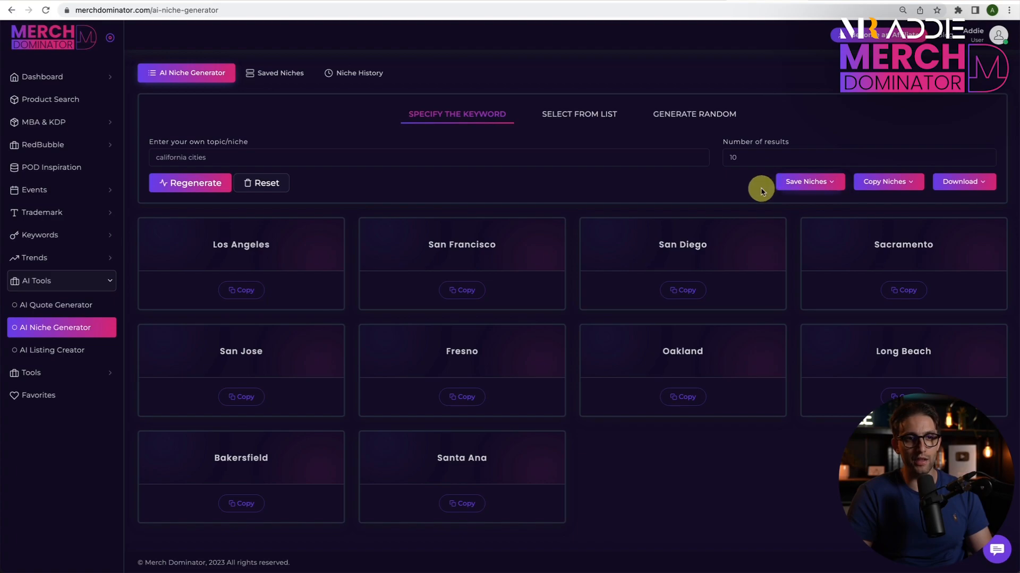
{"action": "mouse_move", "coordinate": [624, 164]}
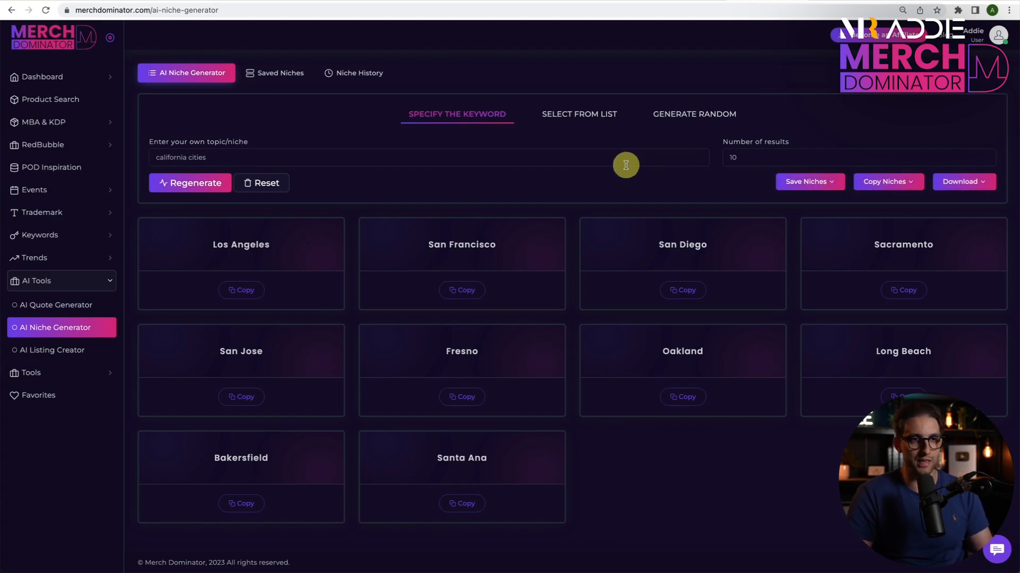
{"action": "mouse_move", "coordinate": [694, 114]}
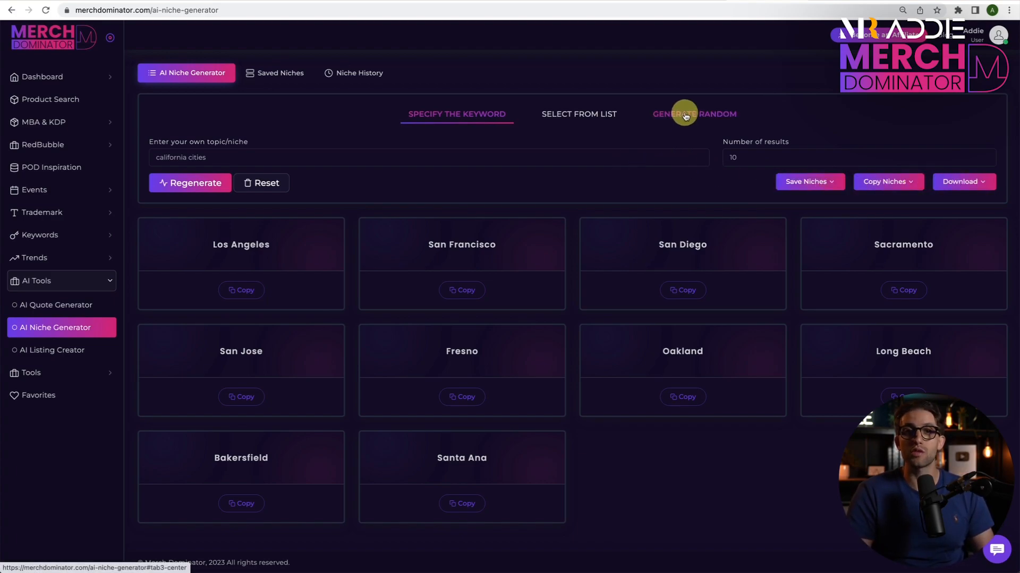
Switch to Generate Random mode to get ten random niche ideas
{"action": "left_click", "coordinate": [693, 113]}
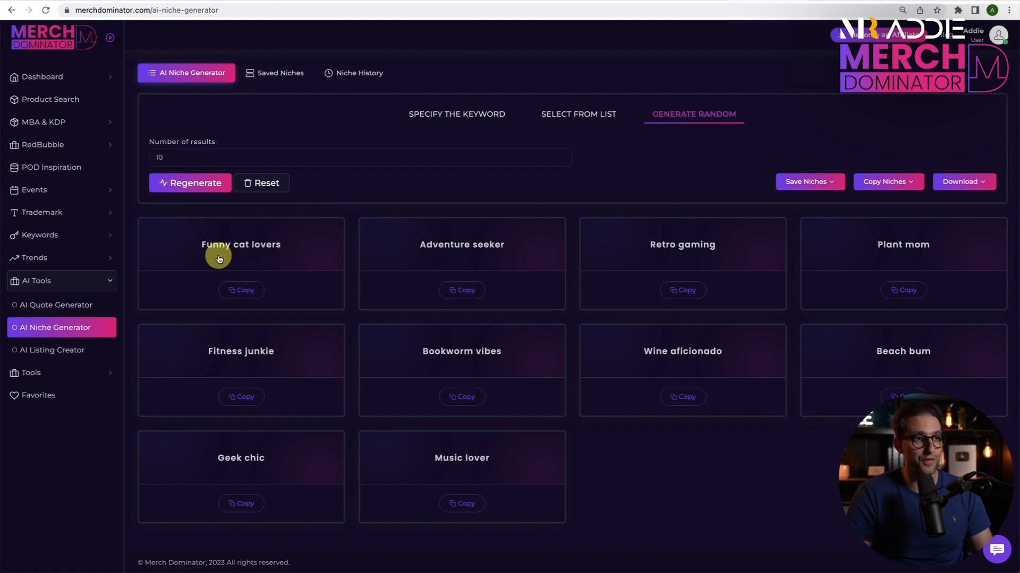
{"action": "mouse_move", "coordinate": [688, 259]}
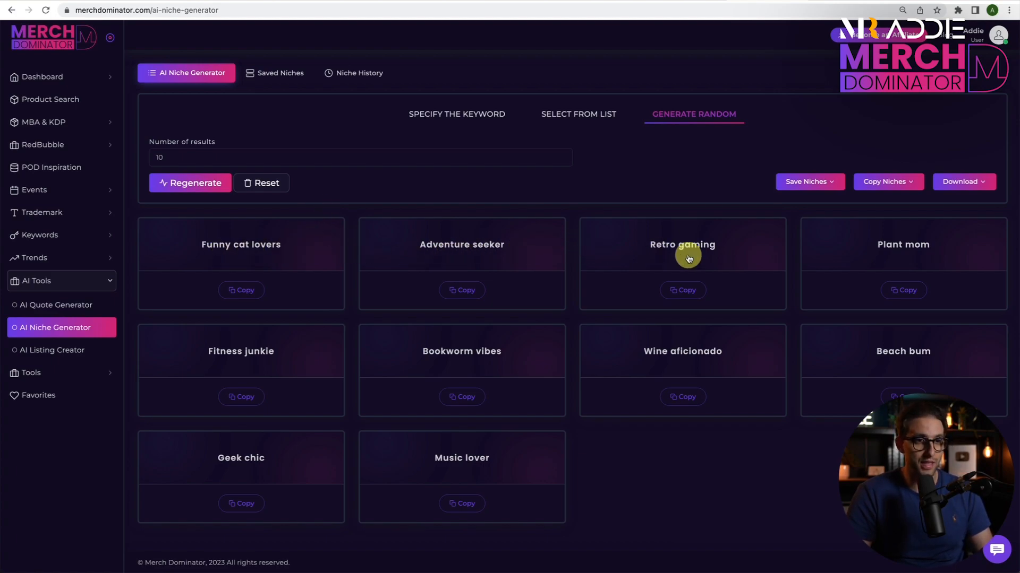
{"action": "mouse_move", "coordinate": [190, 365]}
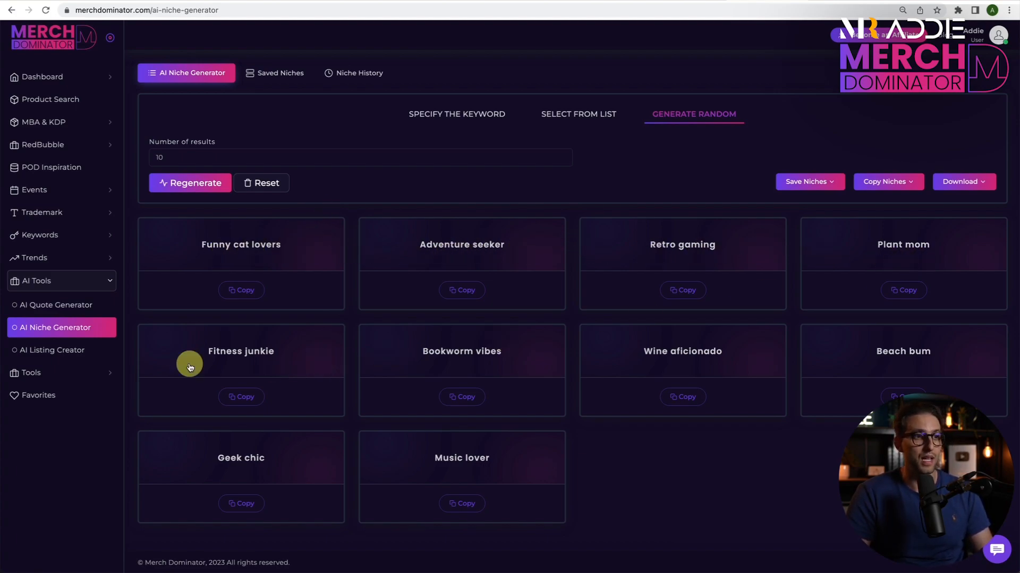
{"action": "mouse_move", "coordinate": [533, 183]}
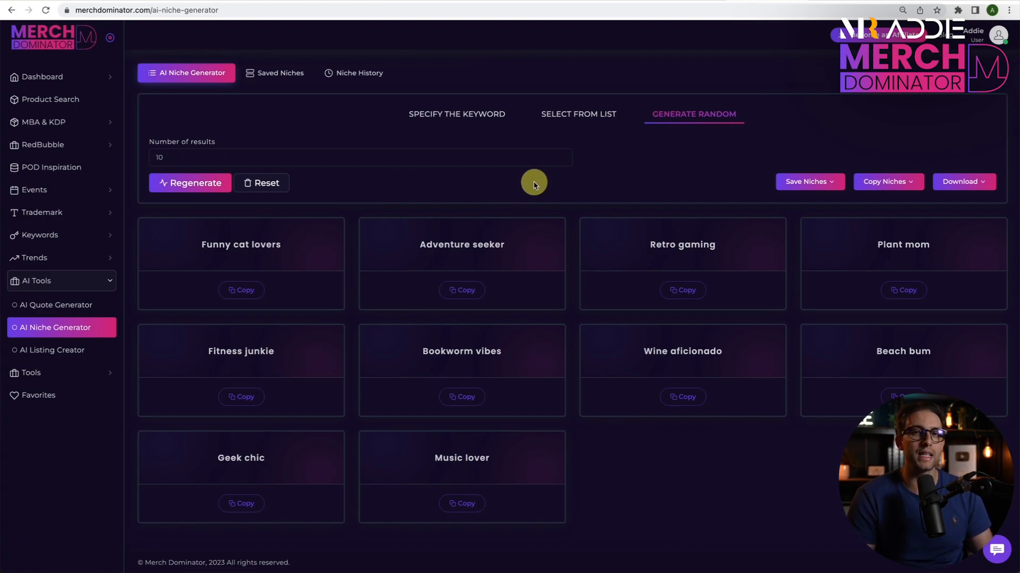
{"action": "mouse_move", "coordinate": [675, 137]}
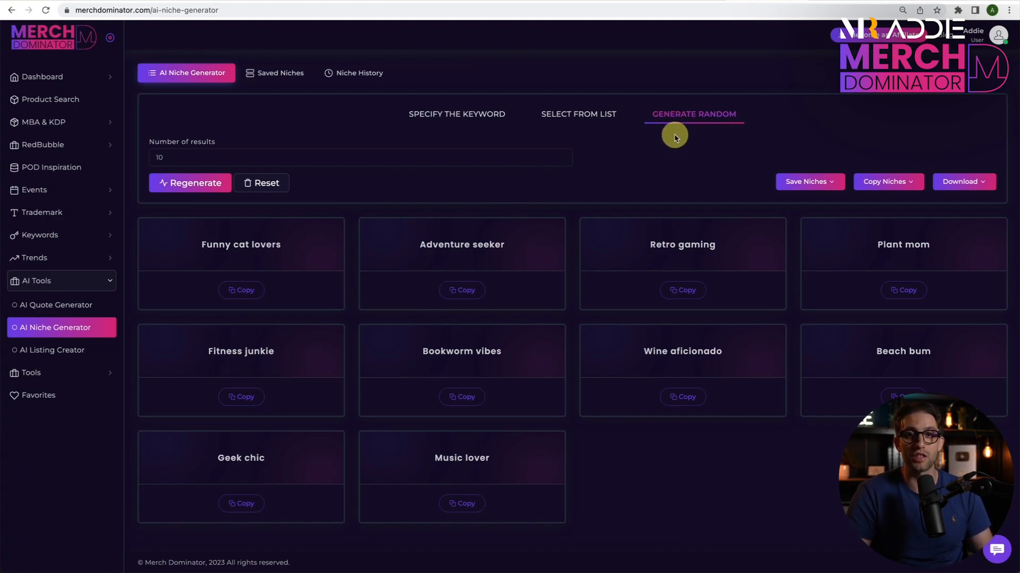
{"action": "mouse_move", "coordinate": [522, 192]}
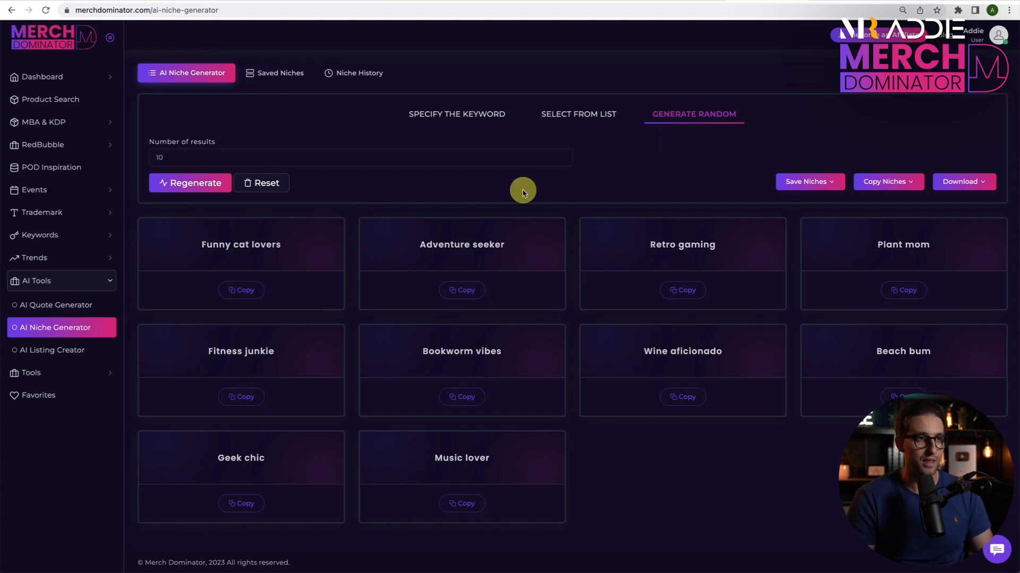
{"action": "mouse_move", "coordinate": [355, 216]}
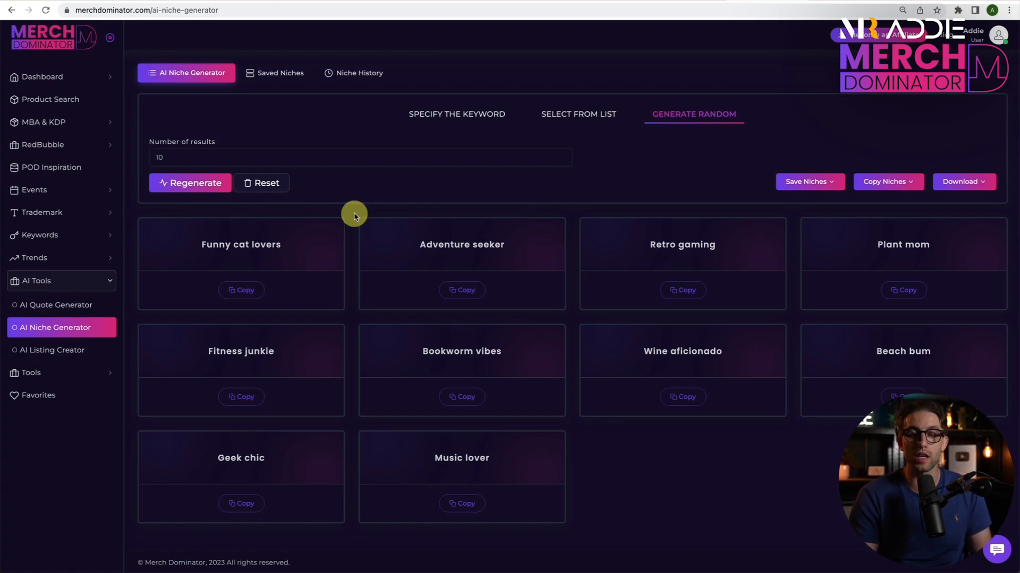
In the AI Quote Generator, generate 10 funny medium-length quotes for the Anime topic
{"action": "left_click", "coordinate": [56, 305]}
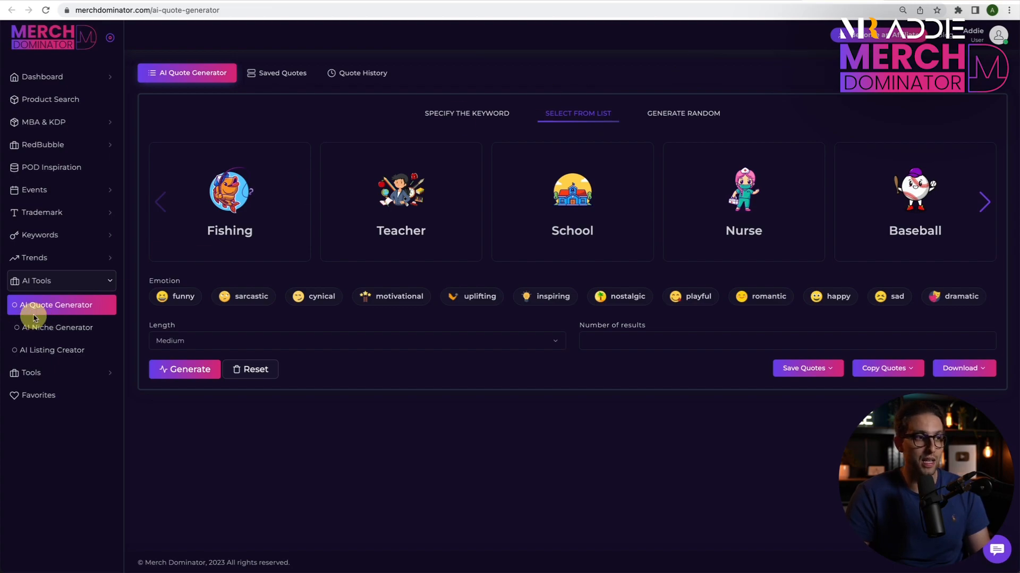
{"action": "mouse_move", "coordinate": [984, 201]}
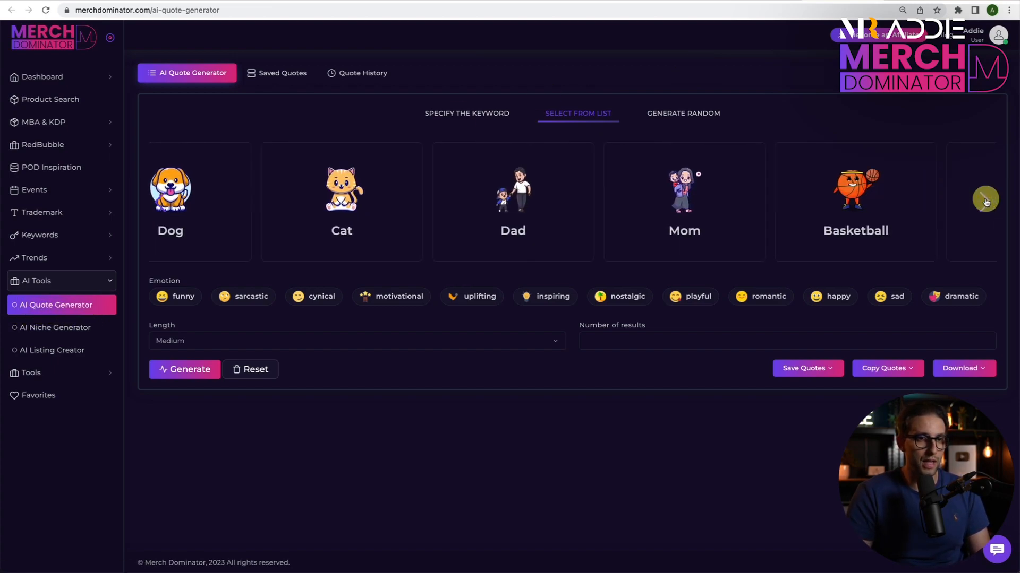
{"action": "left_click", "coordinate": [985, 202]}
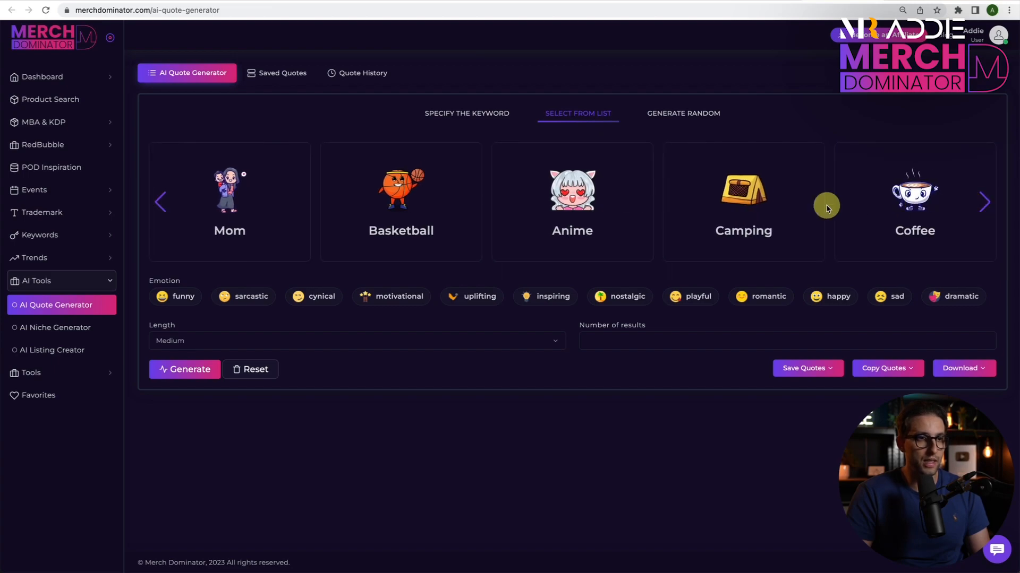
{"action": "left_click", "coordinate": [571, 196]}
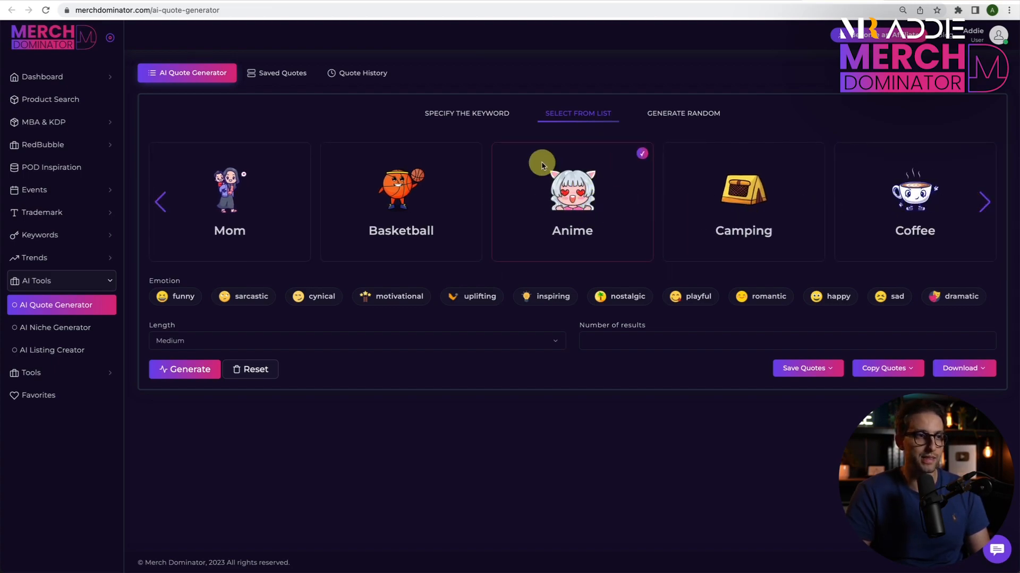
{"action": "mouse_move", "coordinate": [397, 328]}
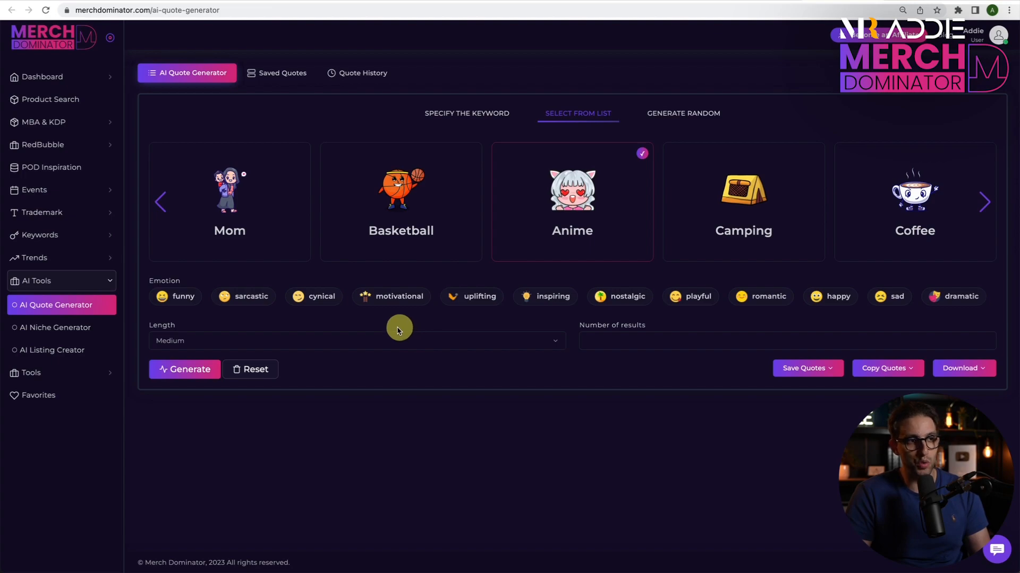
{"action": "mouse_move", "coordinate": [222, 293]}
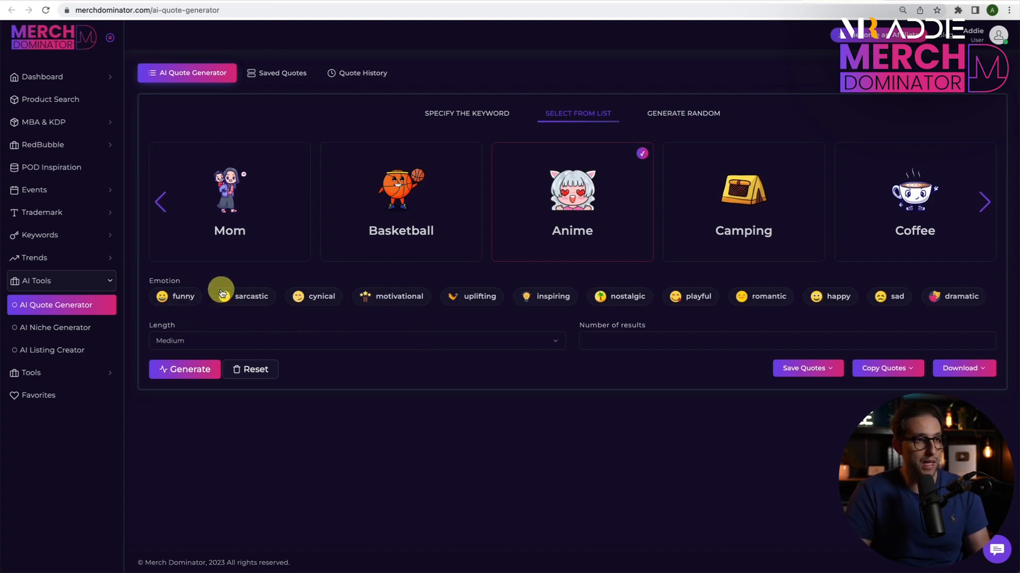
{"action": "left_click", "coordinate": [184, 296]}
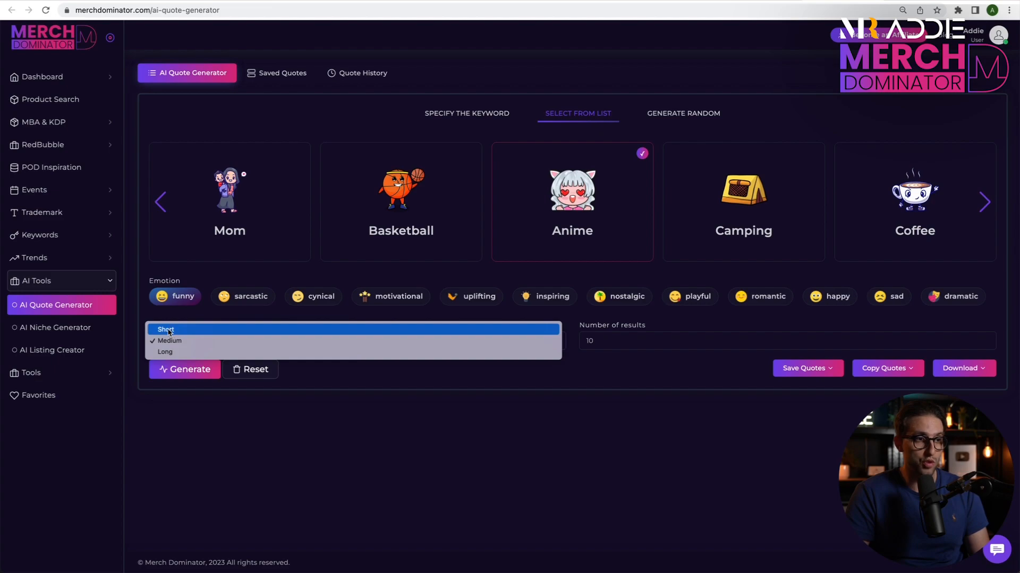
{"action": "left_click", "coordinate": [169, 341]}
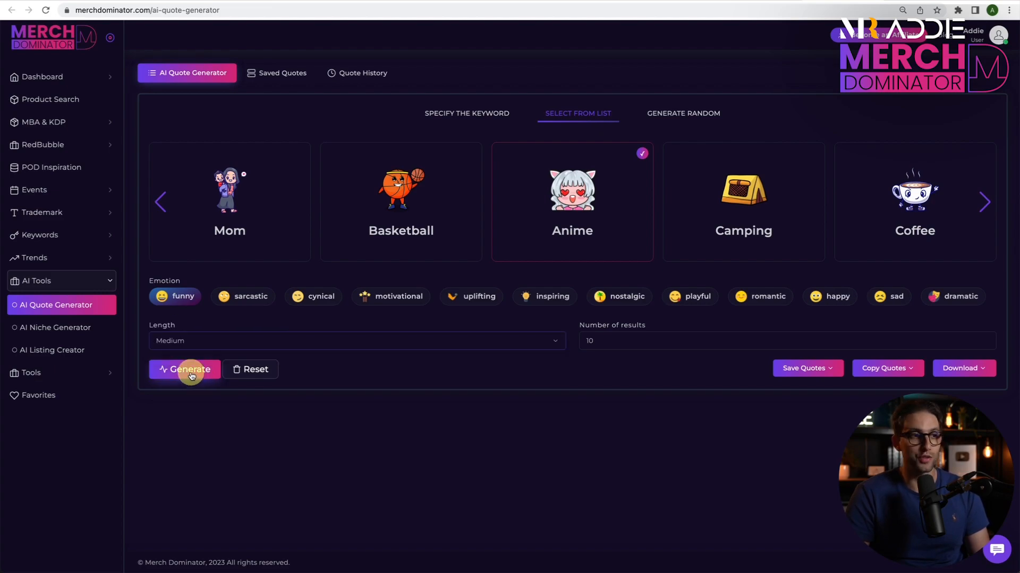
{"action": "left_click", "coordinate": [185, 370]}
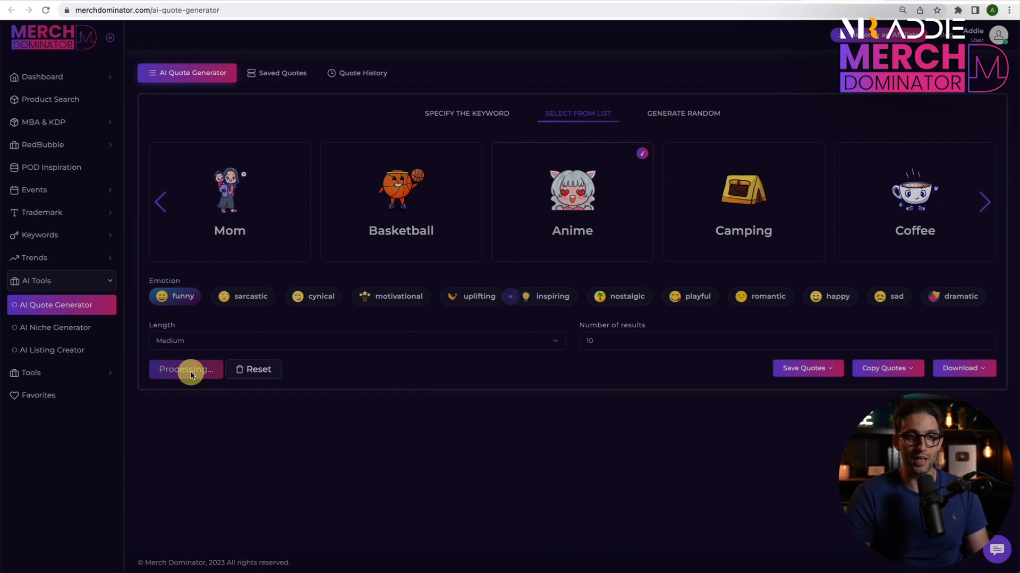
Scroll through the ten funny anime quote cards, from 'Anime is my cardio' onward
{"action": "left_click", "coordinate": [185, 370]}
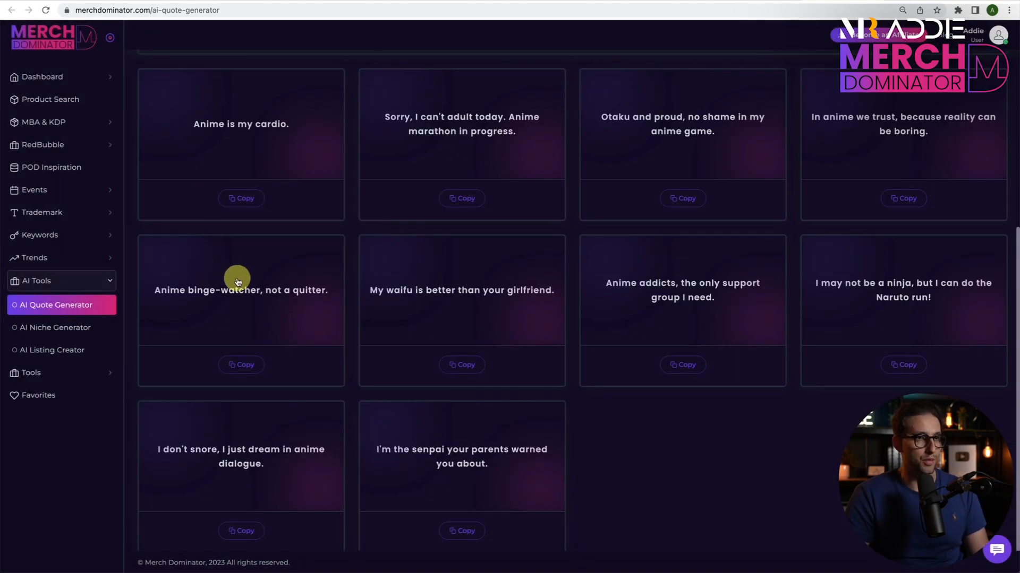
{"action": "scroll", "scroll_direction": "up", "scroll_amount": 3}
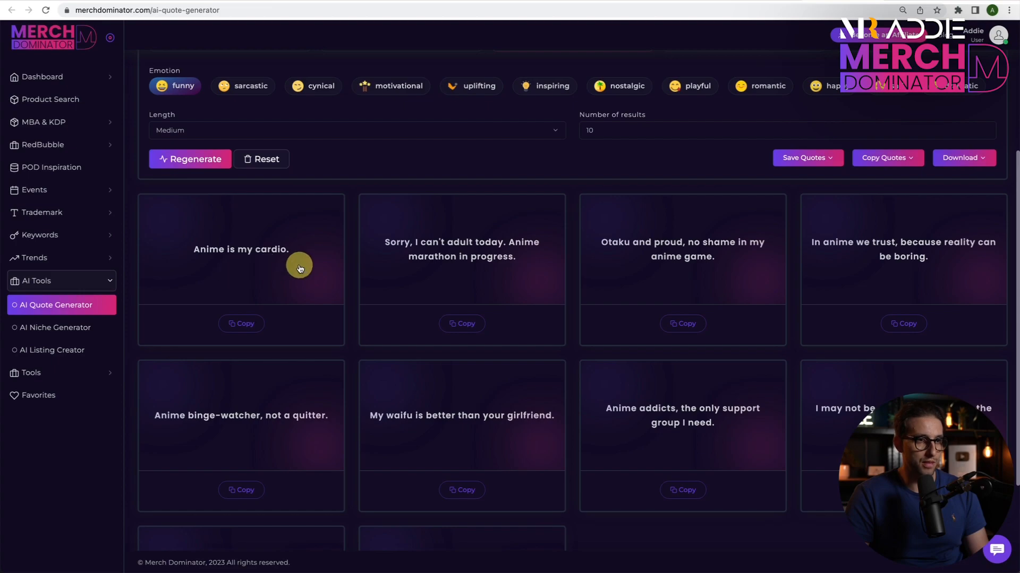
{"action": "mouse_move", "coordinate": [531, 261]}
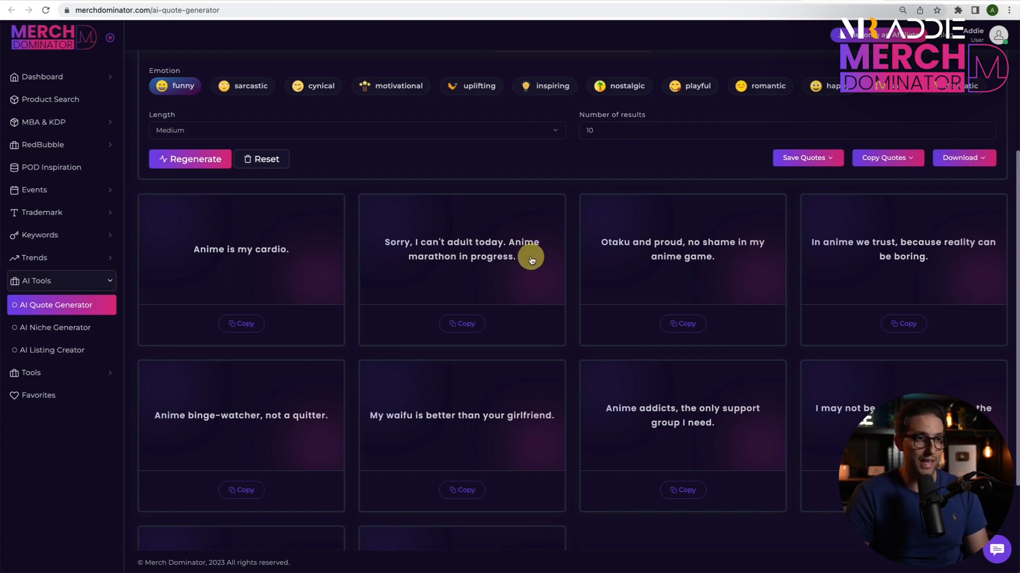
{"action": "mouse_move", "coordinate": [636, 256]}
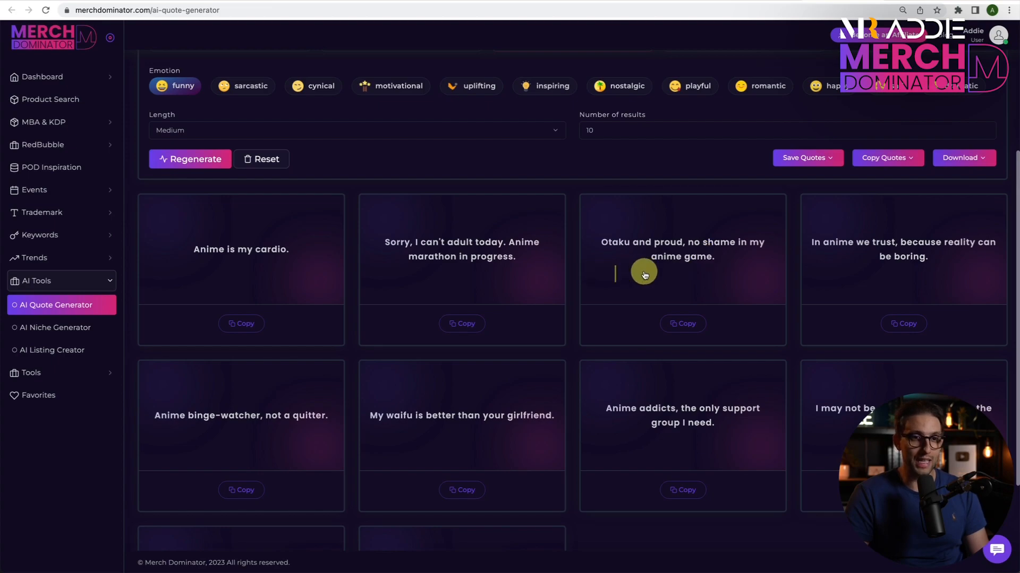
{"action": "mouse_move", "coordinate": [891, 258]}
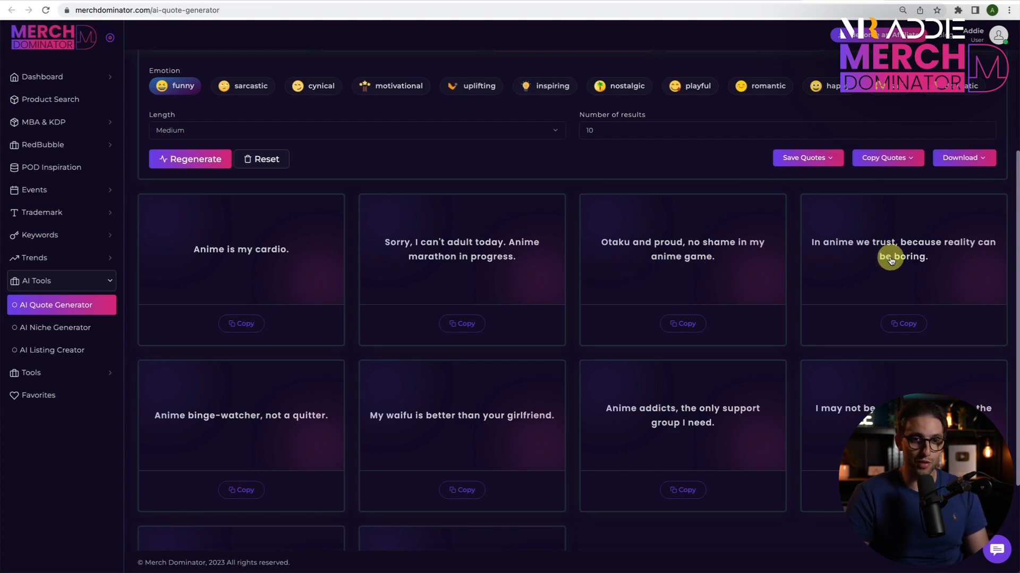
{"action": "mouse_move", "coordinate": [531, 294]}
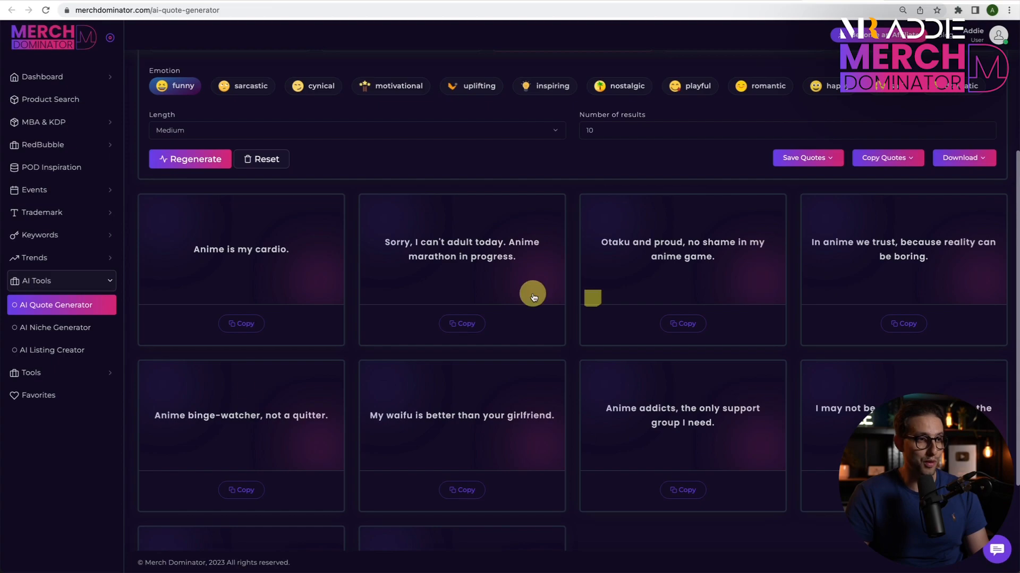
{"action": "mouse_move", "coordinate": [285, 428]}
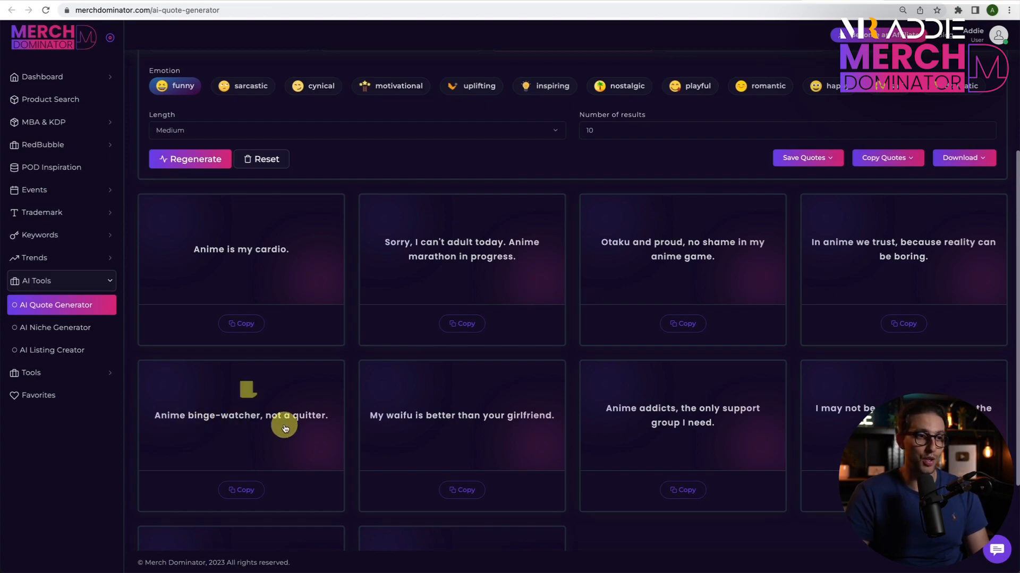
{"action": "scroll", "scroll_direction": "down", "scroll_amount": 3}
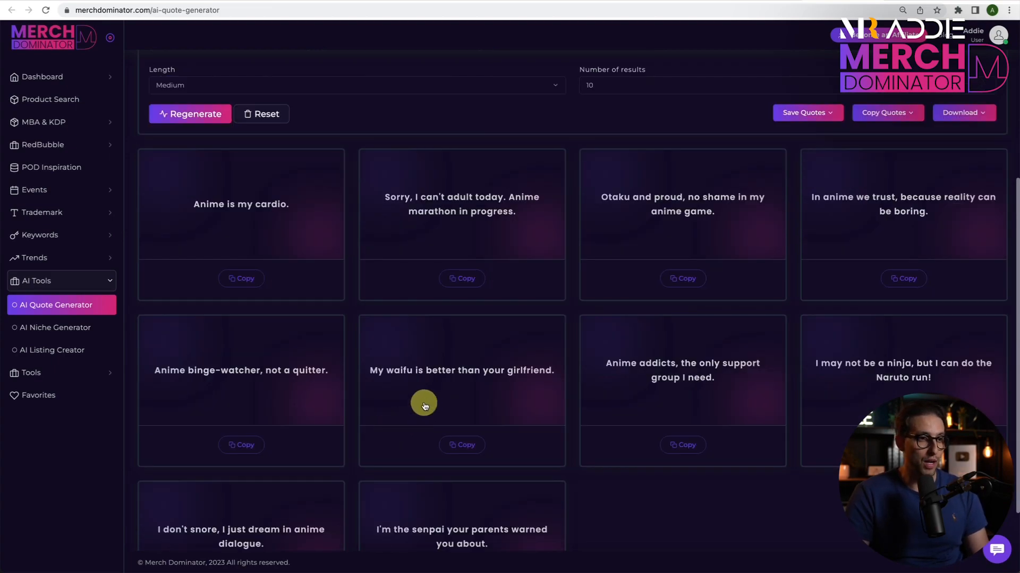
{"action": "mouse_move", "coordinate": [642, 392]}
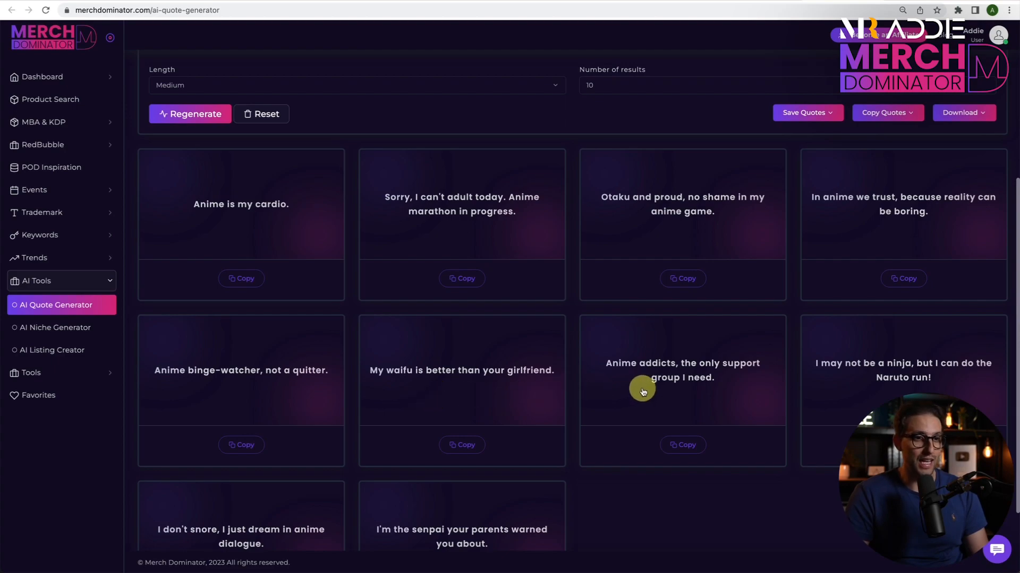
{"action": "mouse_move", "coordinate": [616, 388]}
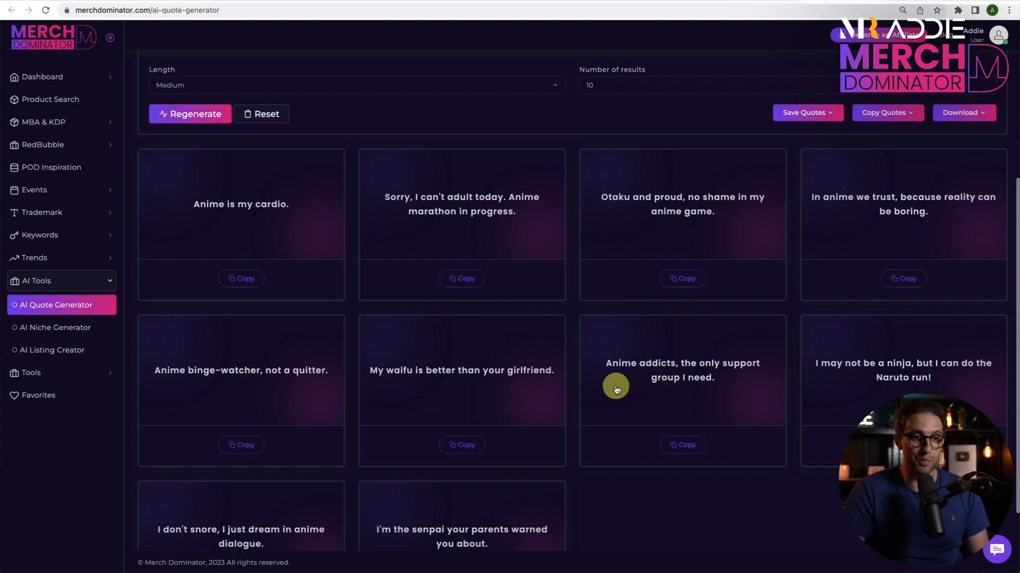
{"action": "scroll", "scroll_direction": "down", "scroll_amount": 3}
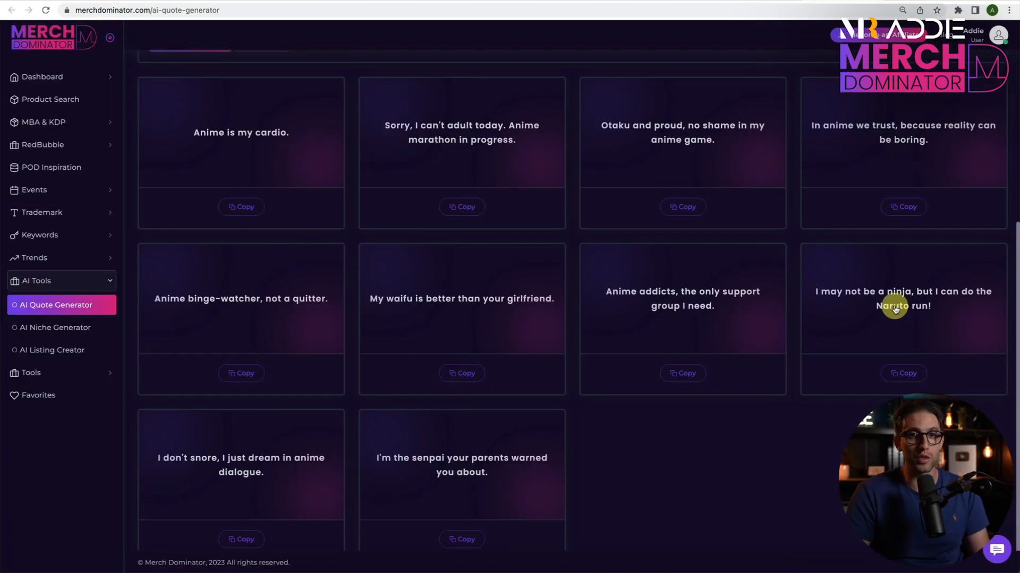
{"action": "mouse_move", "coordinate": [905, 327]}
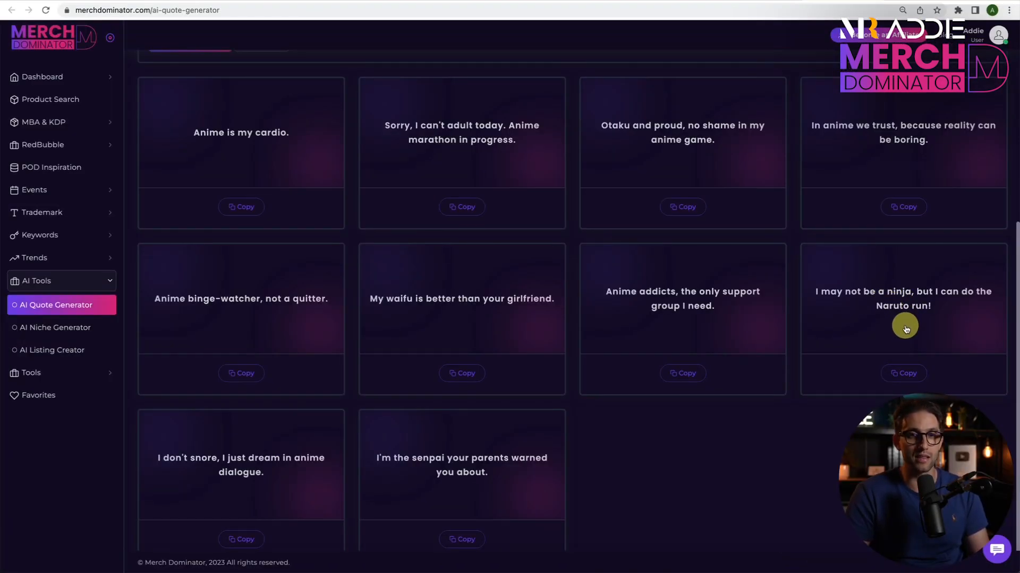
{"action": "mouse_move", "coordinate": [447, 268]}
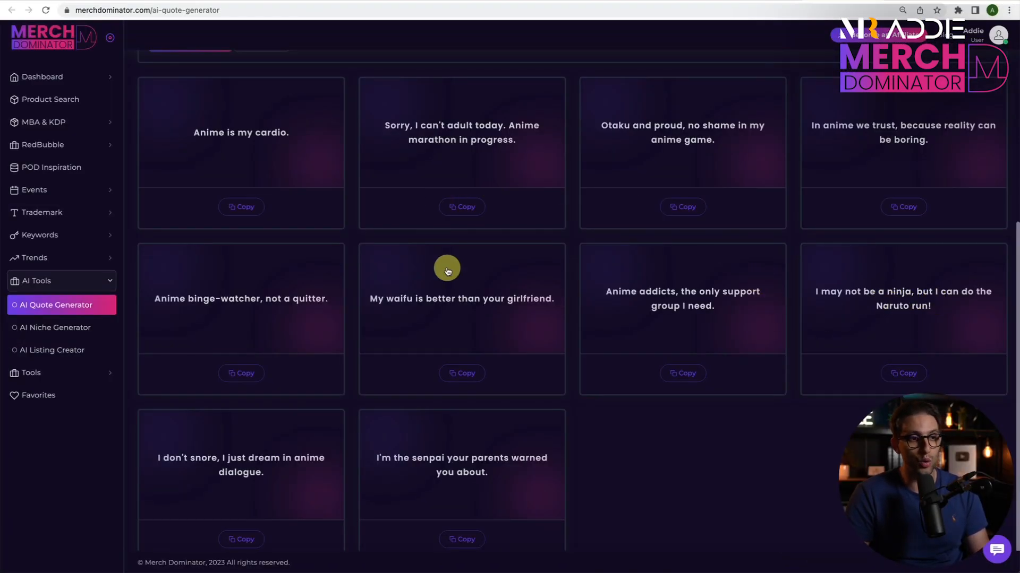
{"action": "mouse_move", "coordinate": [288, 459]}
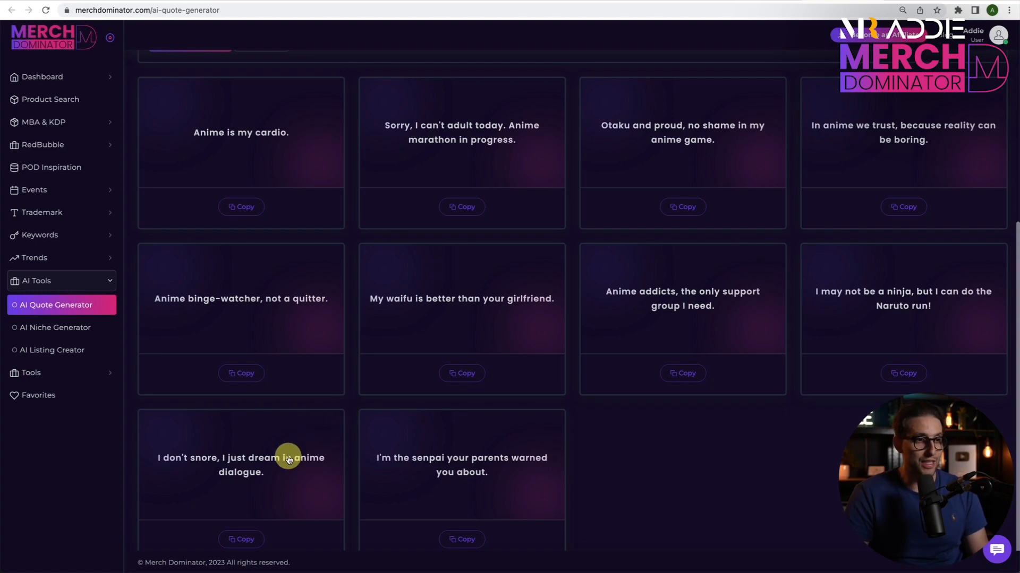
{"action": "mouse_move", "coordinate": [282, 473]}
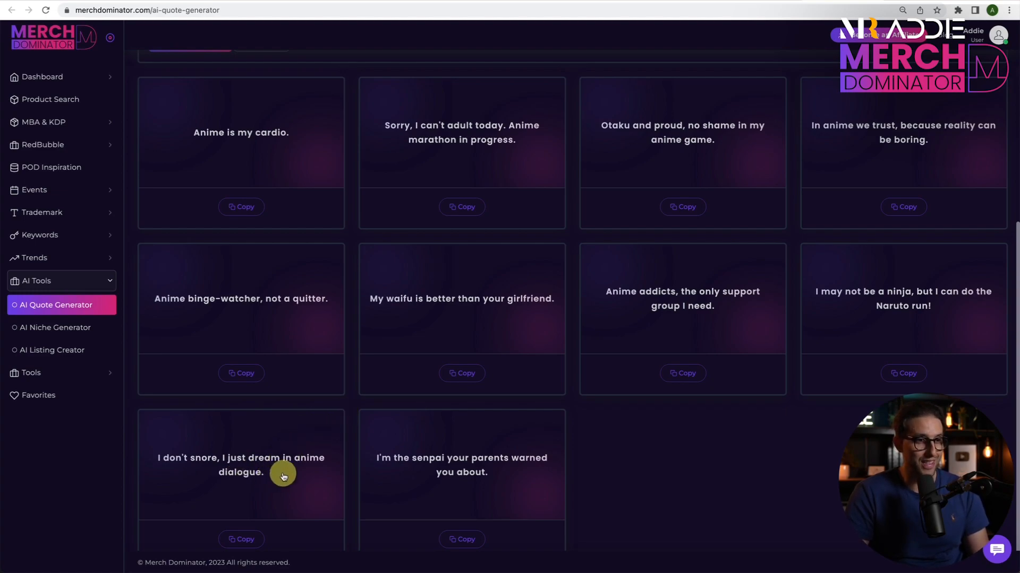
{"action": "mouse_move", "coordinate": [529, 469]}
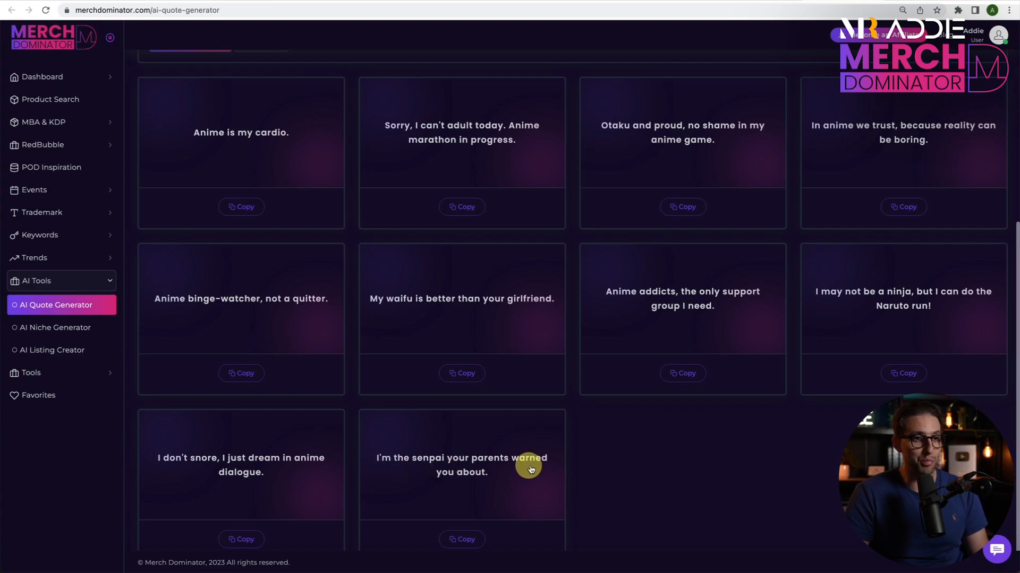
{"action": "scroll", "scroll_direction": "up", "scroll_amount": 3}
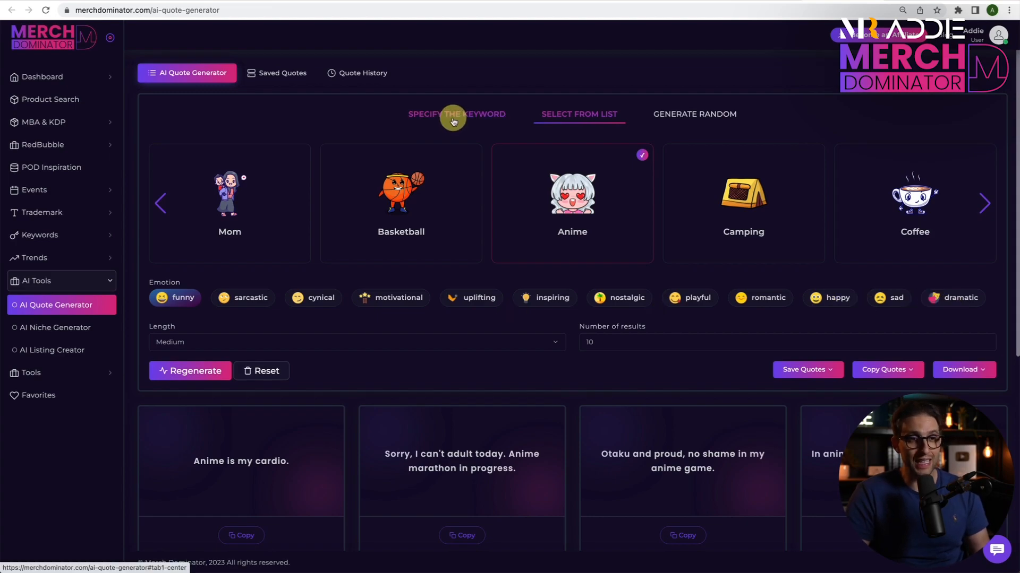
Switch the AI Quote Generator to Specify The Keyword mode for a custom topic
{"action": "left_click", "coordinate": [455, 113]}
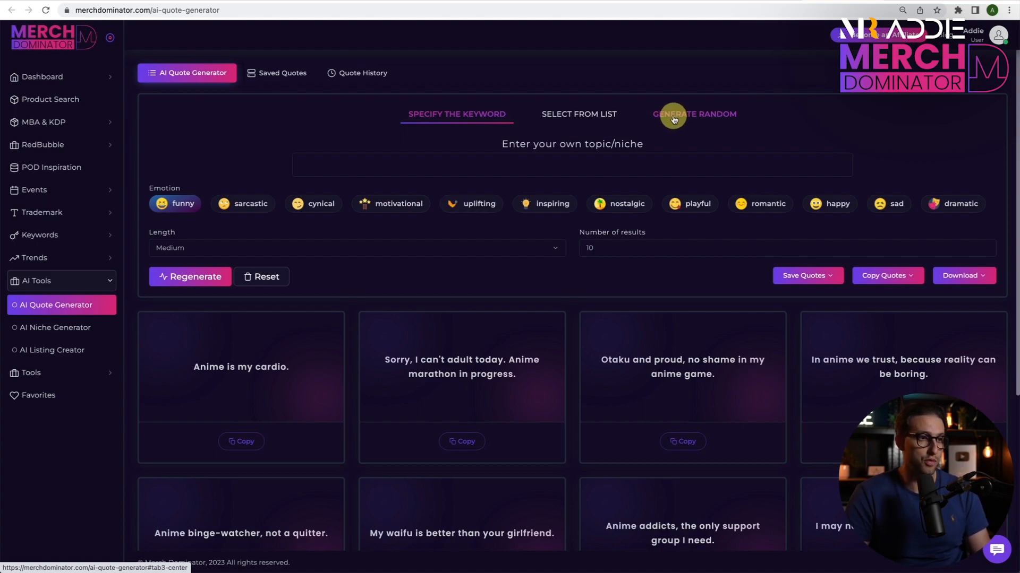
{"action": "mouse_move", "coordinate": [459, 157]}
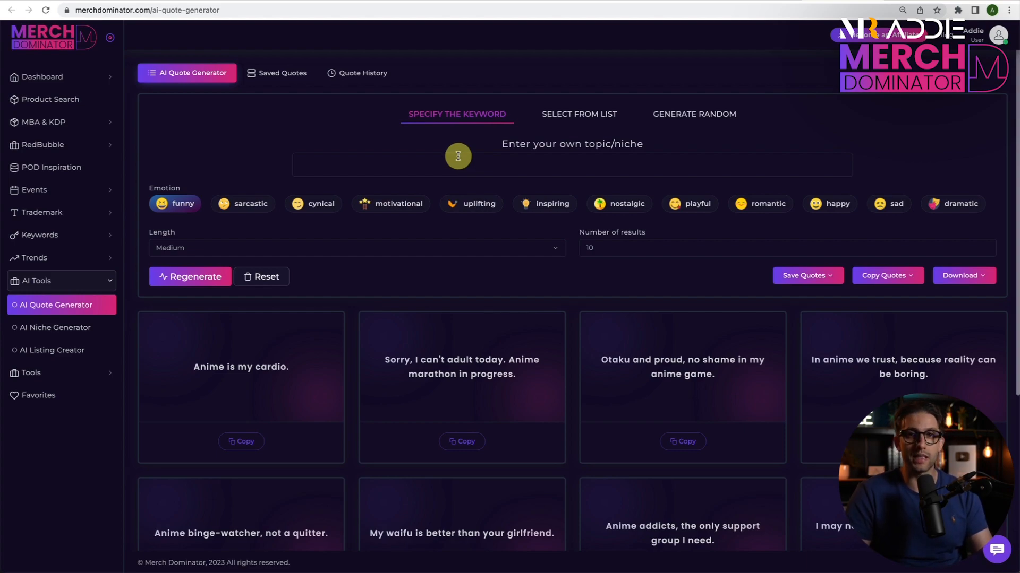
{"action": "mouse_move", "coordinate": [739, 28]}
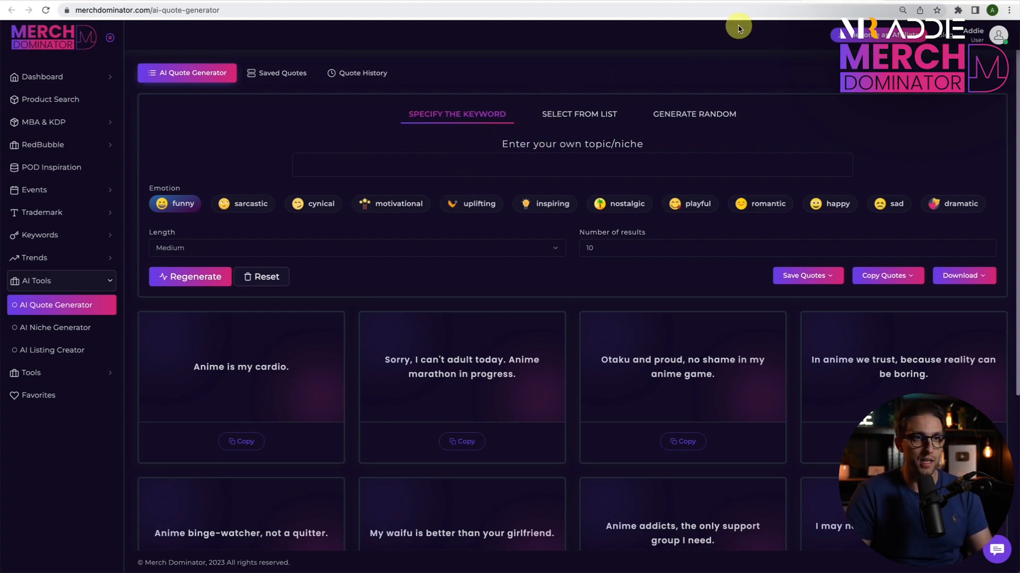
{"action": "mouse_move", "coordinate": [695, 114]}
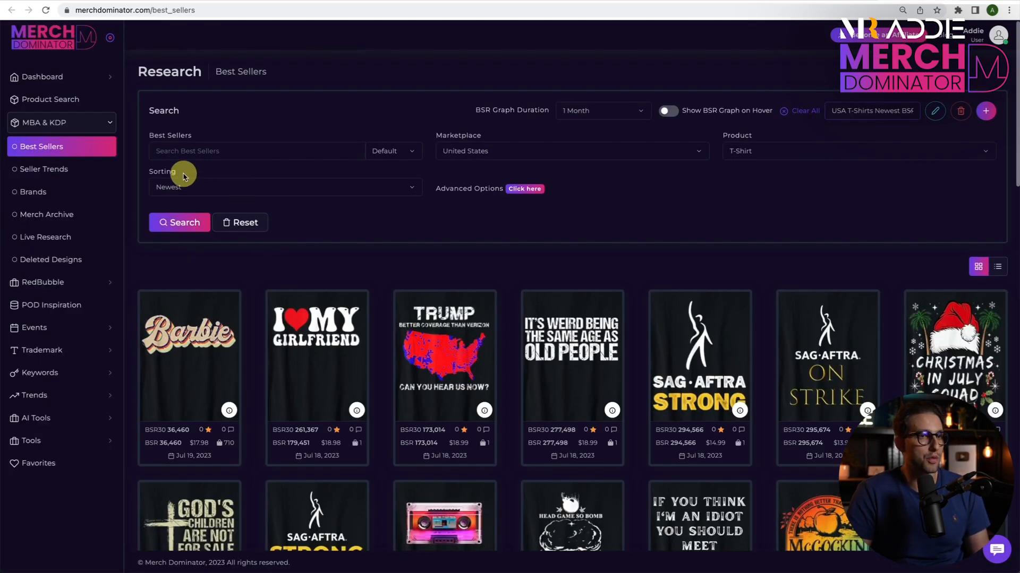
Apply the saved 'USA T-Shirts Newest BSR <300000' Best Sellers filter and show its advanced options
{"action": "left_click", "coordinate": [871, 111]}
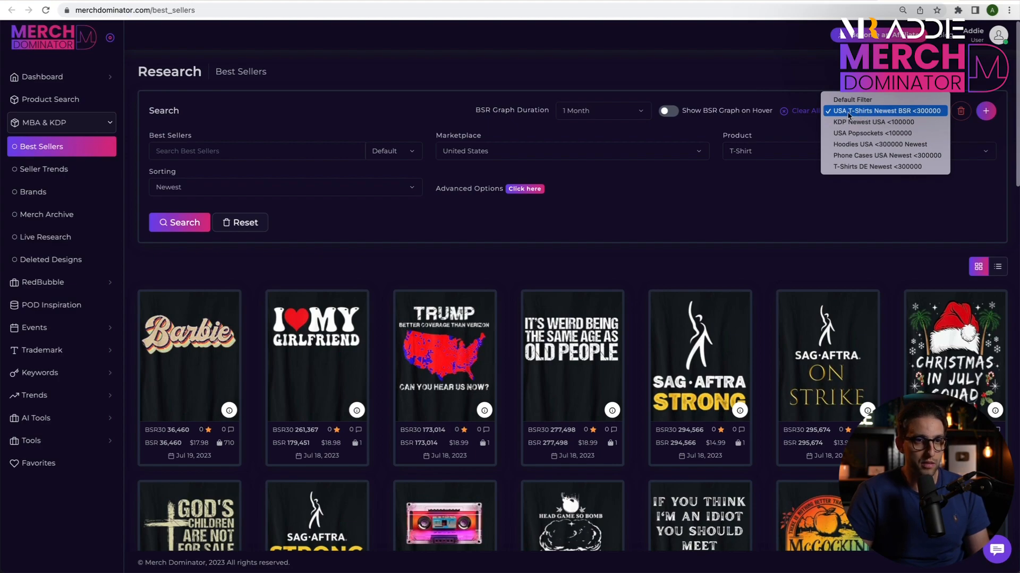
{"action": "mouse_move", "coordinate": [876, 116]}
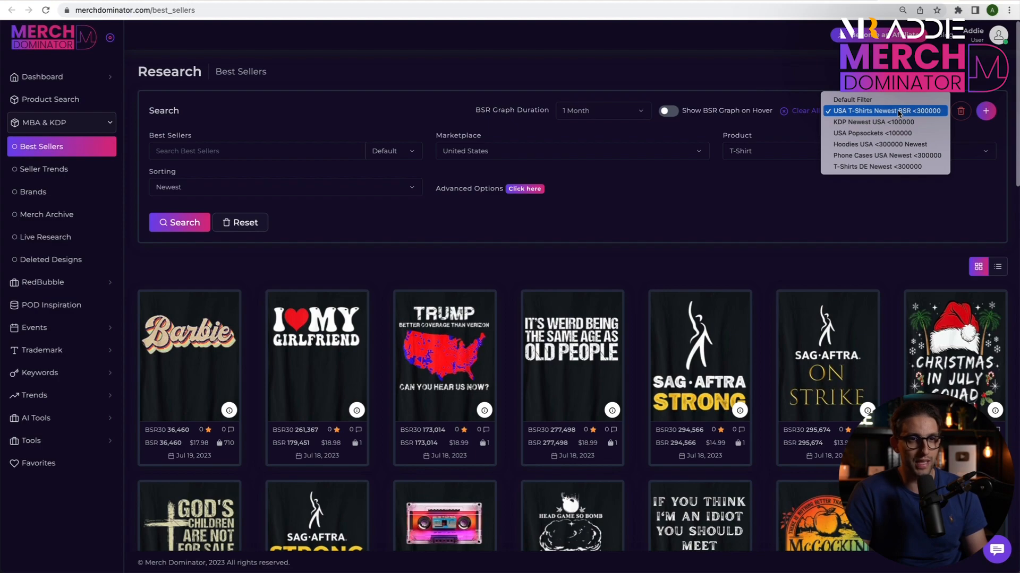
{"action": "left_click", "coordinate": [886, 110]}
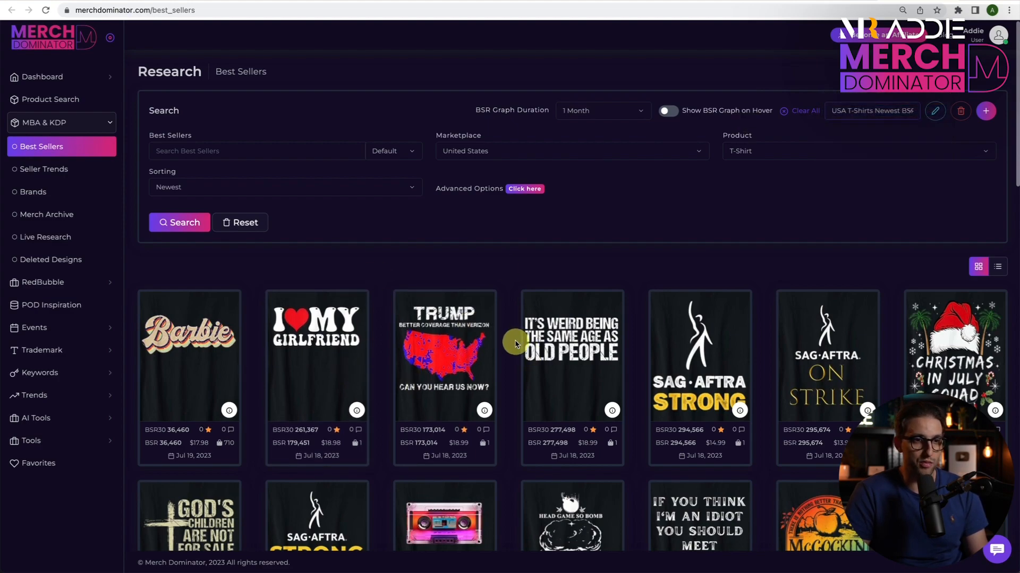
{"action": "left_click", "coordinate": [523, 189]}
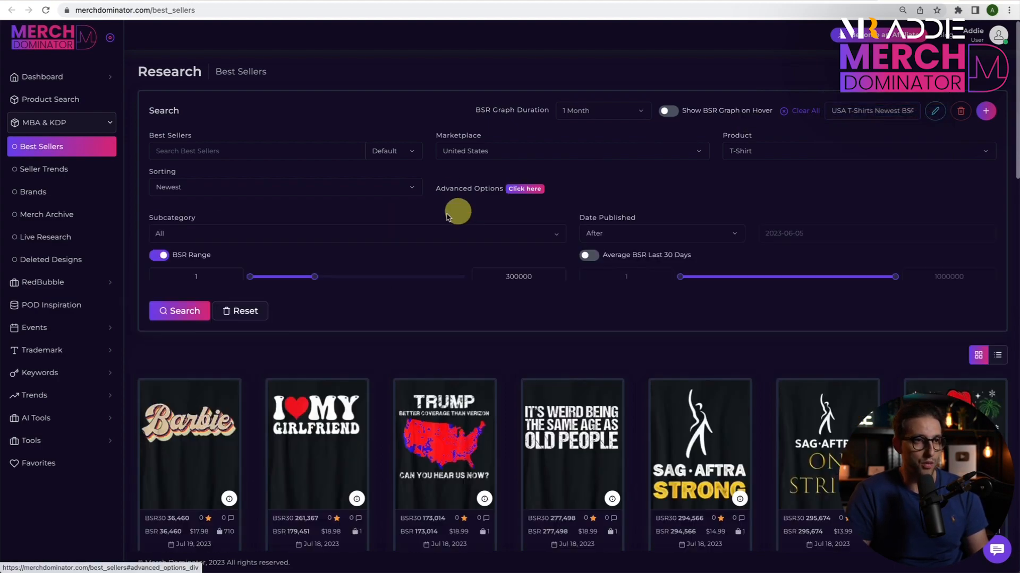
{"action": "left_click", "coordinate": [524, 189]}
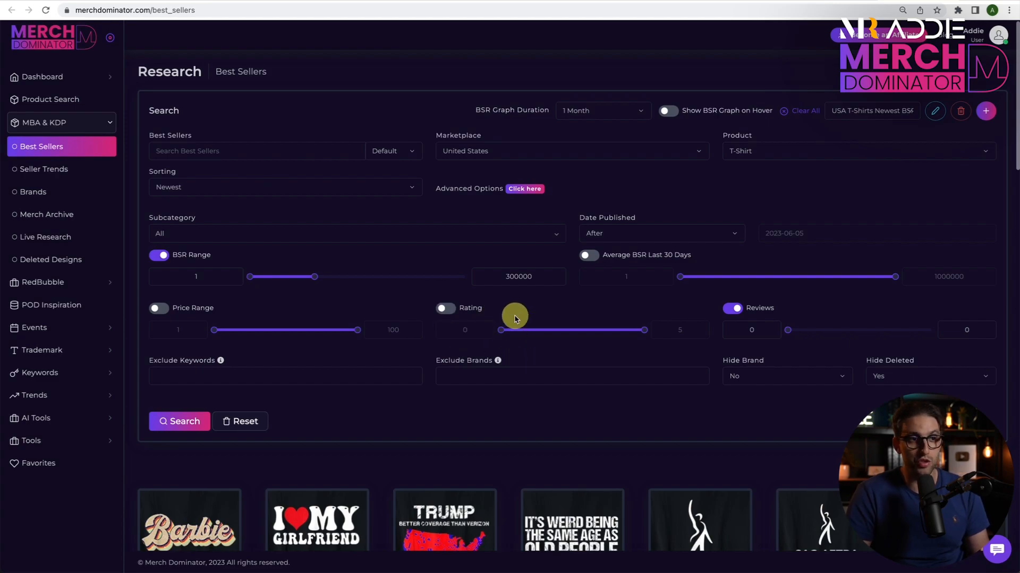
{"action": "mouse_move", "coordinate": [849, 178]}
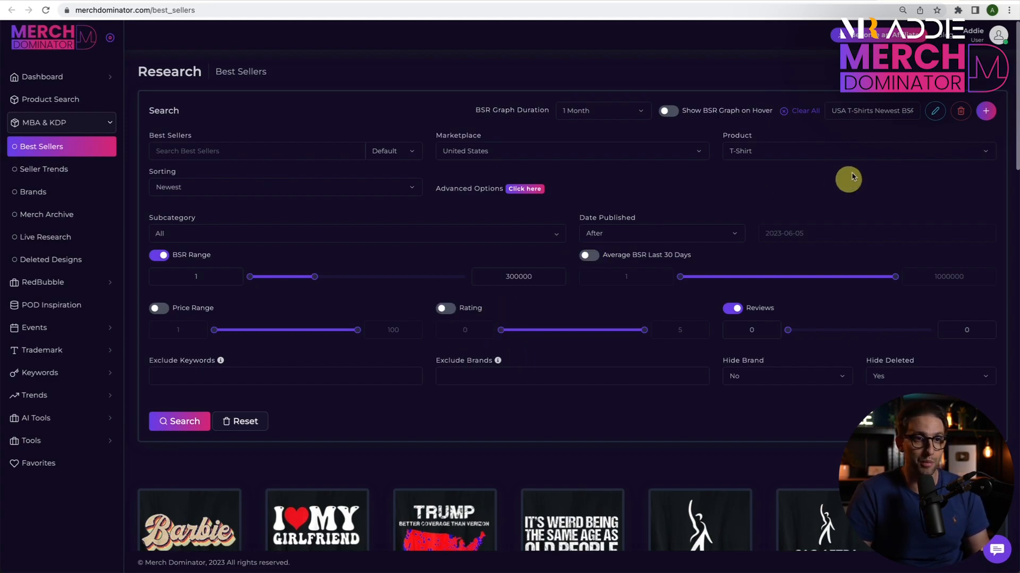
{"action": "left_click", "coordinate": [871, 110]}
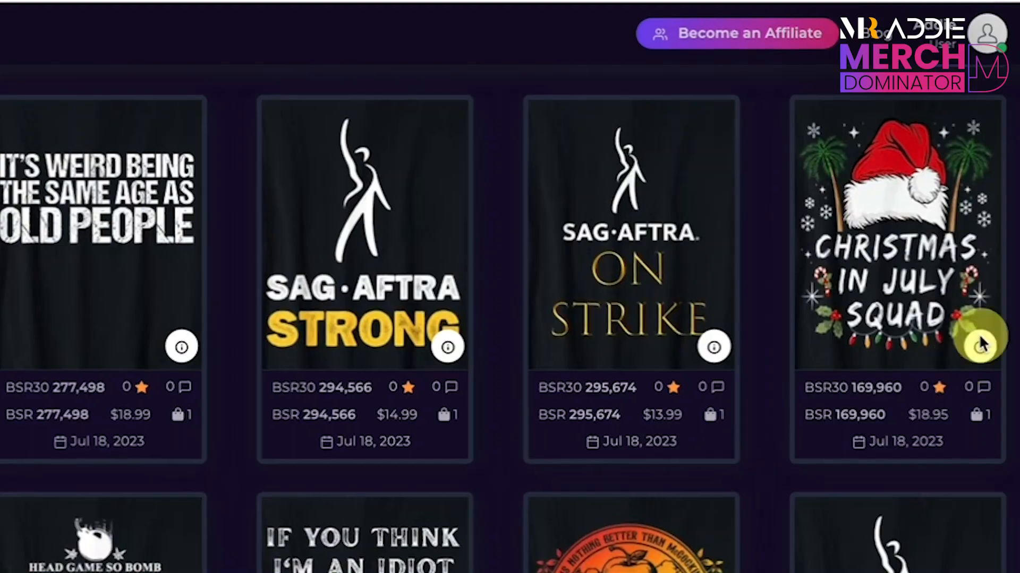
{"action": "scroll", "scroll_direction": "down", "scroll_amount": 3}
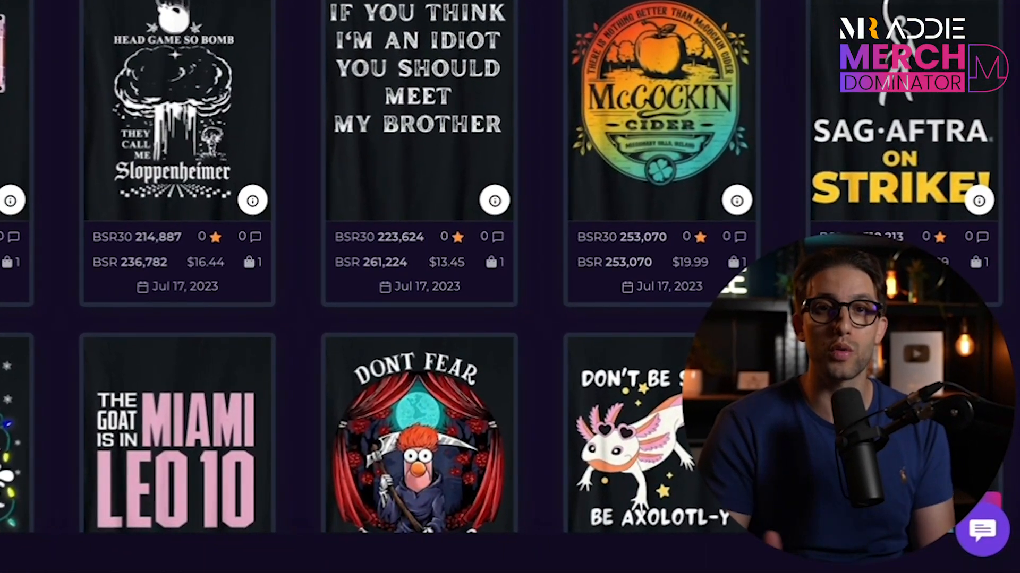
{"action": "scroll", "scroll_direction": "down", "scroll_amount": 3}
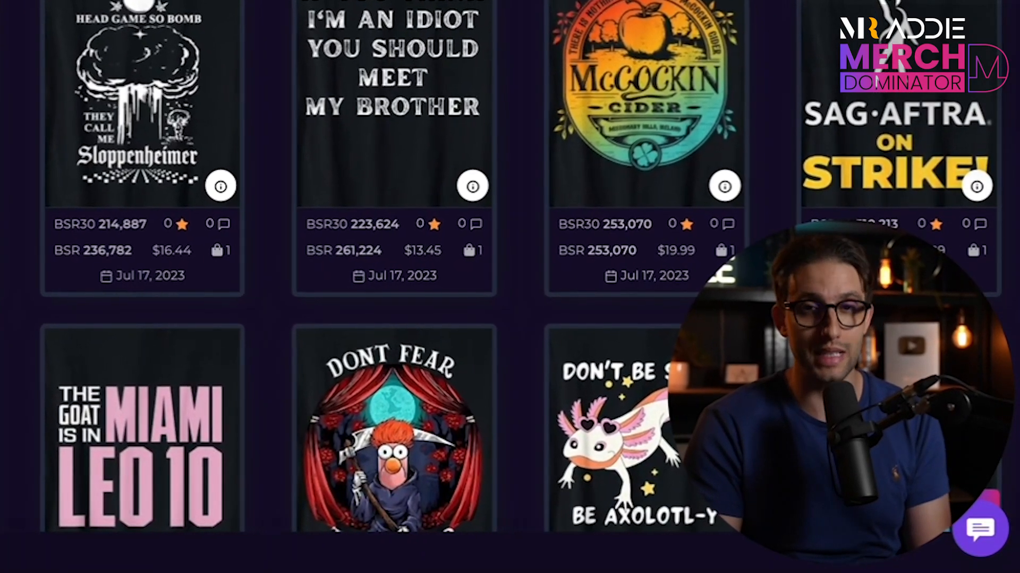
{"action": "scroll", "scroll_direction": "down", "scroll_amount": 3}
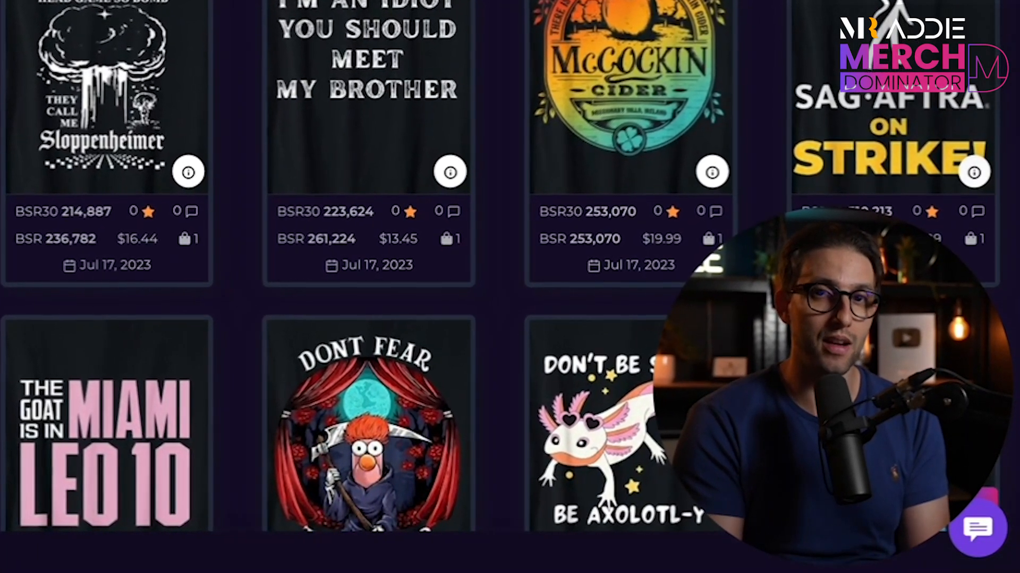
{"action": "scroll", "scroll_direction": "down", "scroll_amount": 3}
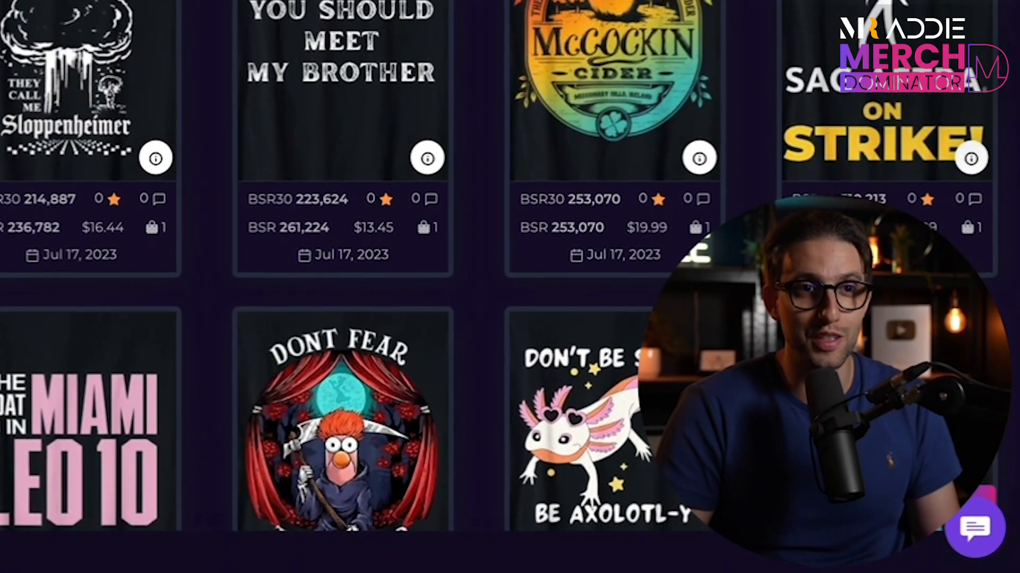
{"action": "scroll", "scroll_direction": "down", "scroll_amount": 3}
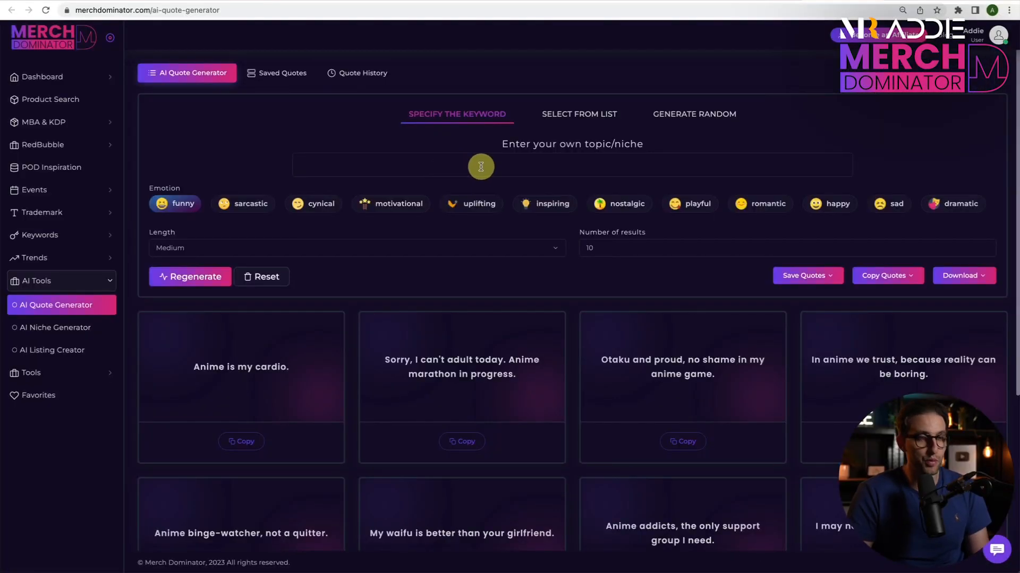
Enter 'christmas in july' as the topic and choose the funny emotion
{"action": "type", "text": "christmas in july"}
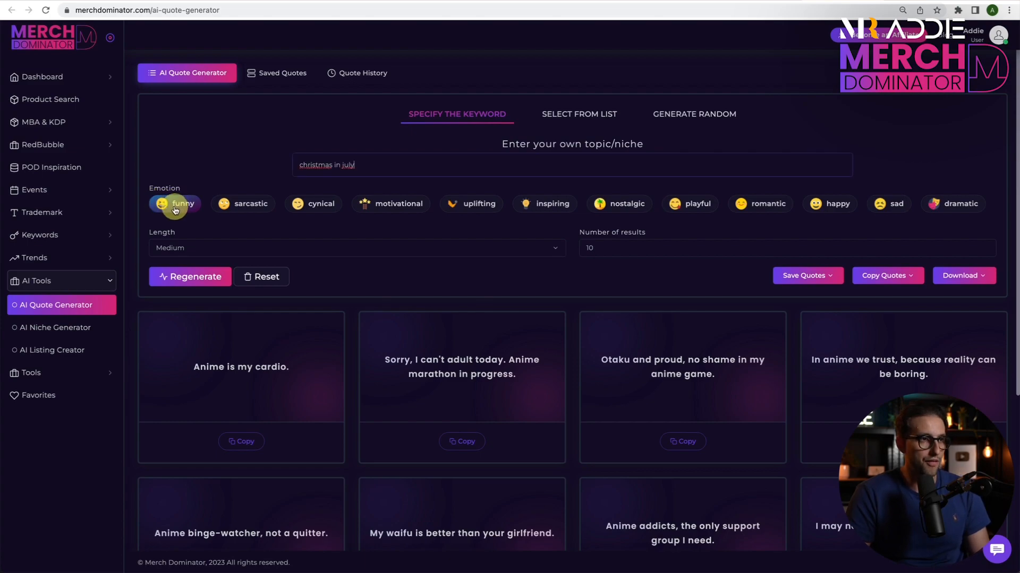
{"action": "left_click", "coordinate": [190, 277]}
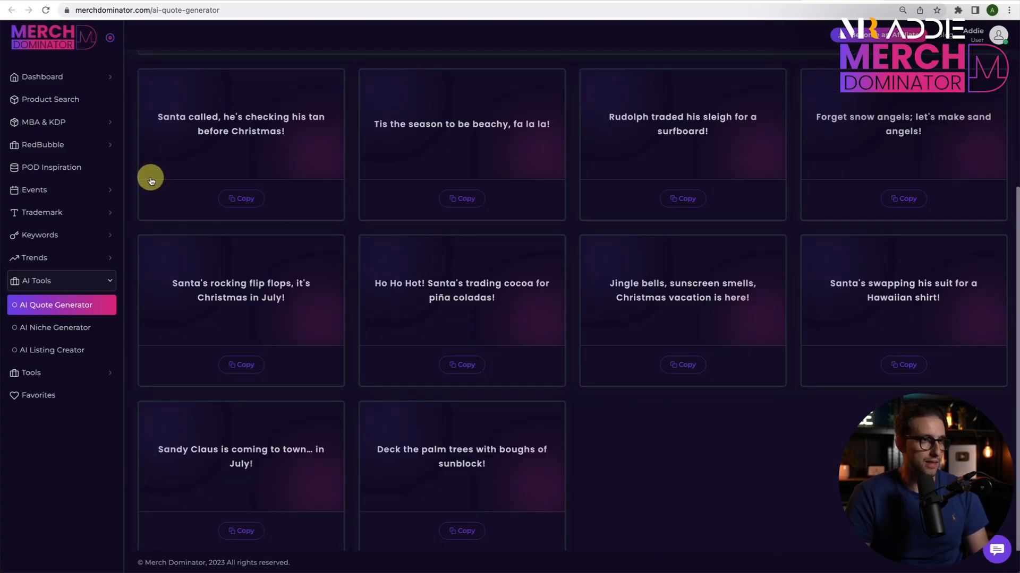
{"action": "mouse_move", "coordinate": [175, 176]}
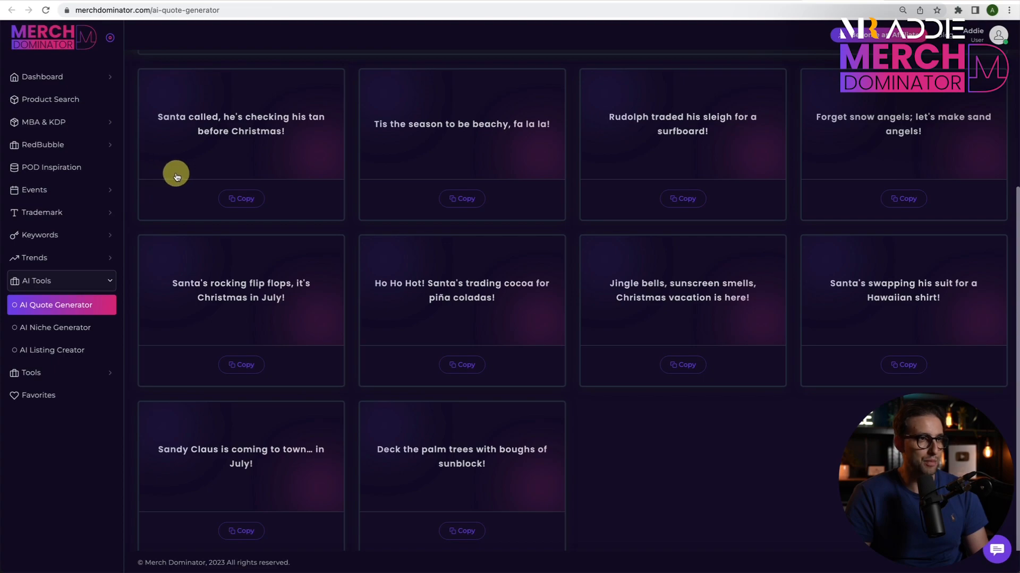
{"action": "mouse_move", "coordinate": [908, 132]}
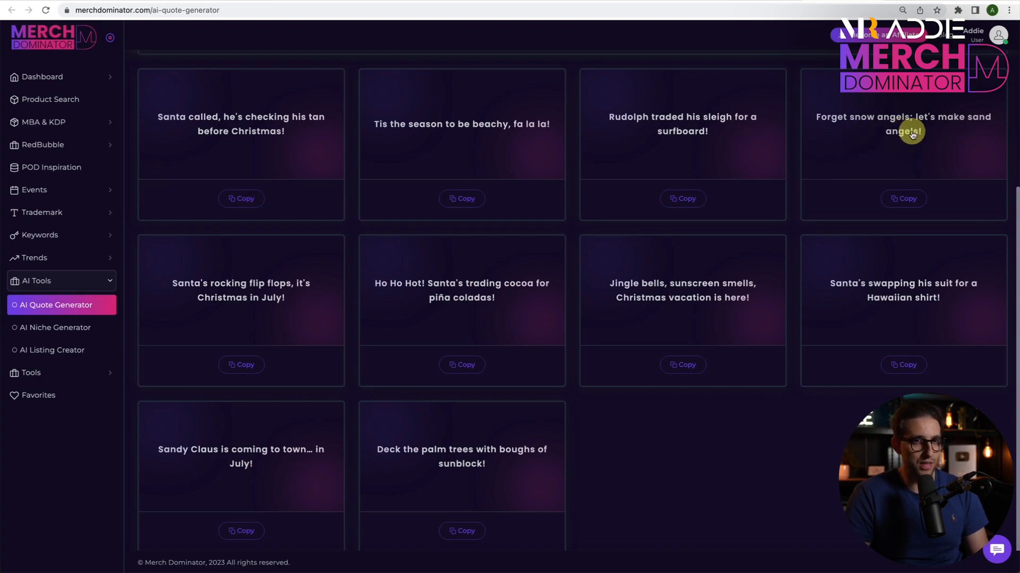
{"action": "mouse_move", "coordinate": [228, 289]}
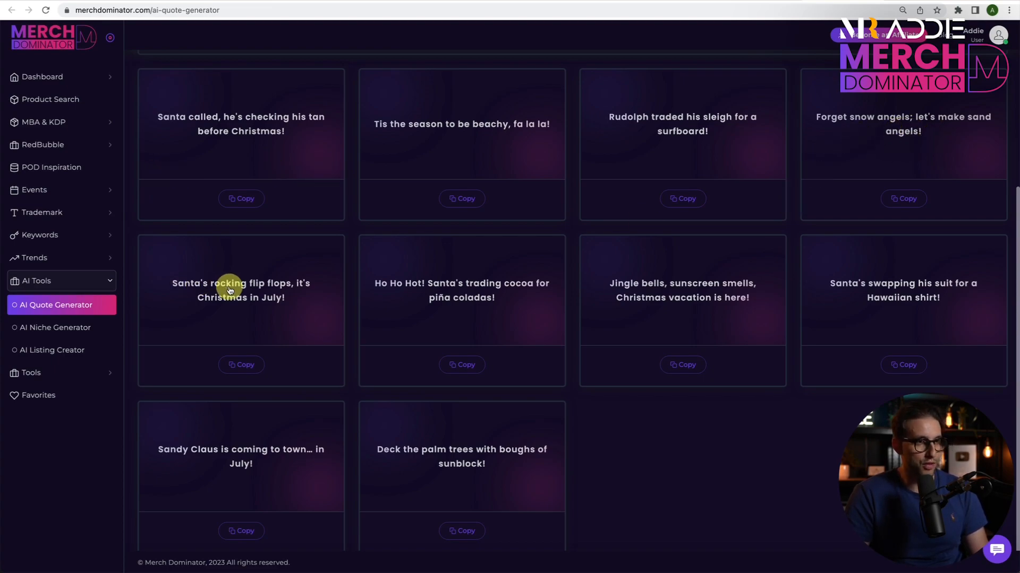
{"action": "mouse_move", "coordinate": [343, 289]}
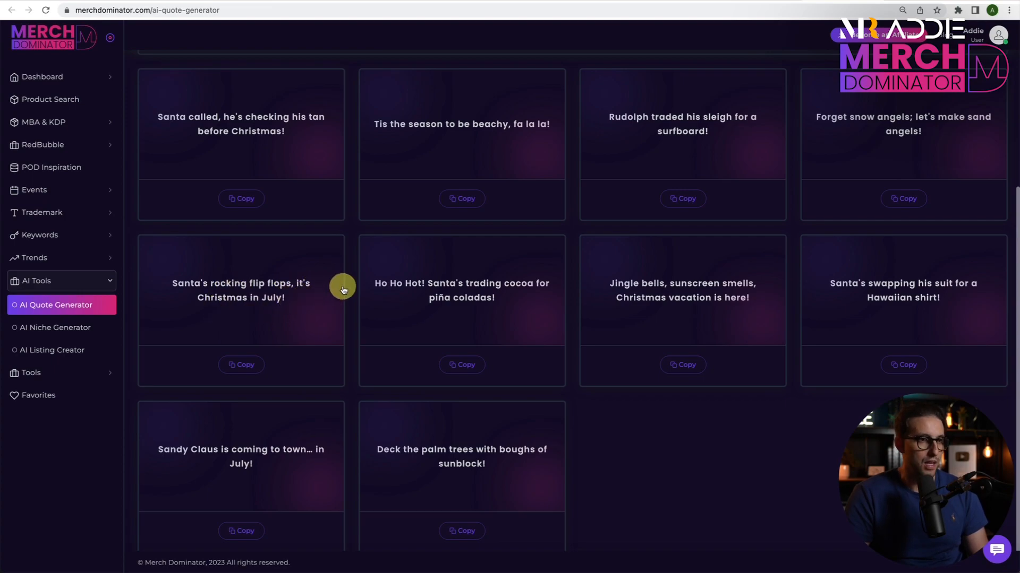
{"action": "mouse_move", "coordinate": [499, 306]}
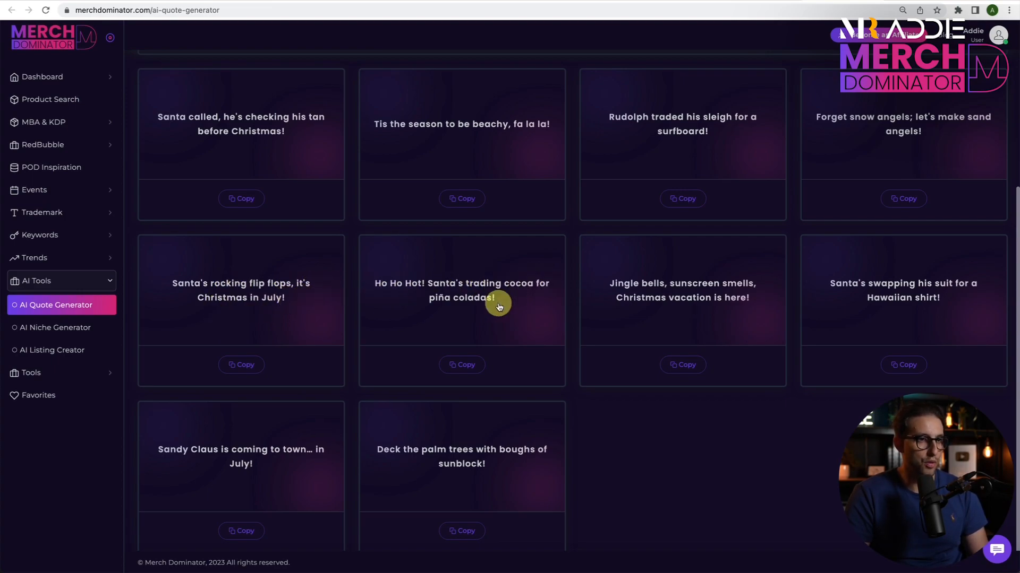
{"action": "mouse_move", "coordinate": [634, 301]}
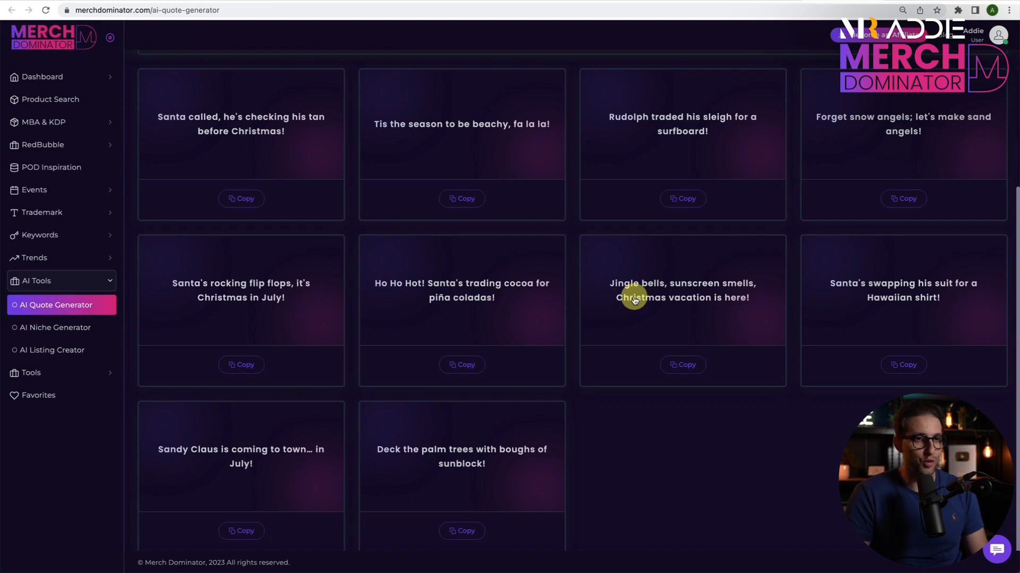
{"action": "mouse_move", "coordinate": [618, 303]}
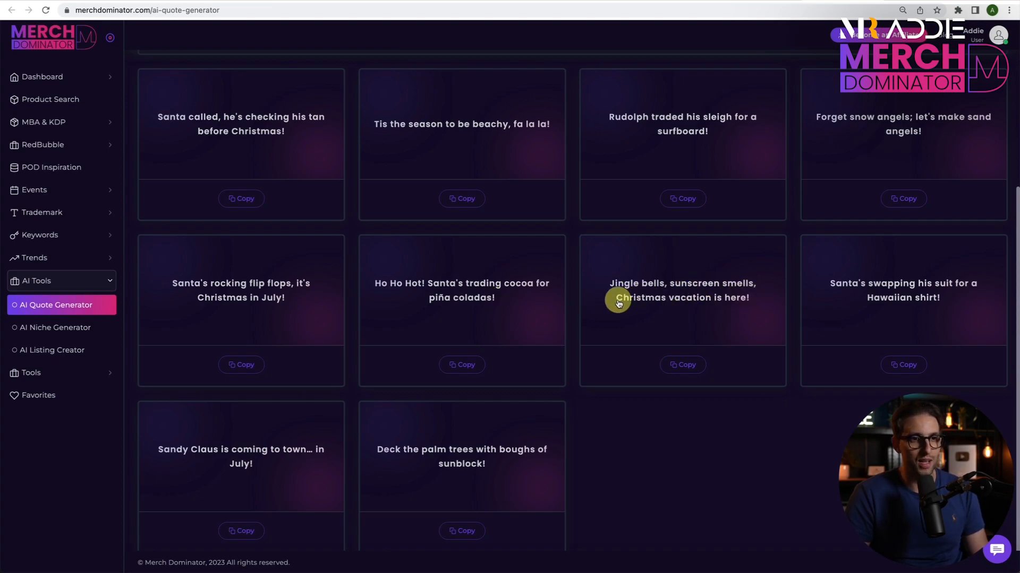
{"action": "mouse_move", "coordinate": [852, 298]}
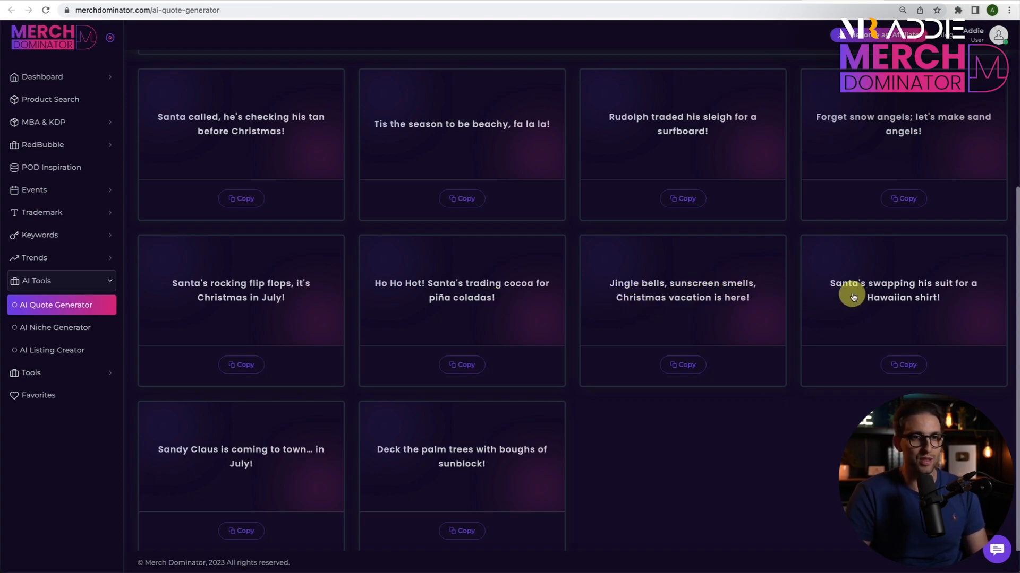
{"action": "mouse_move", "coordinate": [126, 468]}
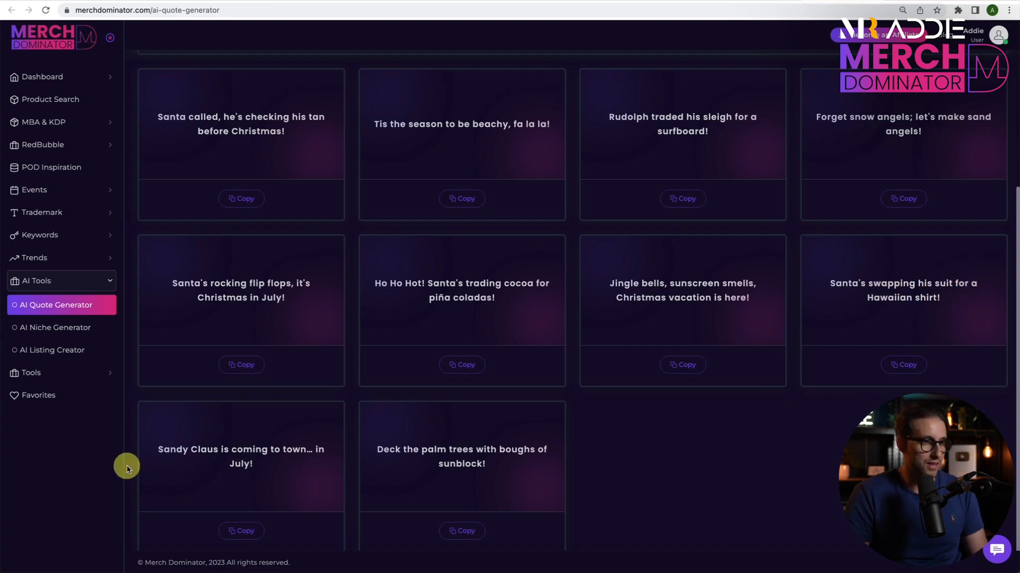
{"action": "mouse_move", "coordinate": [294, 459]}
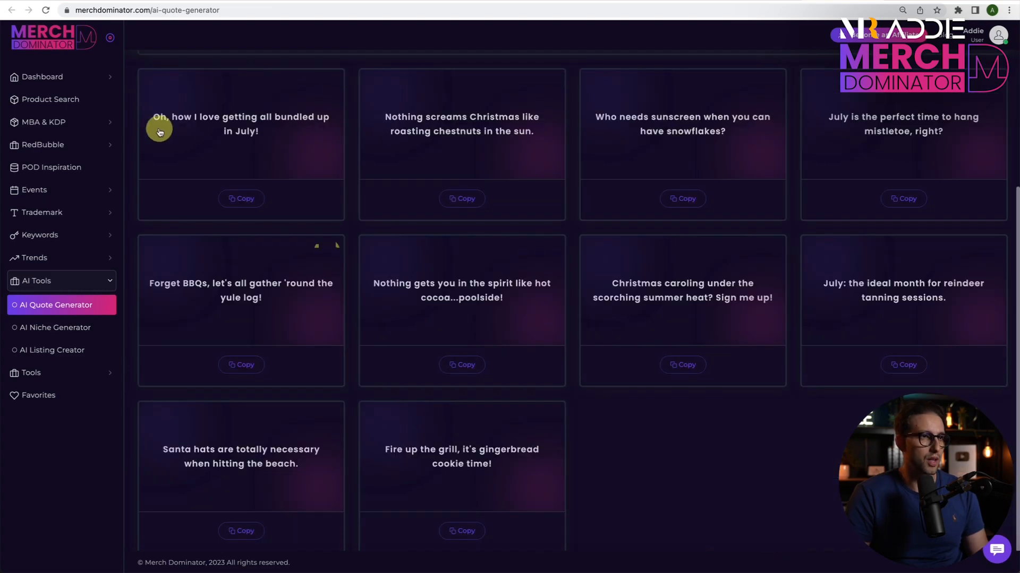
{"action": "mouse_move", "coordinate": [293, 137]}
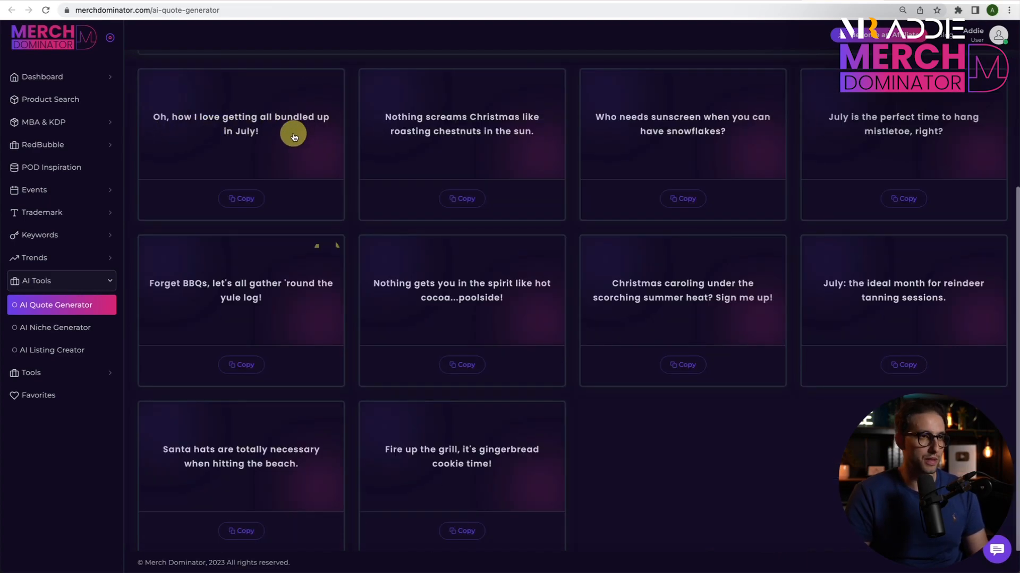
{"action": "mouse_move", "coordinate": [533, 135]}
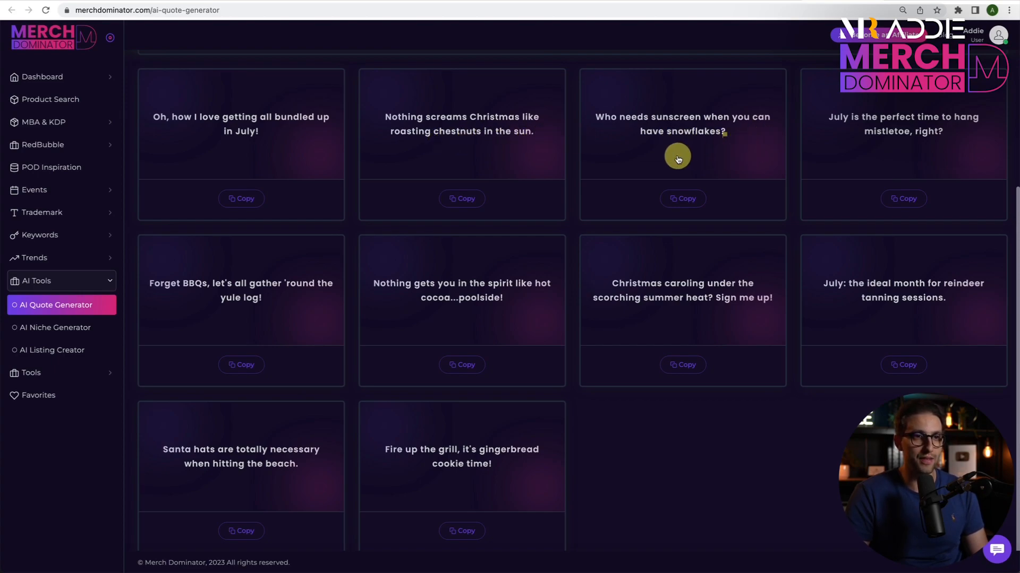
{"action": "mouse_move", "coordinate": [925, 129]}
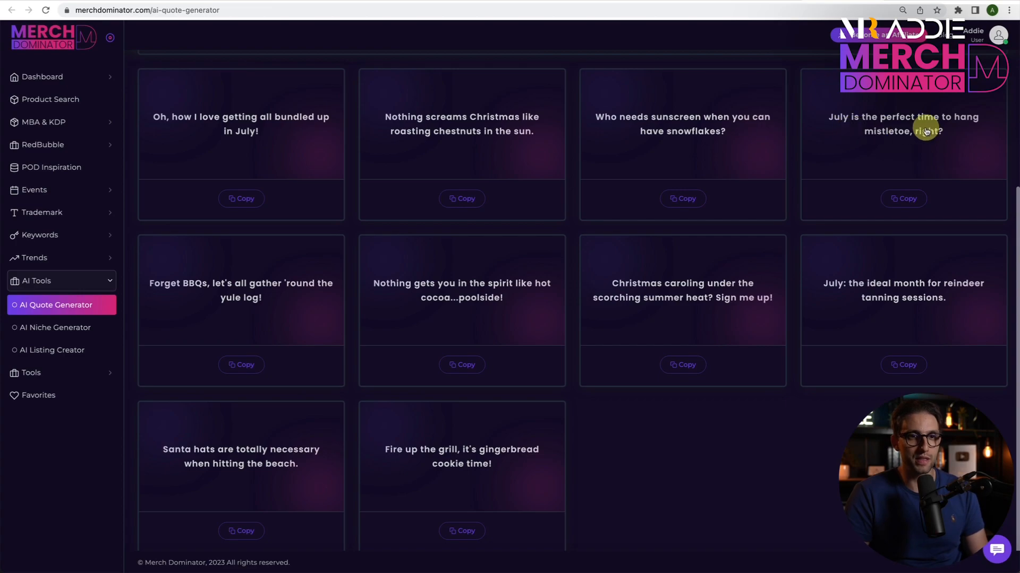
{"action": "mouse_move", "coordinate": [209, 306]}
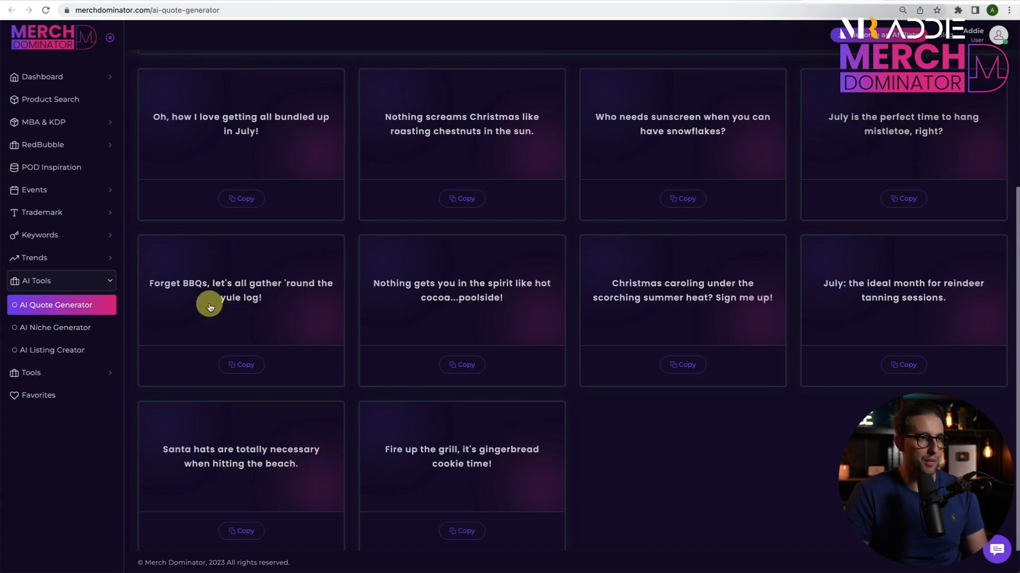
{"action": "mouse_move", "coordinate": [202, 305]}
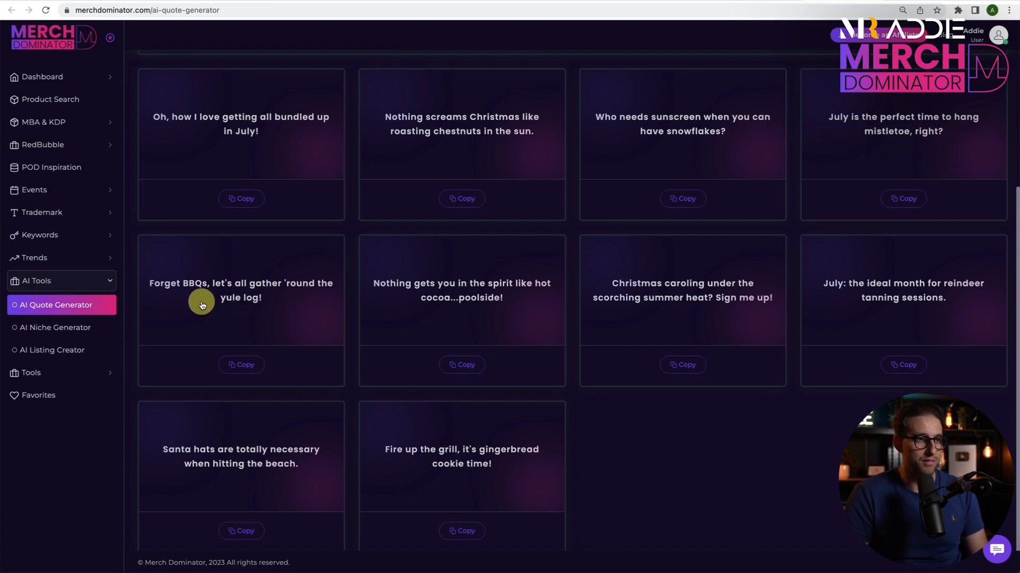
{"action": "mouse_move", "coordinate": [270, 303]}
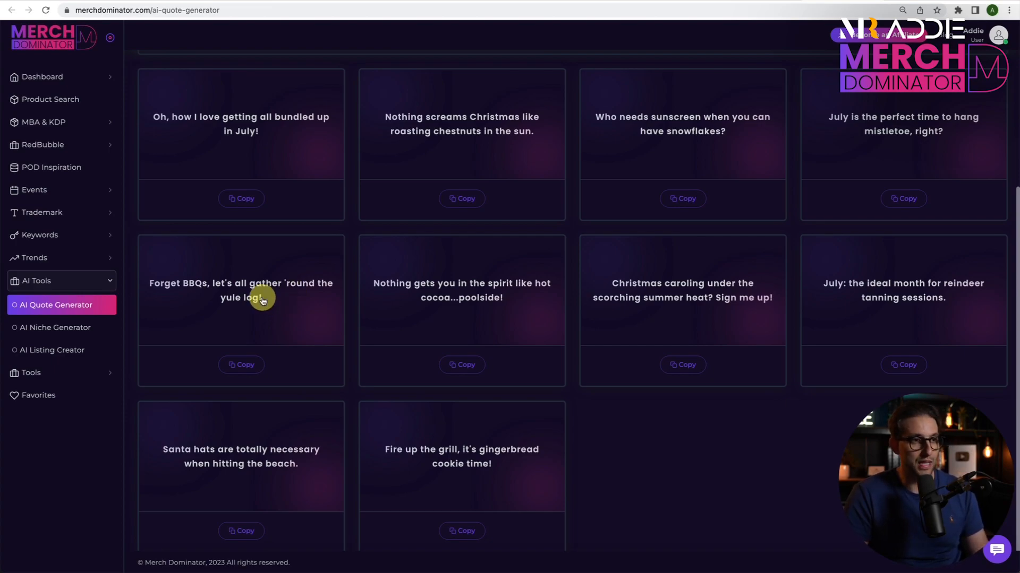
{"action": "mouse_move", "coordinate": [268, 299]}
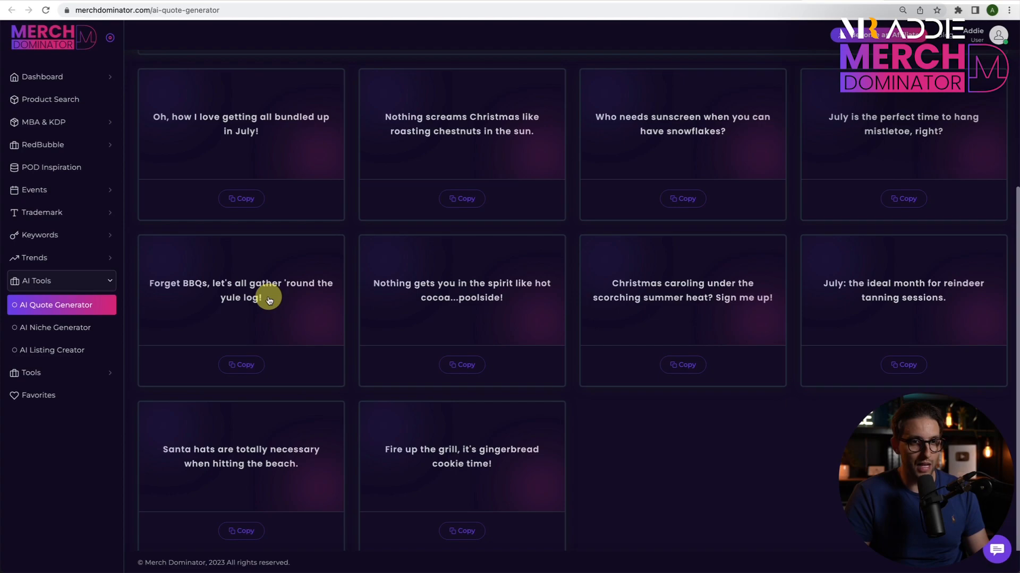
{"action": "scroll", "scroll_direction": "up", "scroll_amount": 3}
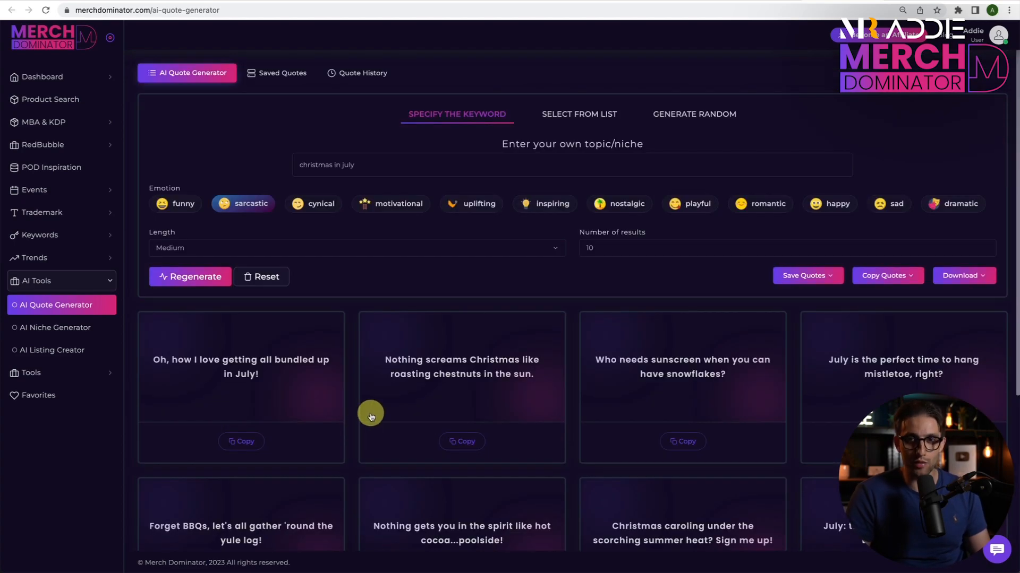
{"action": "scroll", "scroll_direction": "down", "scroll_amount": 3}
{"action": "type", "text": "third grade"}
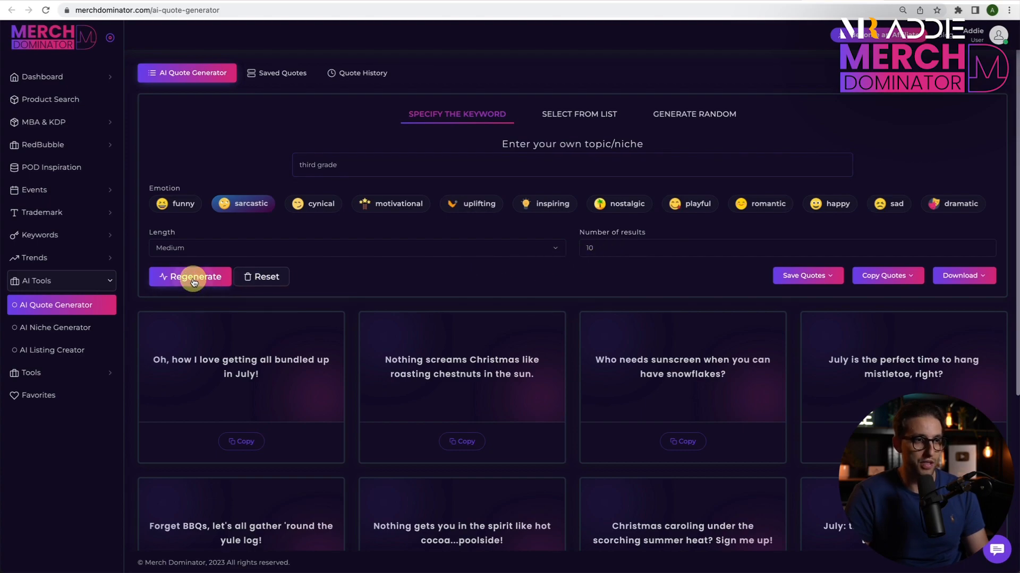
Regenerate ten sarcastic quotes for the 'third grade' topic and review them
{"action": "left_click", "coordinate": [190, 277]}
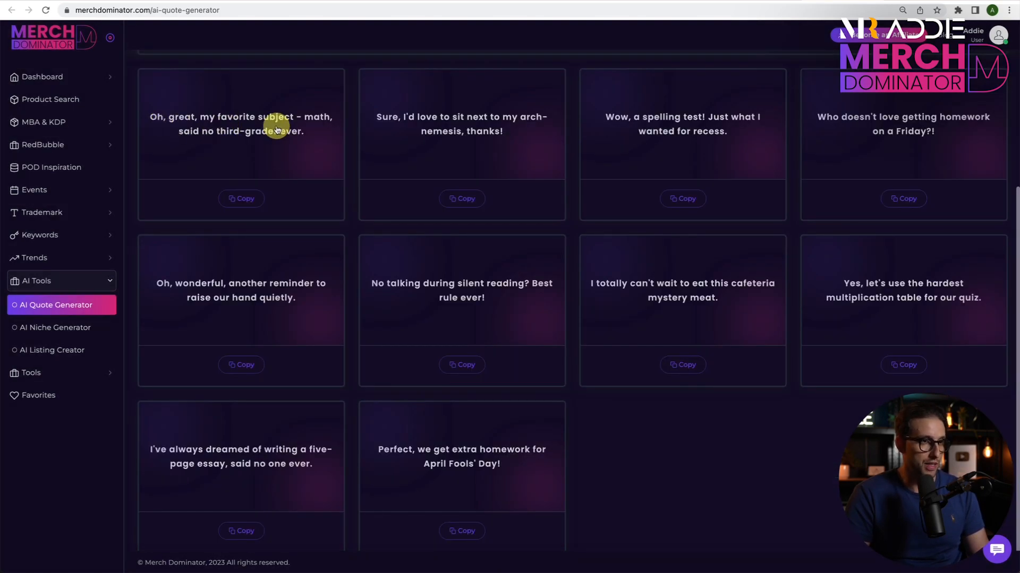
{"action": "mouse_move", "coordinate": [246, 149]}
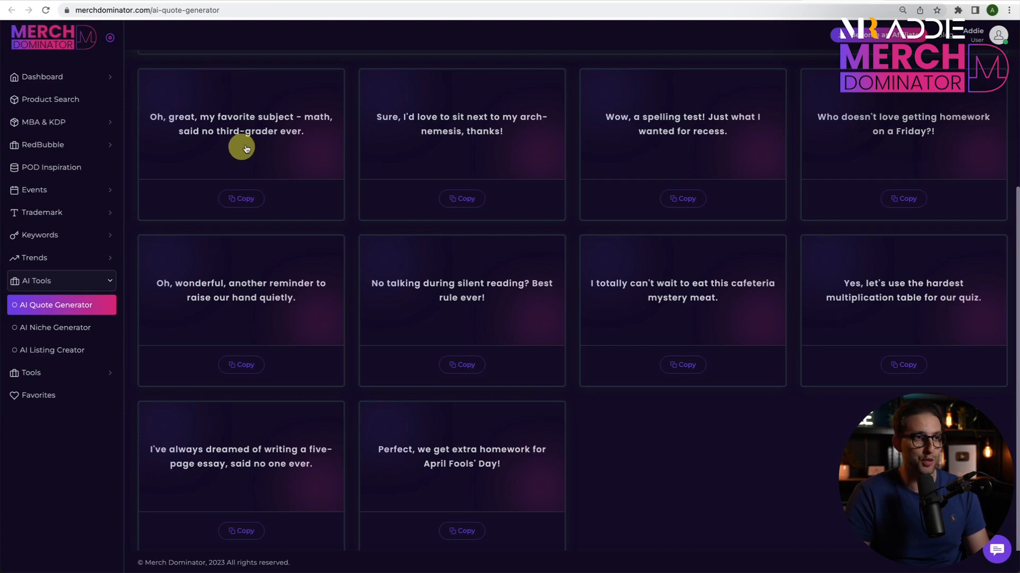
{"action": "mouse_move", "coordinate": [290, 140]}
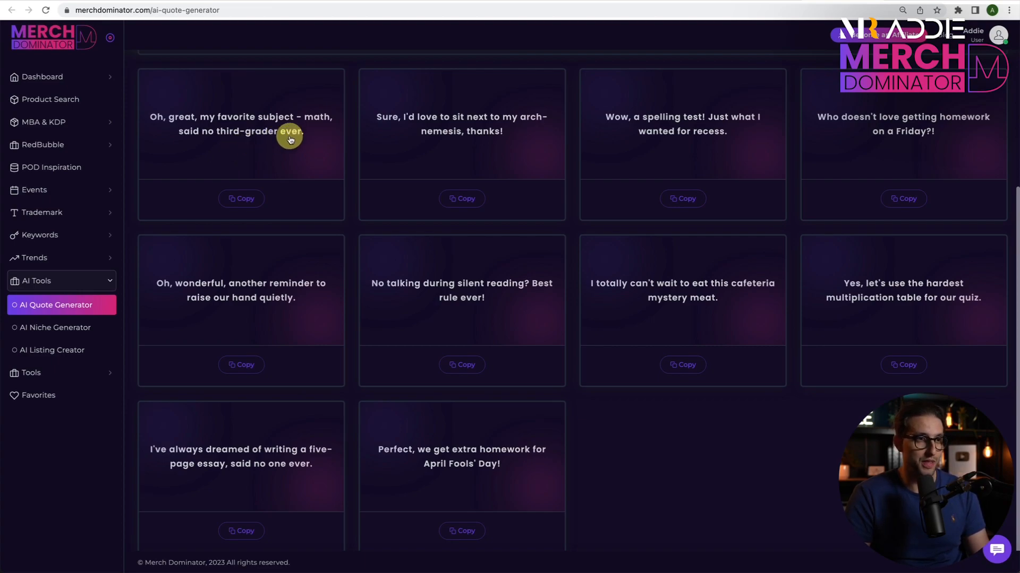
{"action": "mouse_move", "coordinate": [388, 127]}
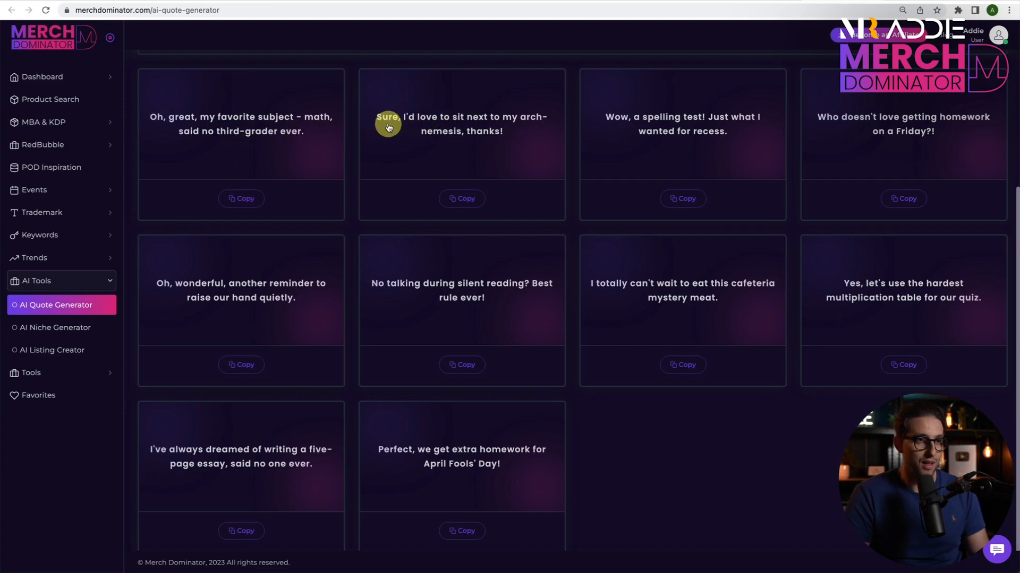
{"action": "mouse_move", "coordinate": [636, 125]}
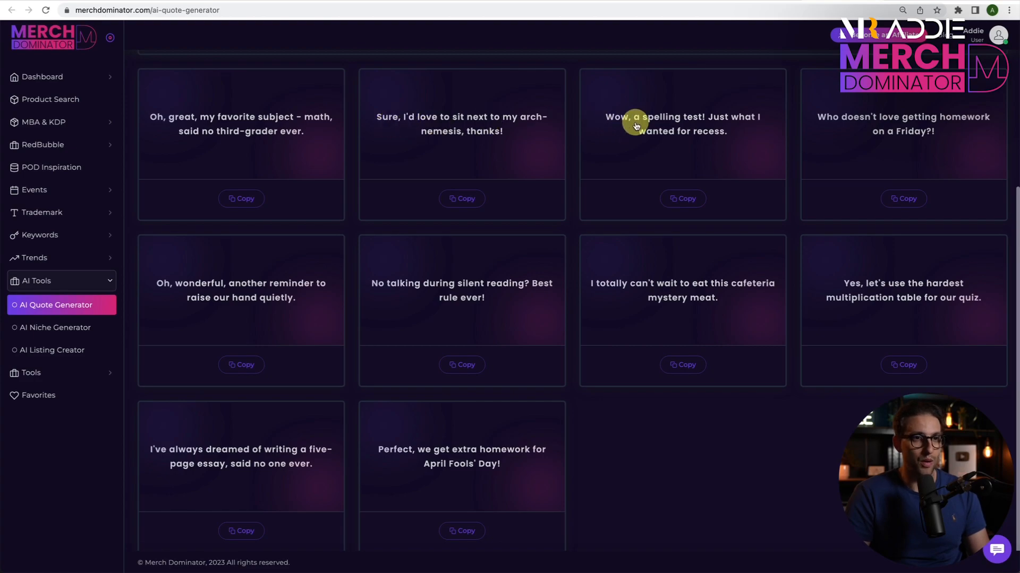
{"action": "mouse_move", "coordinate": [644, 123]}
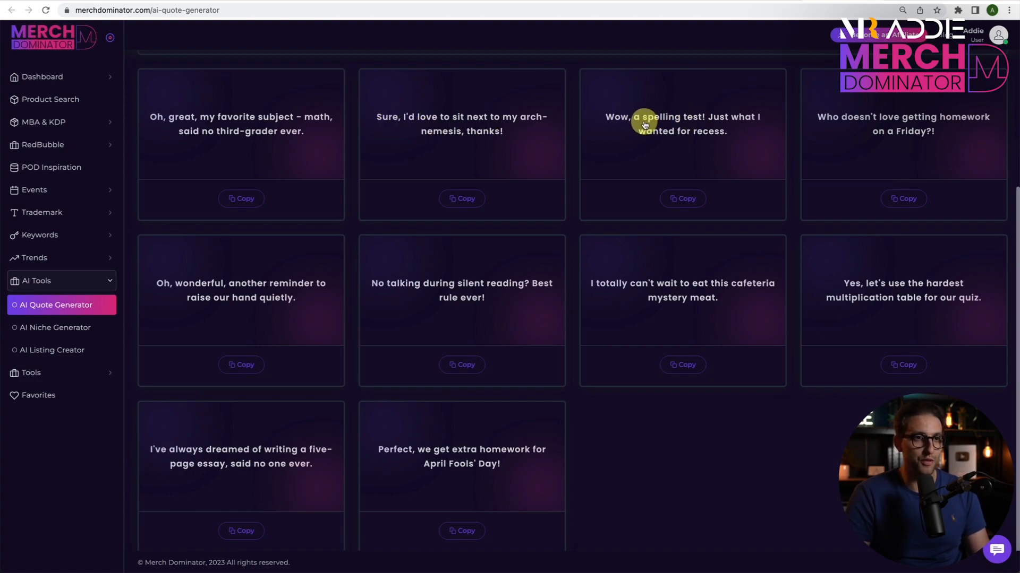
{"action": "scroll", "scroll_direction": "up", "scroll_amount": 3}
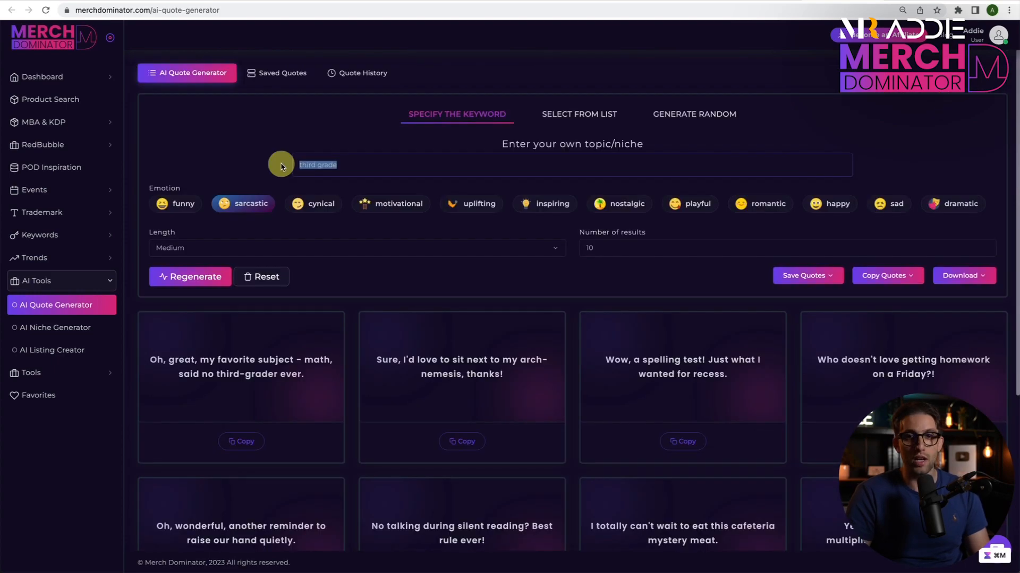
Regenerate sarcastic quotes for 'back to school' and scroll through the results
{"action": "left_click", "coordinate": [190, 276]}
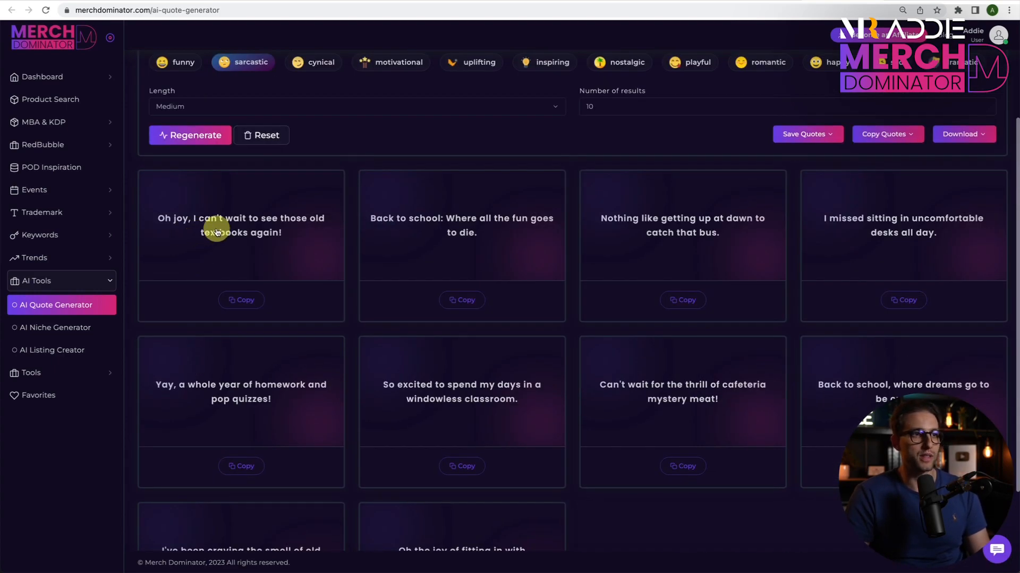
{"action": "mouse_move", "coordinate": [348, 239]}
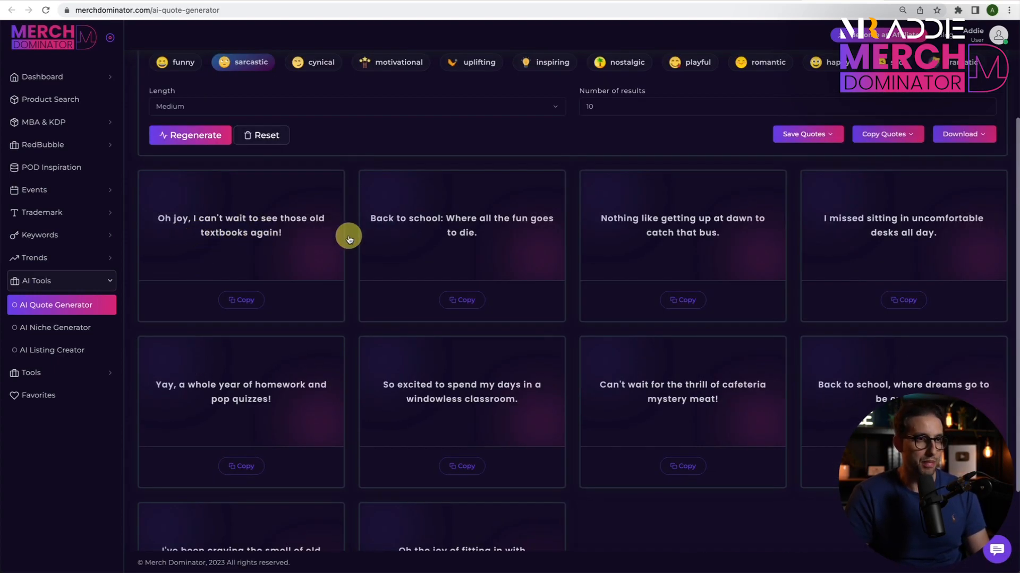
{"action": "mouse_move", "coordinate": [467, 243]}
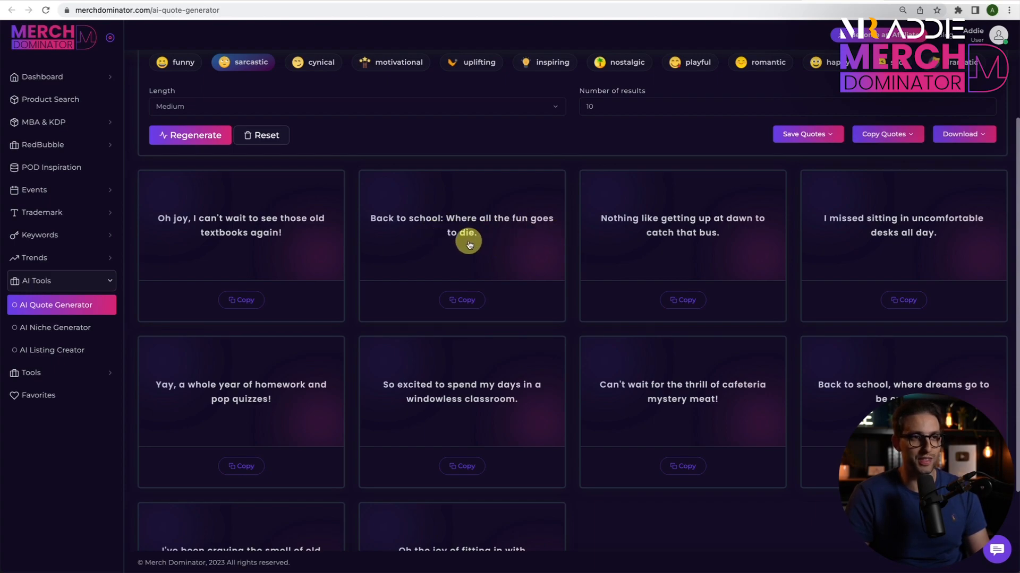
{"action": "mouse_move", "coordinate": [453, 247]}
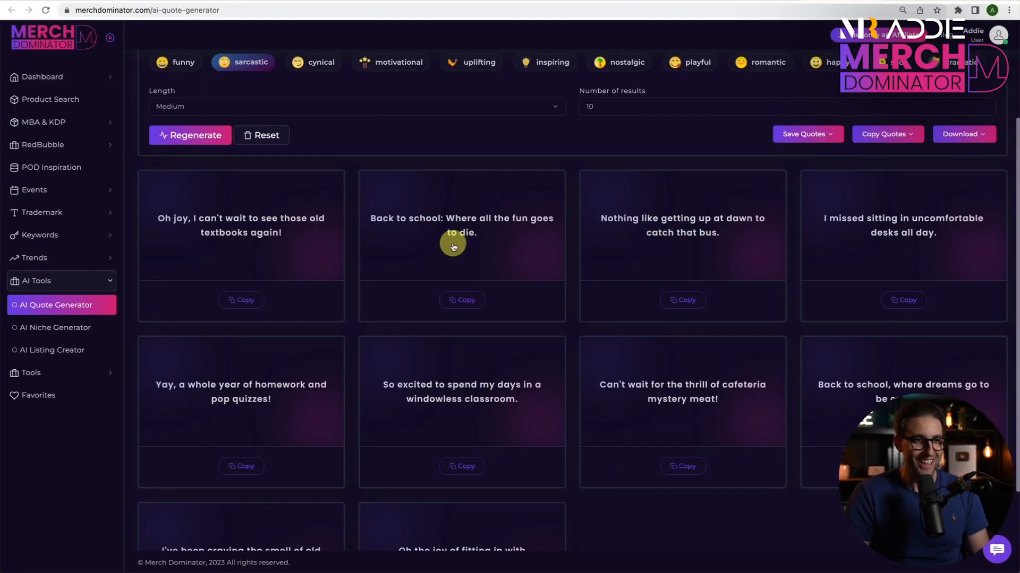
{"action": "mouse_move", "coordinate": [643, 232]}
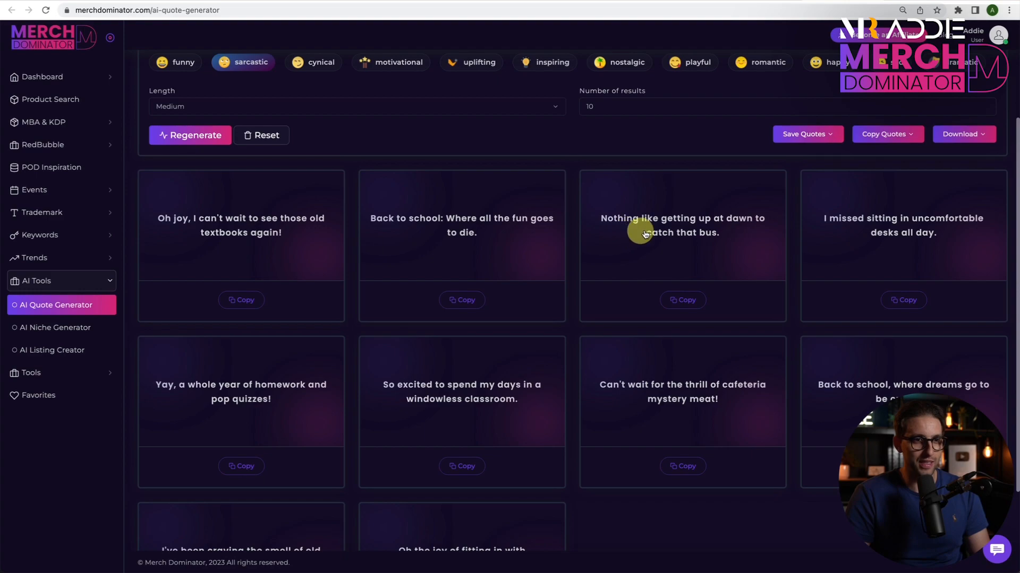
{"action": "mouse_move", "coordinate": [876, 250]}
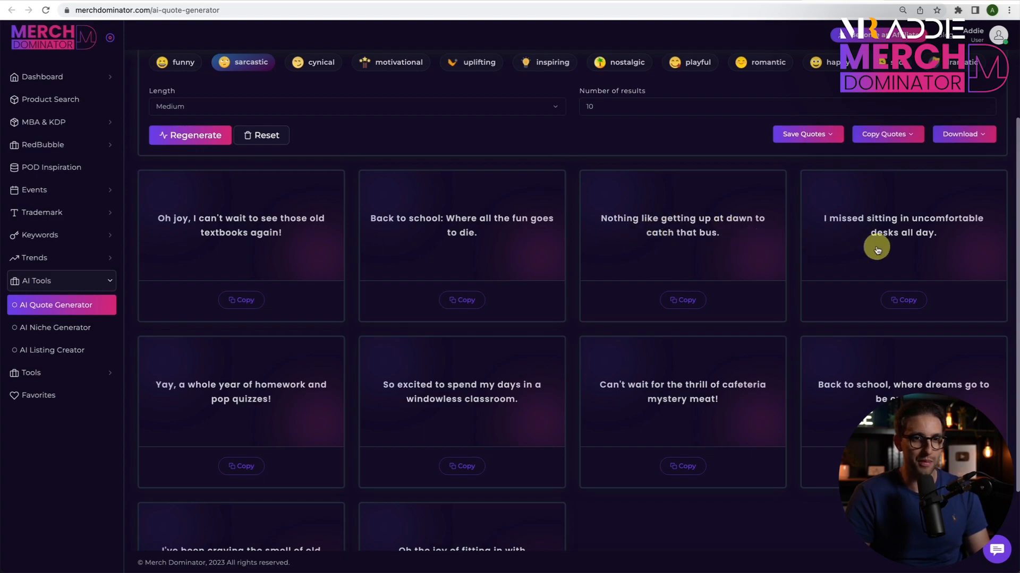
{"action": "mouse_move", "coordinate": [908, 248]}
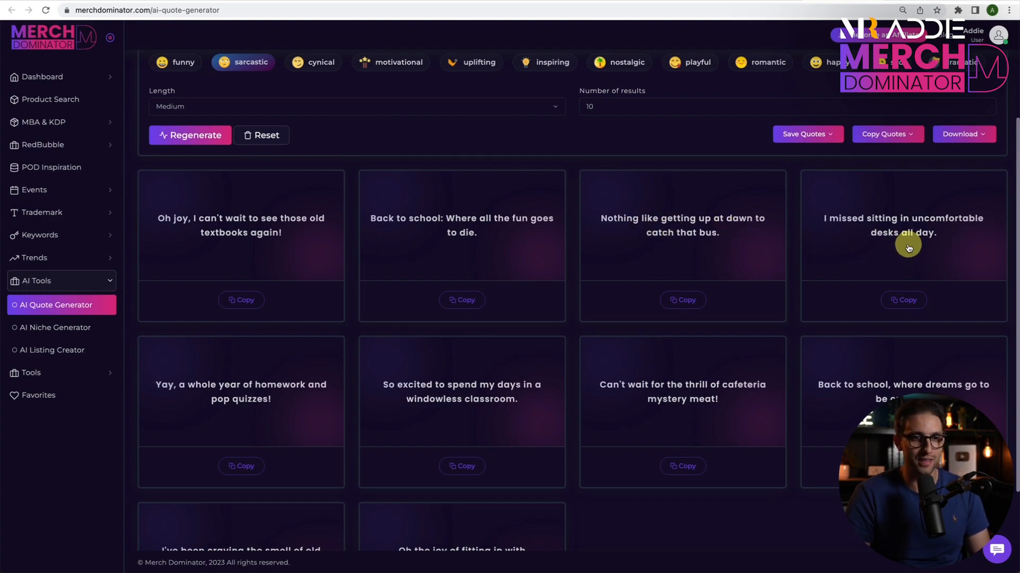
{"action": "mouse_move", "coordinate": [241, 364]}
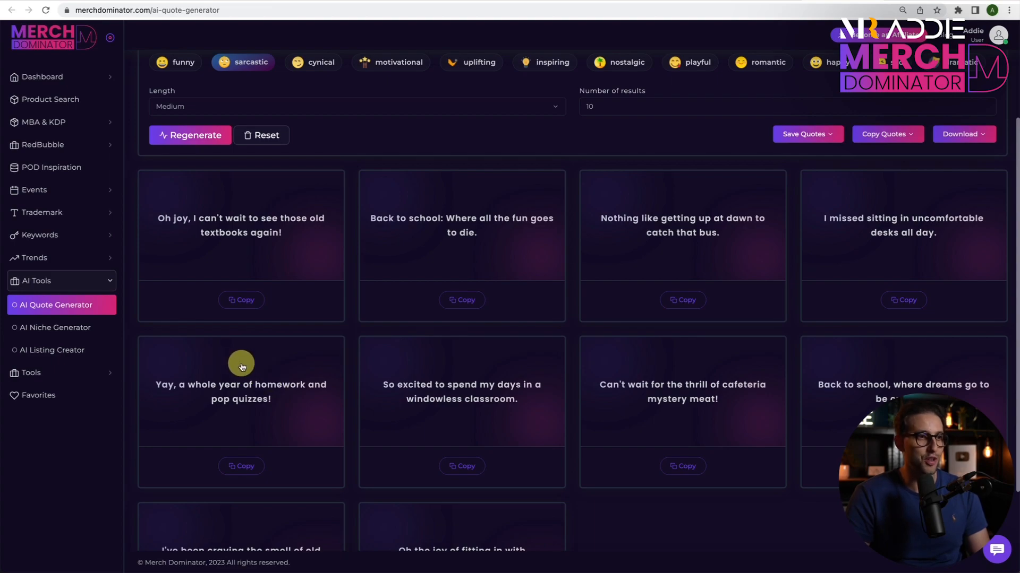
{"action": "scroll", "scroll_direction": "down", "scroll_amount": 3}
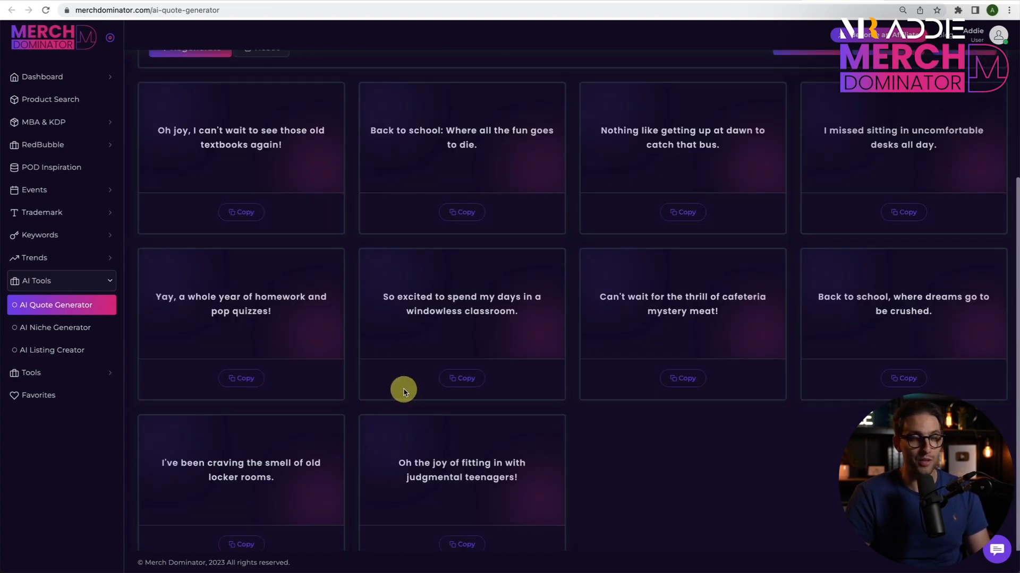
{"action": "scroll", "scroll_direction": "up", "scroll_amount": 3}
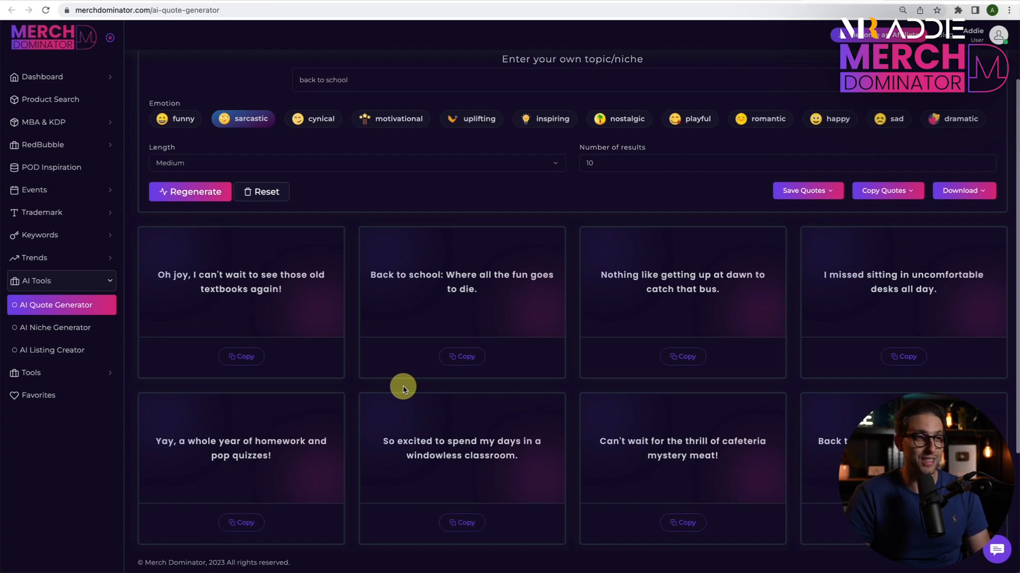
Regenerate a fresh batch of sarcastic back to school quotes
{"action": "left_click", "coordinate": [190, 191]}
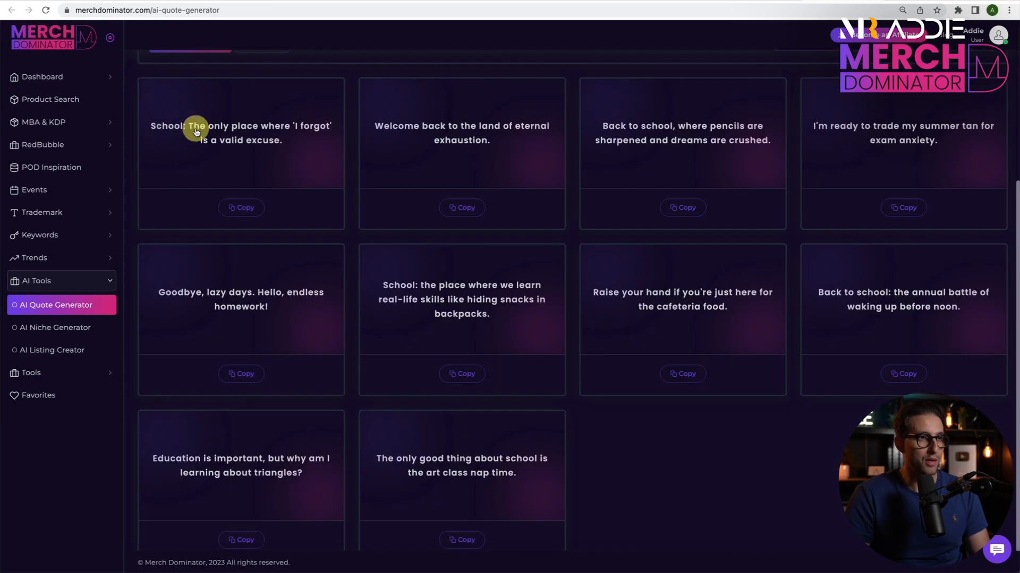
{"action": "mouse_move", "coordinate": [241, 141]}
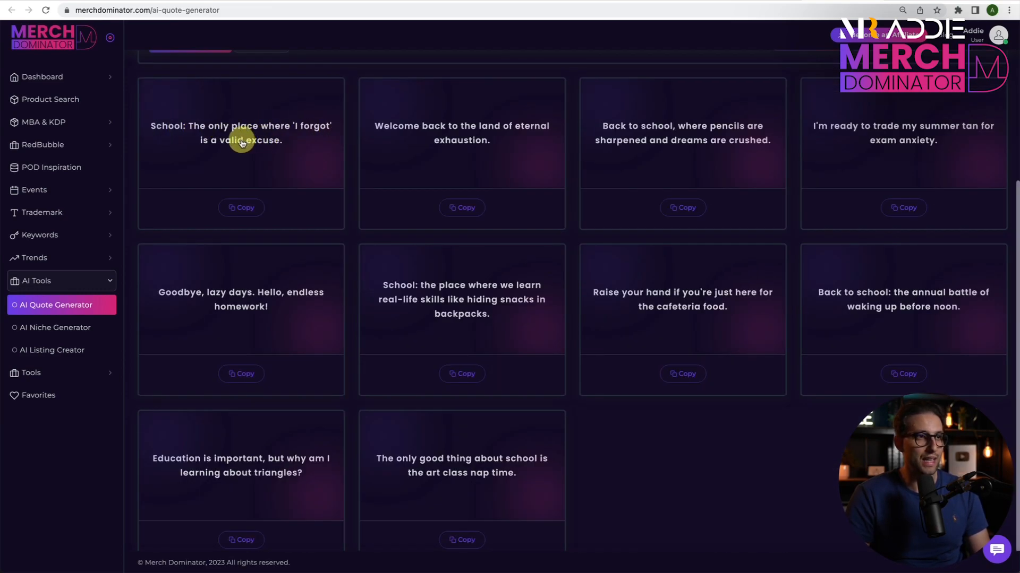
{"action": "mouse_move", "coordinate": [514, 137]}
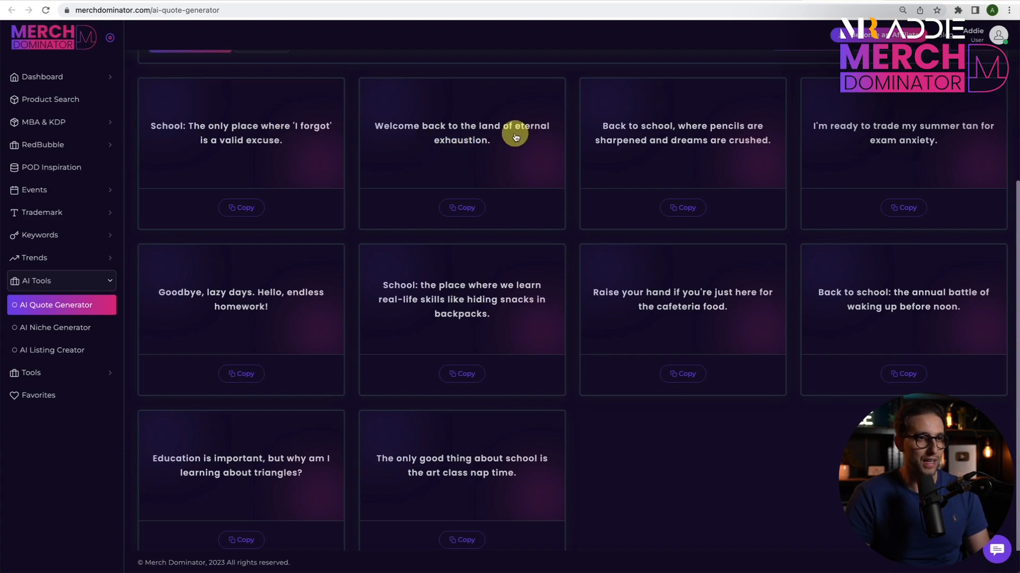
{"action": "mouse_move", "coordinate": [424, 135]}
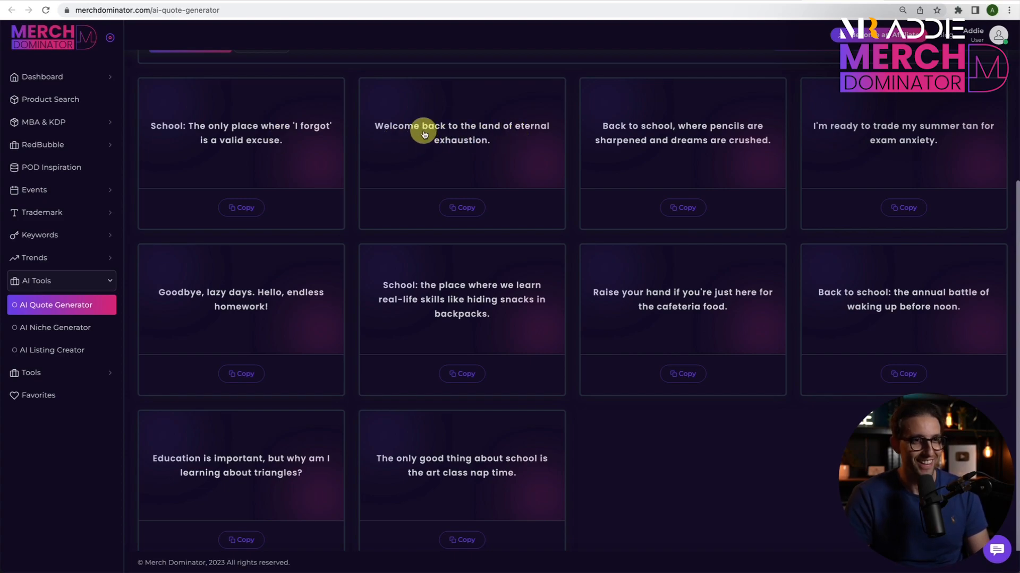
{"action": "mouse_move", "coordinate": [661, 141]}
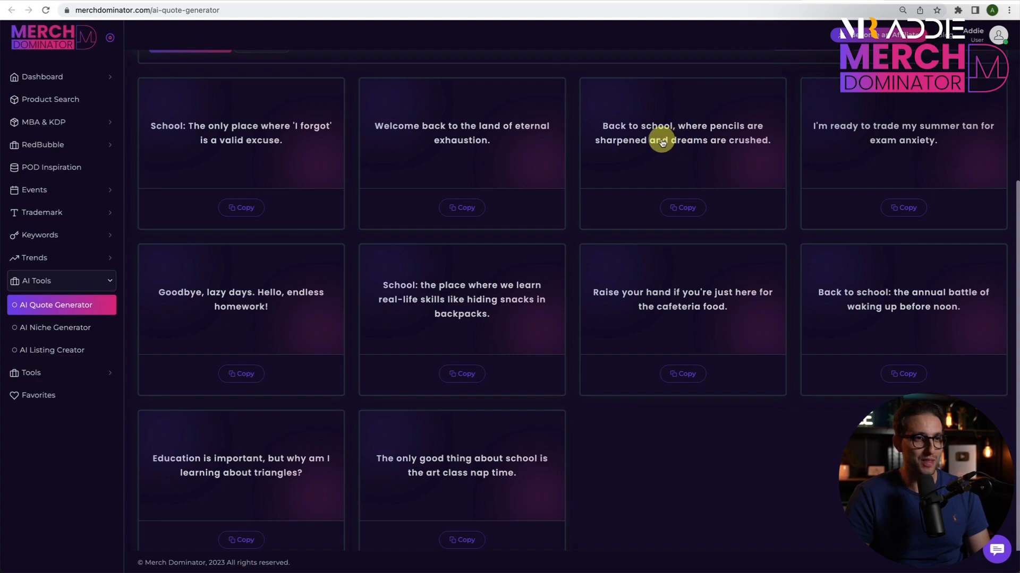
{"action": "mouse_move", "coordinate": [798, 148]}
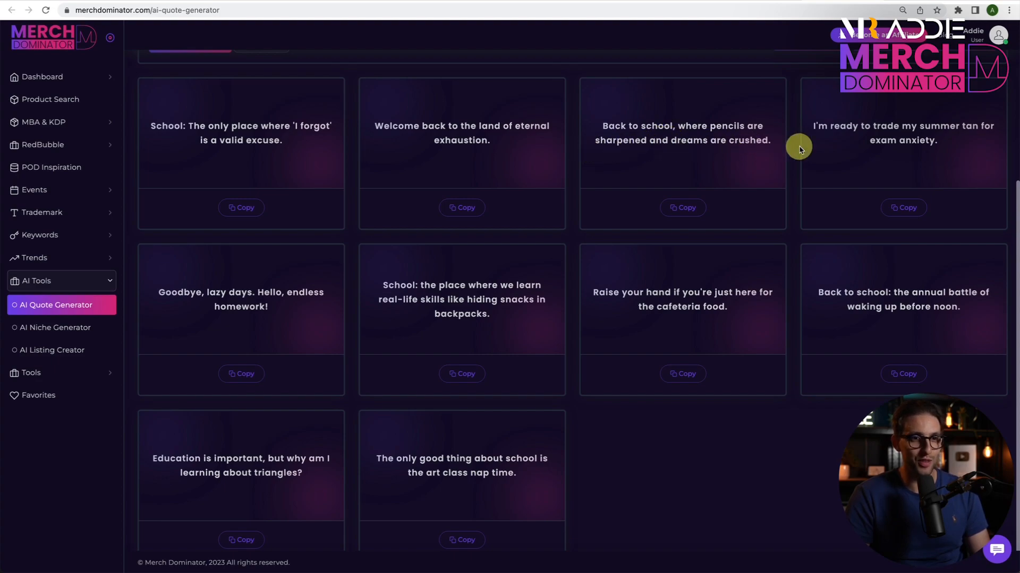
{"action": "mouse_move", "coordinate": [974, 136]}
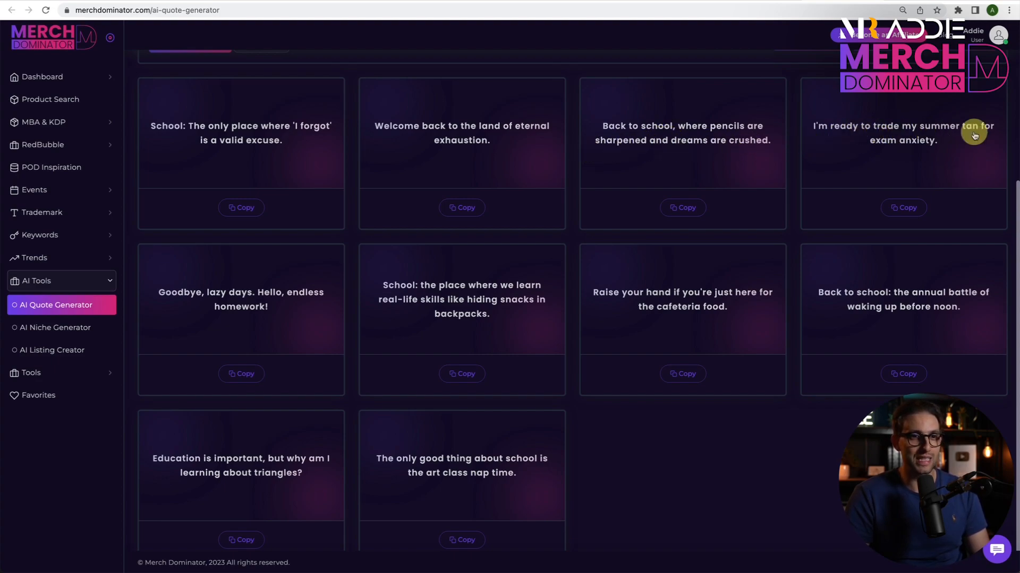
{"action": "mouse_move", "coordinate": [587, 251]}
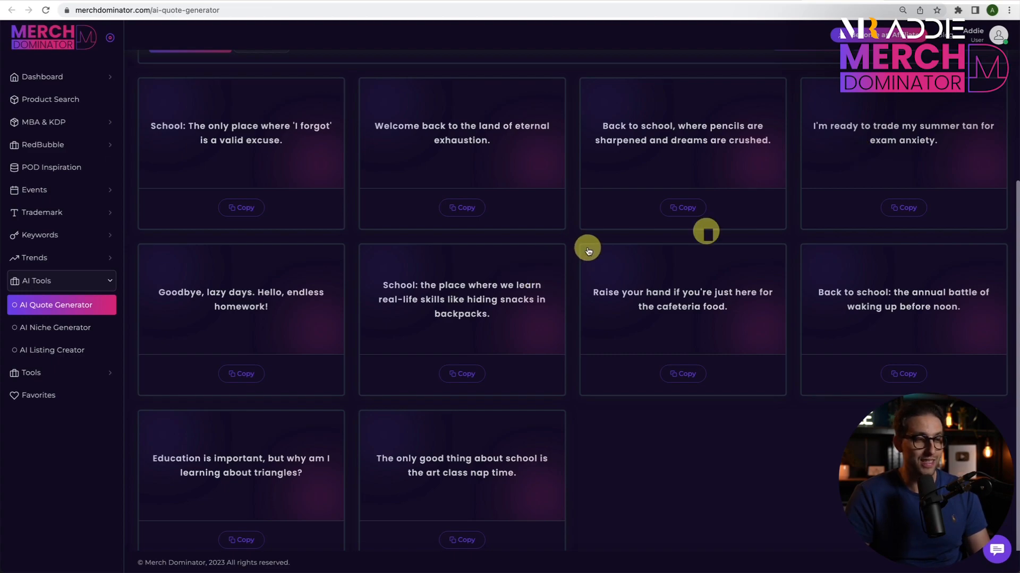
{"action": "mouse_move", "coordinate": [259, 297]}
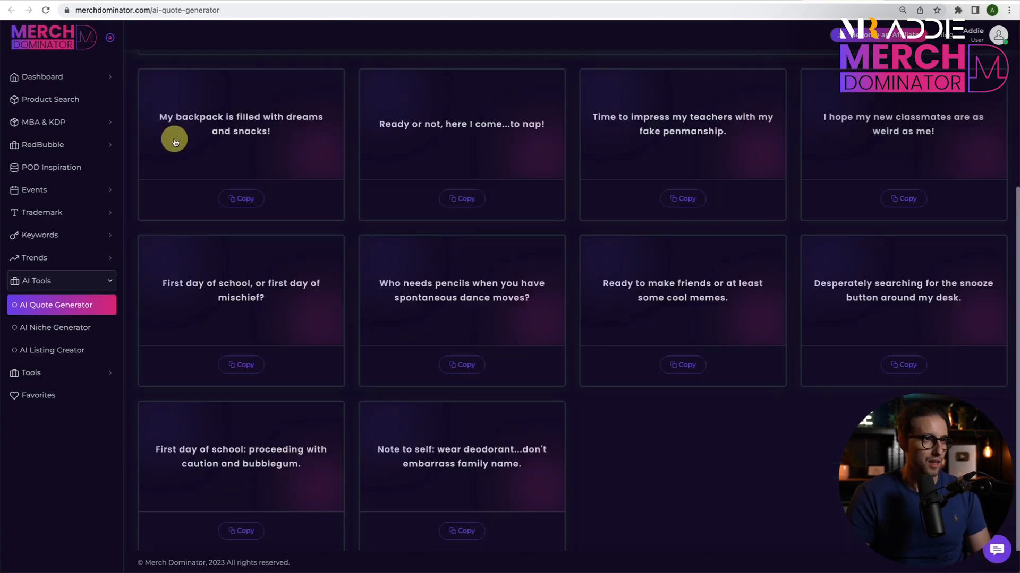
{"action": "mouse_move", "coordinate": [274, 147]}
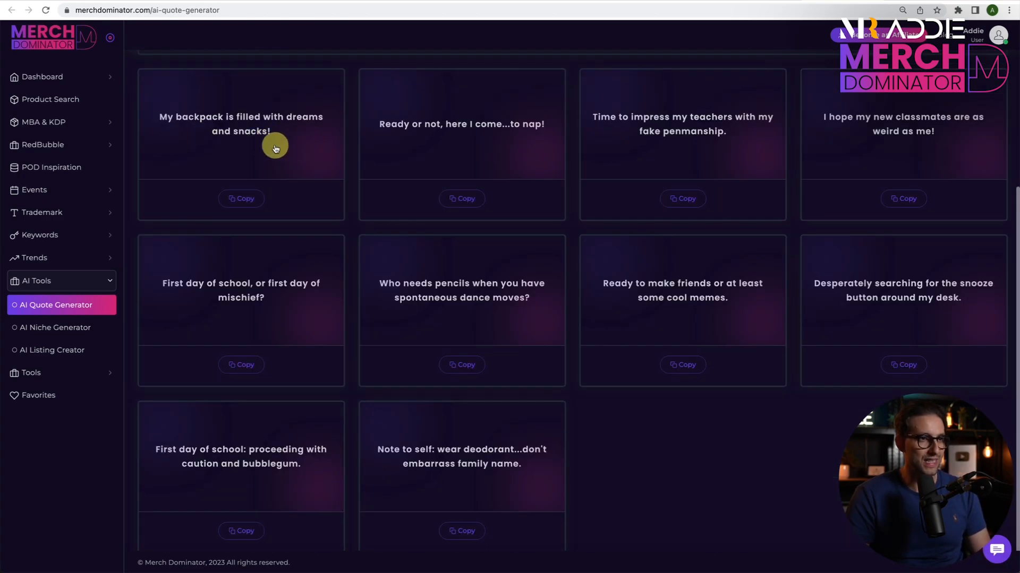
{"action": "mouse_move", "coordinate": [520, 143]}
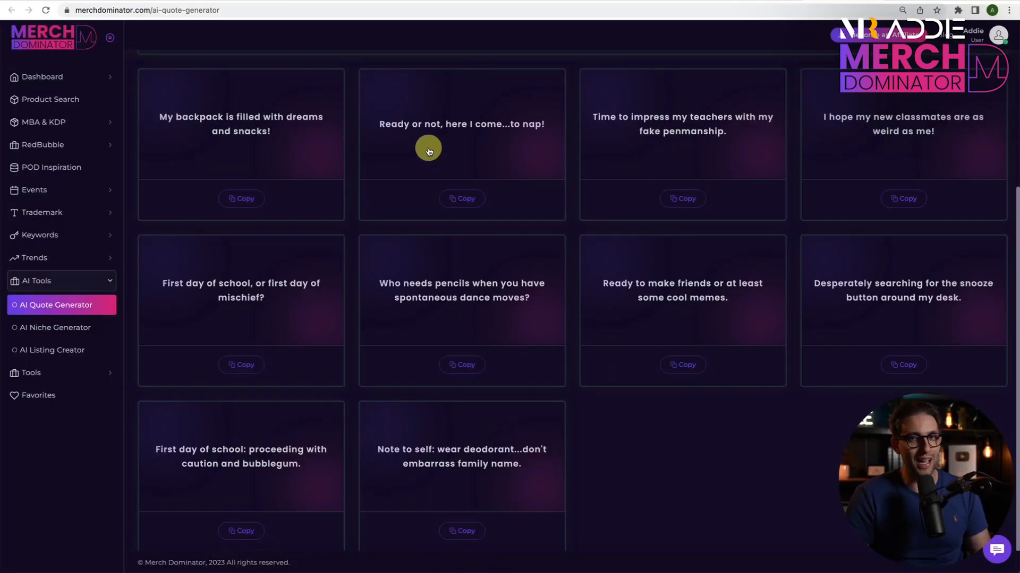
{"action": "mouse_move", "coordinate": [599, 140]}
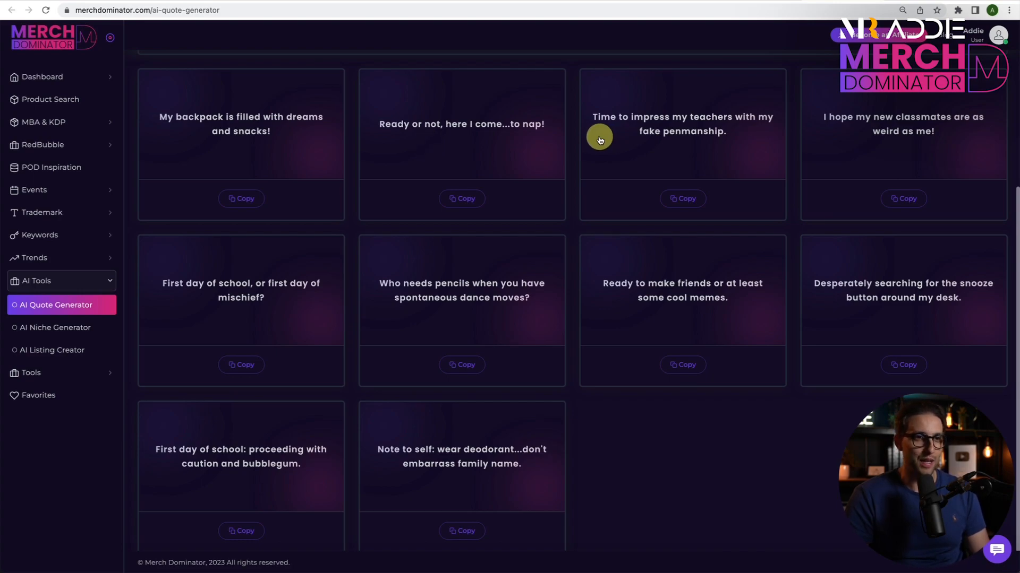
{"action": "mouse_move", "coordinate": [665, 152]}
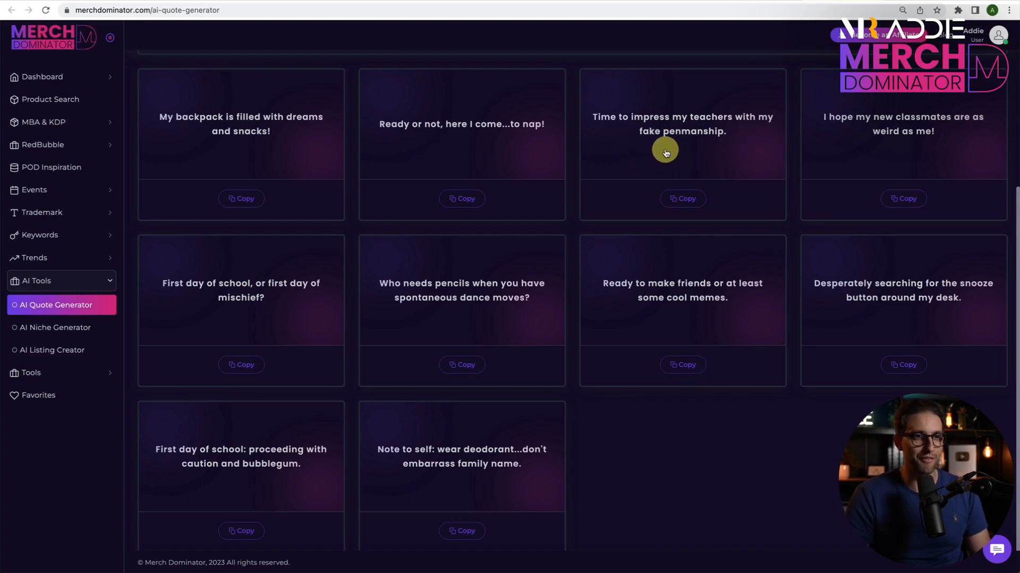
{"action": "mouse_move", "coordinate": [923, 146]}
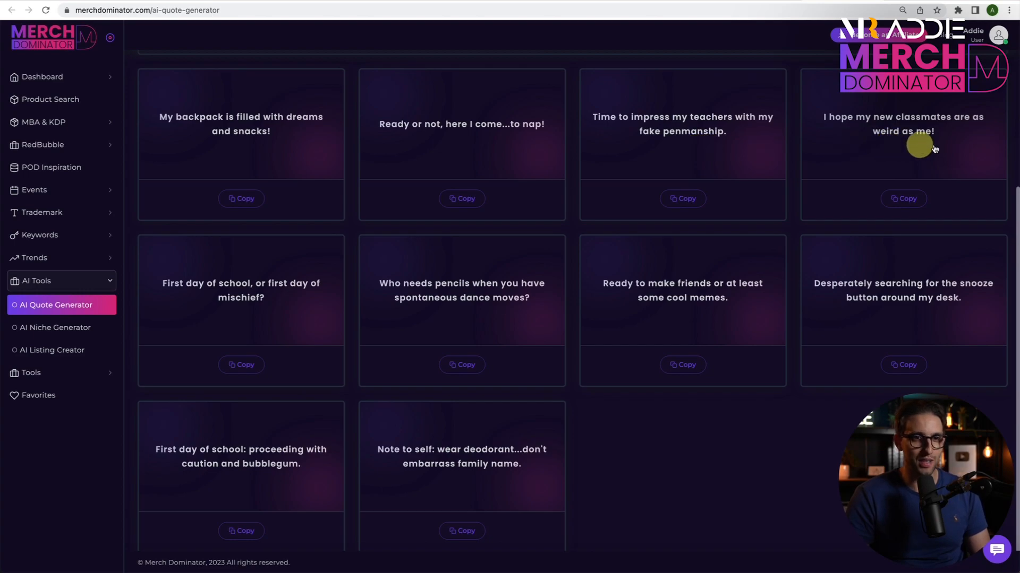
{"action": "mouse_move", "coordinate": [268, 300]}
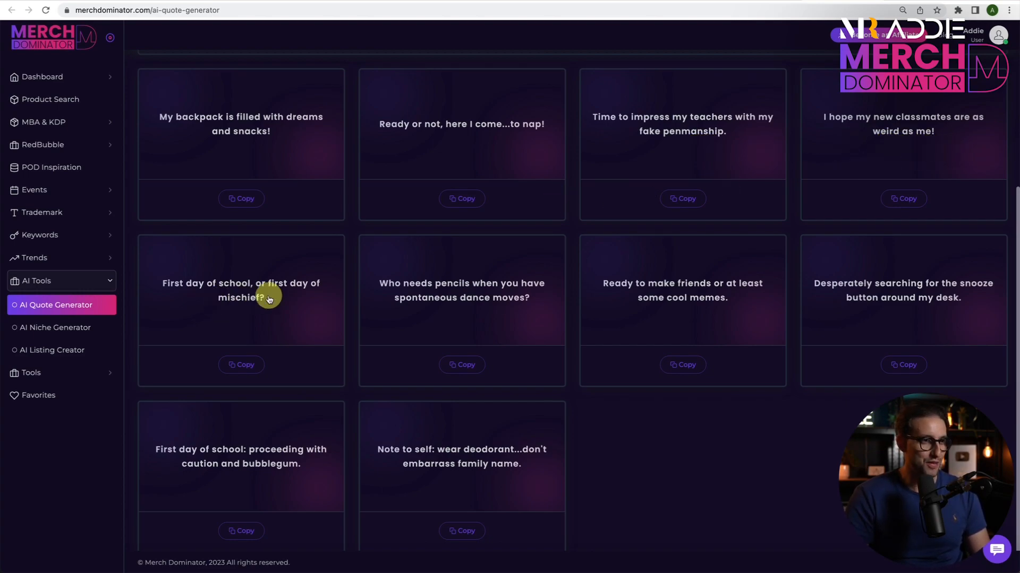
{"action": "mouse_move", "coordinate": [292, 308]}
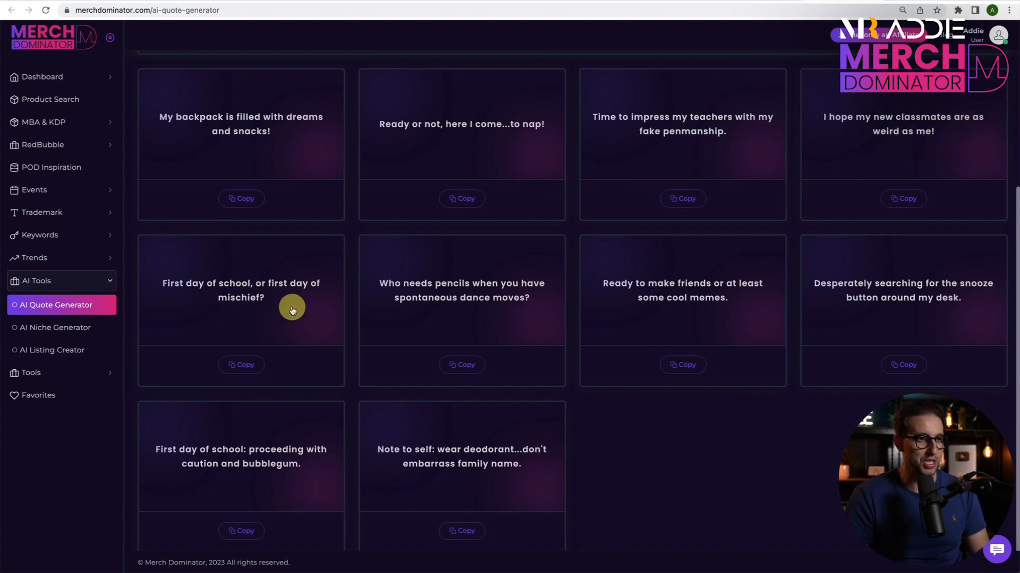
{"action": "mouse_move", "coordinate": [448, 315]}
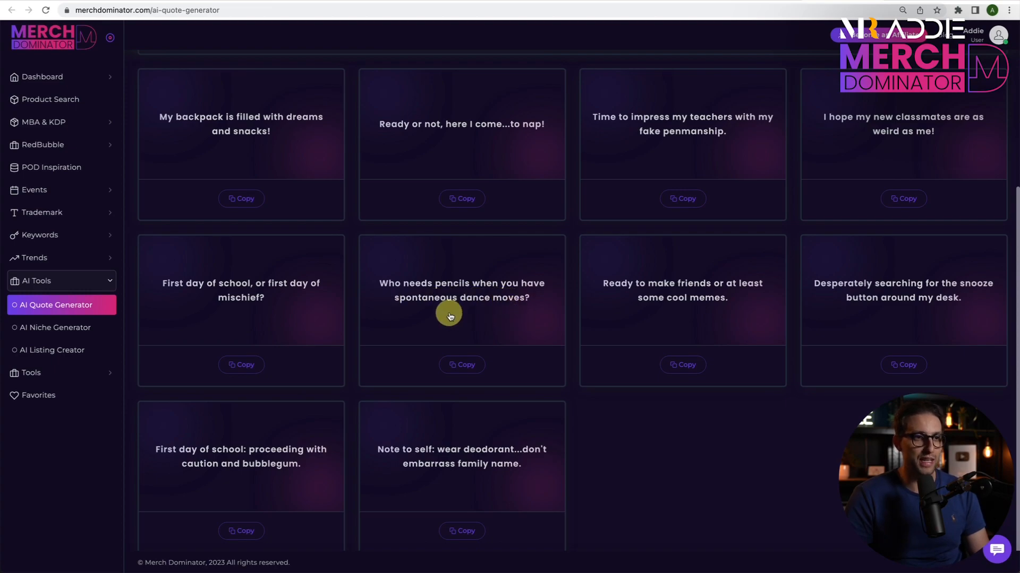
{"action": "scroll", "scroll_direction": "up", "scroll_amount": 3}
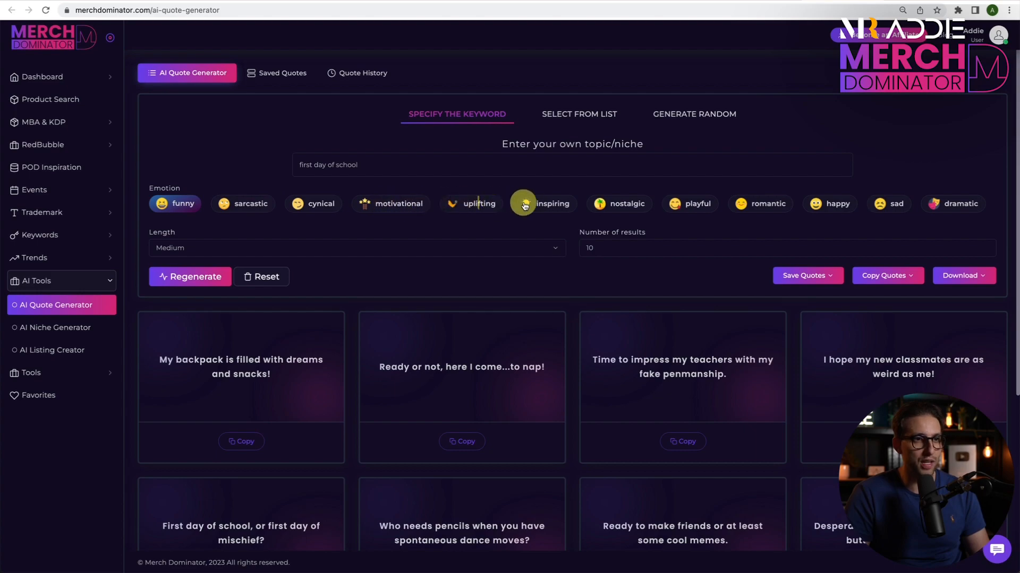
{"action": "mouse_move", "coordinate": [479, 213]}
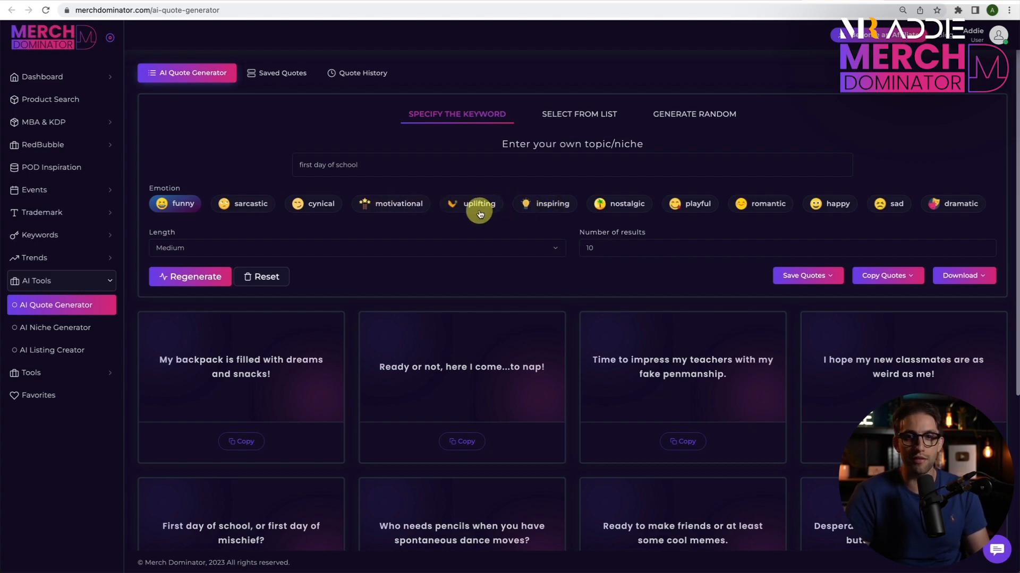
{"action": "mouse_move", "coordinate": [612, 97]}
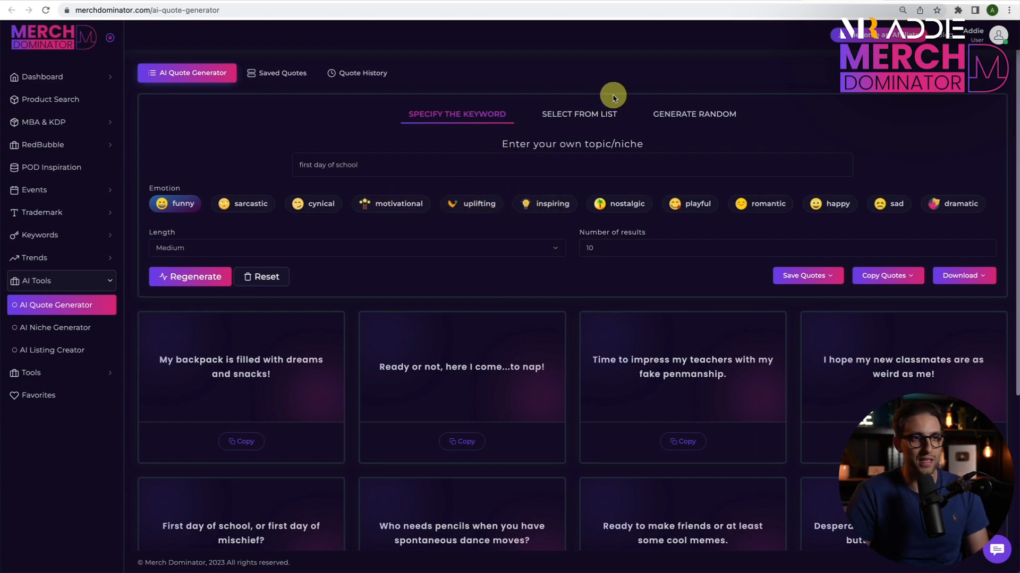
{"action": "scroll", "scroll_direction": "down", "scroll_amount": 3}
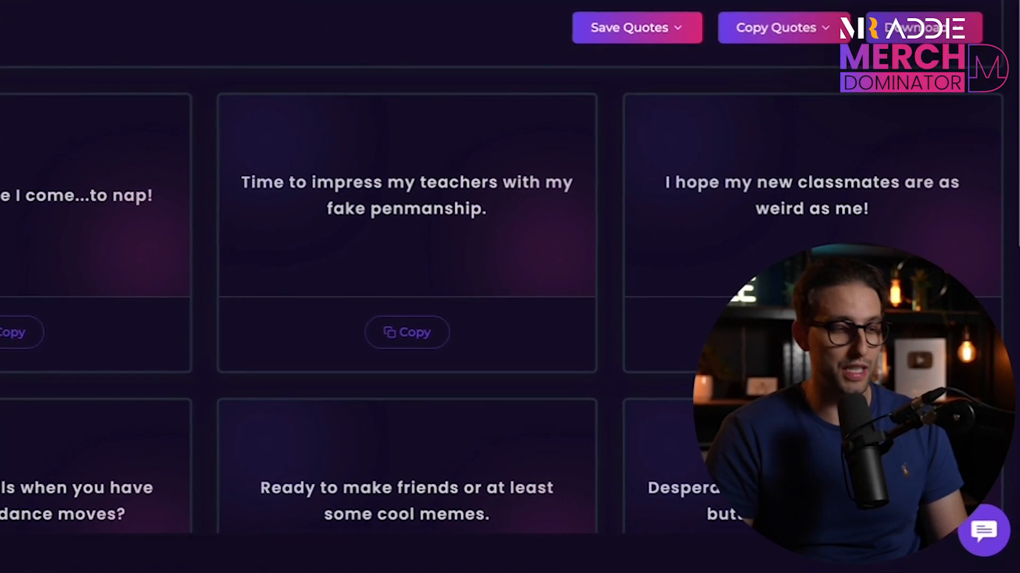
{"action": "scroll", "scroll_direction": "up", "scroll_amount": 3}
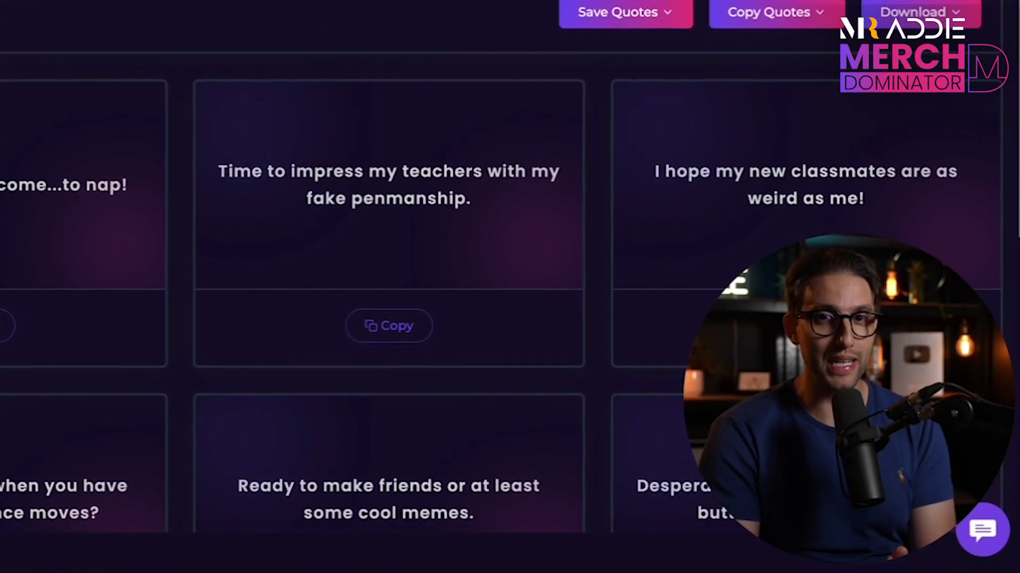
{"action": "scroll", "scroll_direction": "down", "scroll_amount": 3}
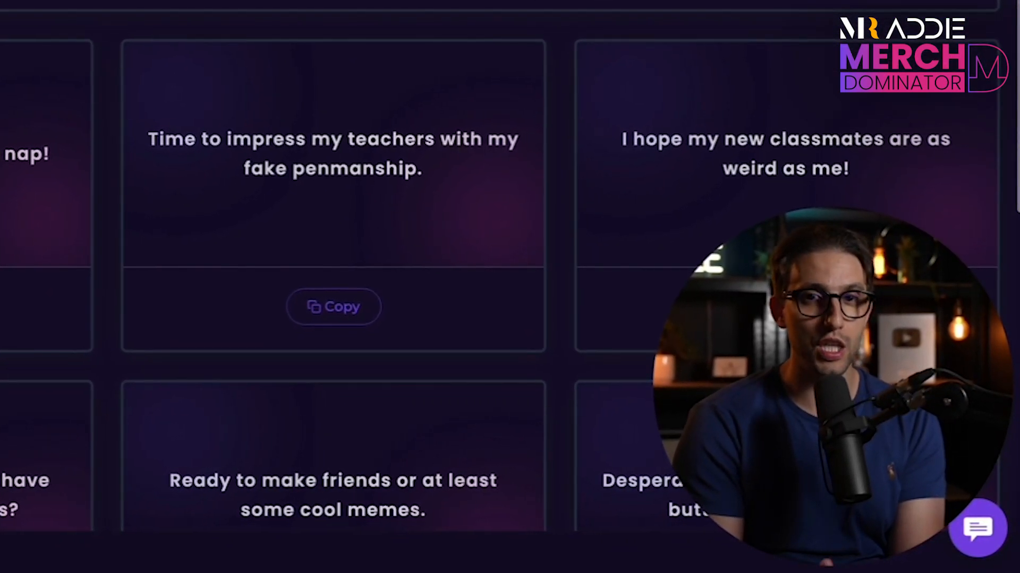
{"action": "scroll", "scroll_direction": "up", "scroll_amount": 3}
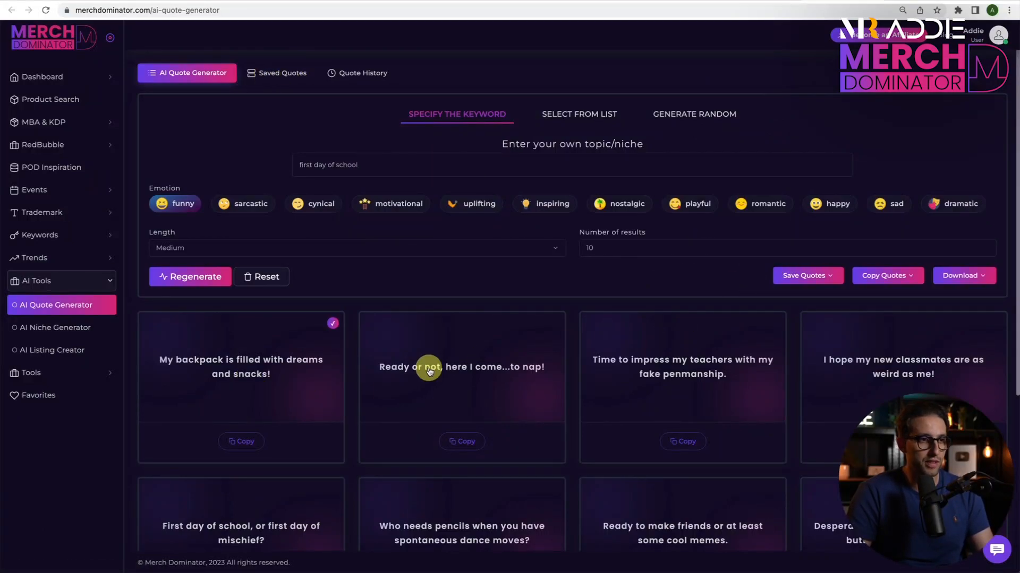
Tick the first-day-of-school quote cards, then Save Selected and Copy Selected
{"action": "left_click", "coordinate": [806, 275]}
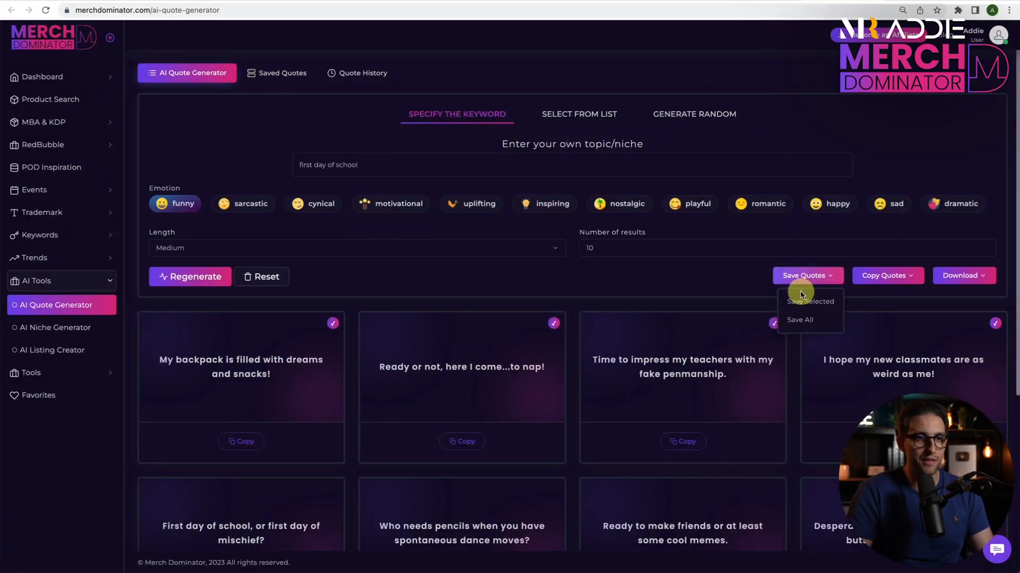
{"action": "left_click", "coordinate": [886, 275]}
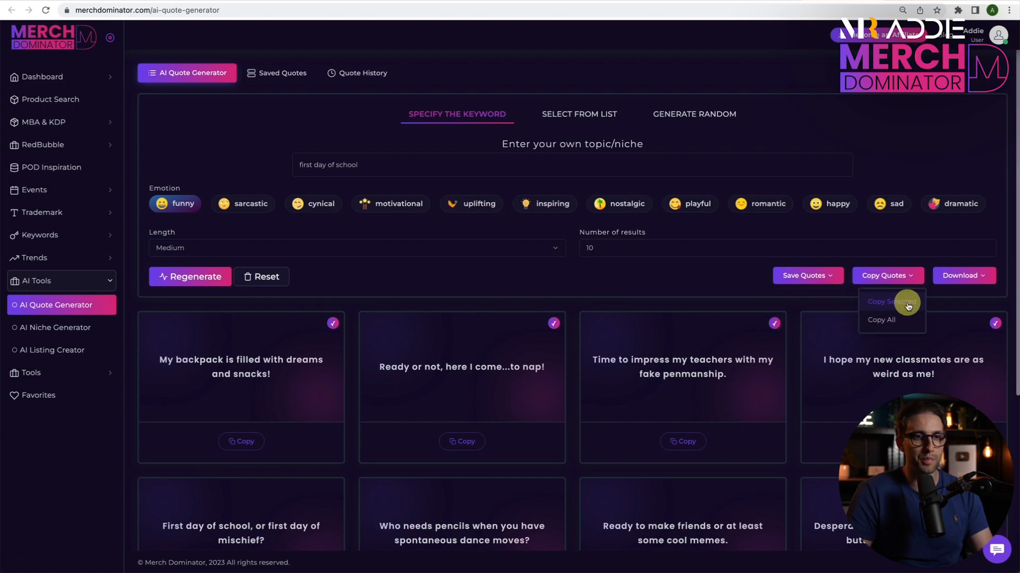
{"action": "left_click", "coordinate": [963, 275]}
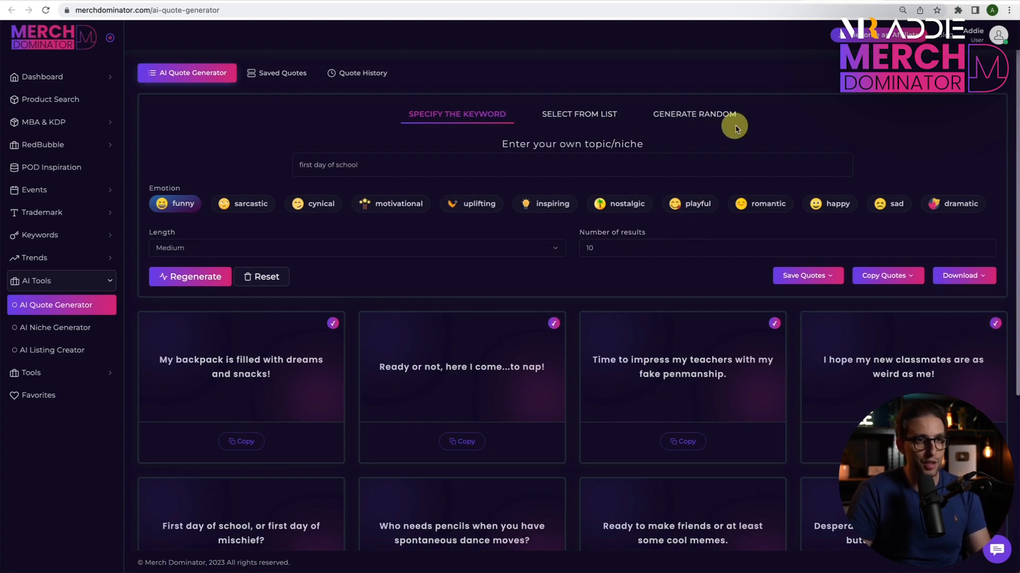
{"action": "mouse_move", "coordinate": [711, 133]}
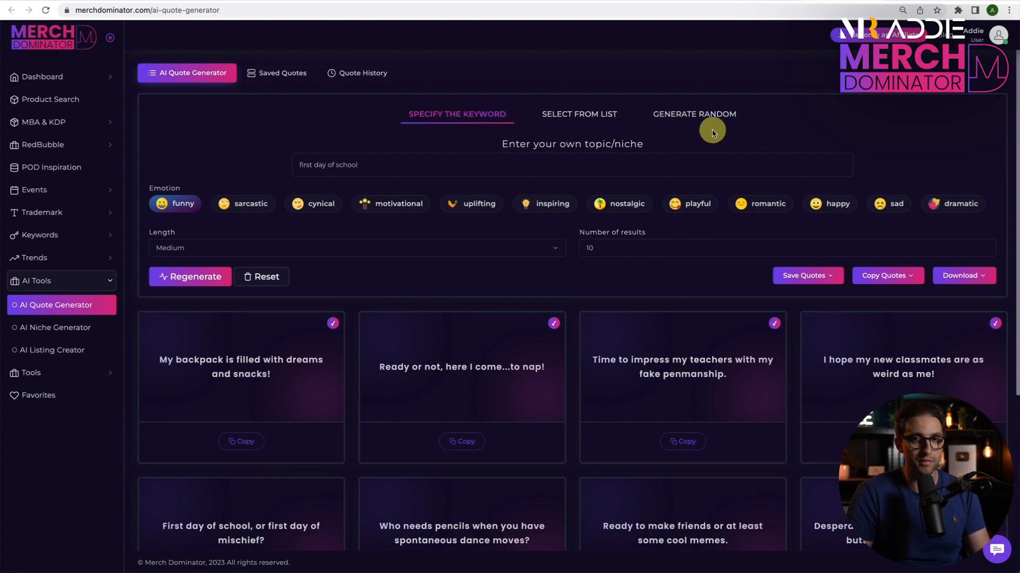
{"action": "mouse_move", "coordinate": [688, 128]}
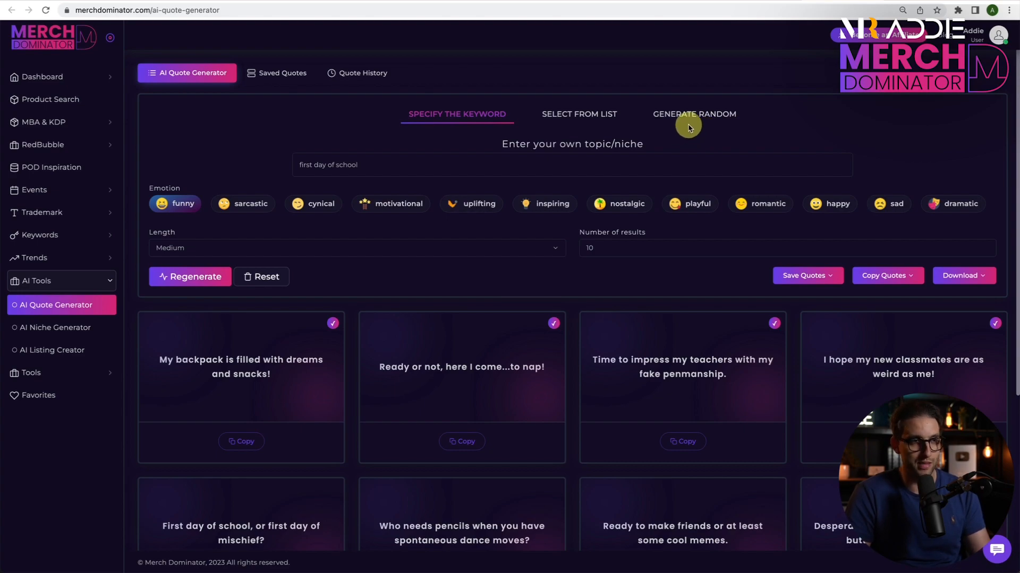
In Saved Quotes, show the dog(5) group and select all five quotes
{"action": "left_click", "coordinate": [281, 74]}
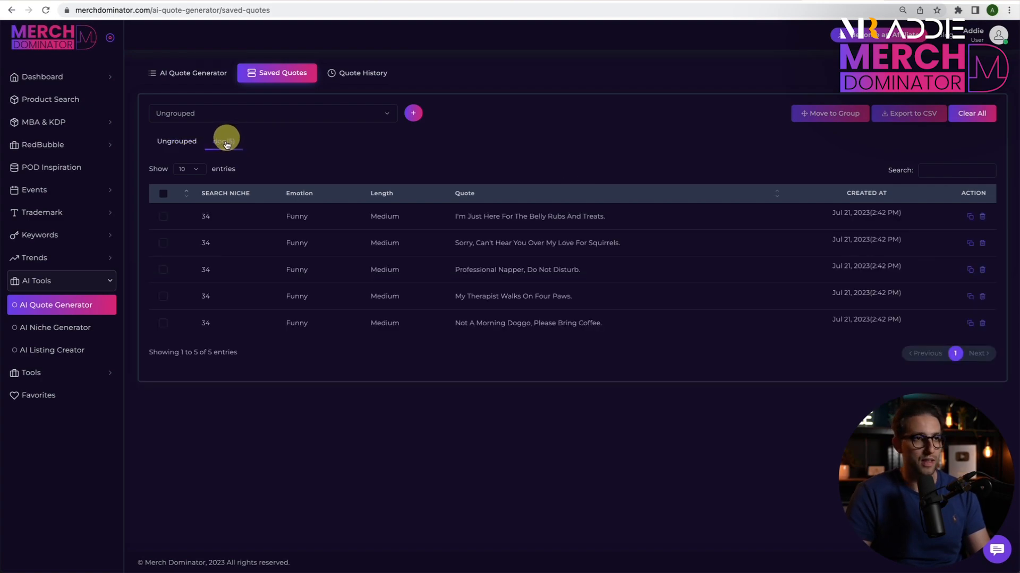
{"action": "left_click", "coordinate": [225, 139]}
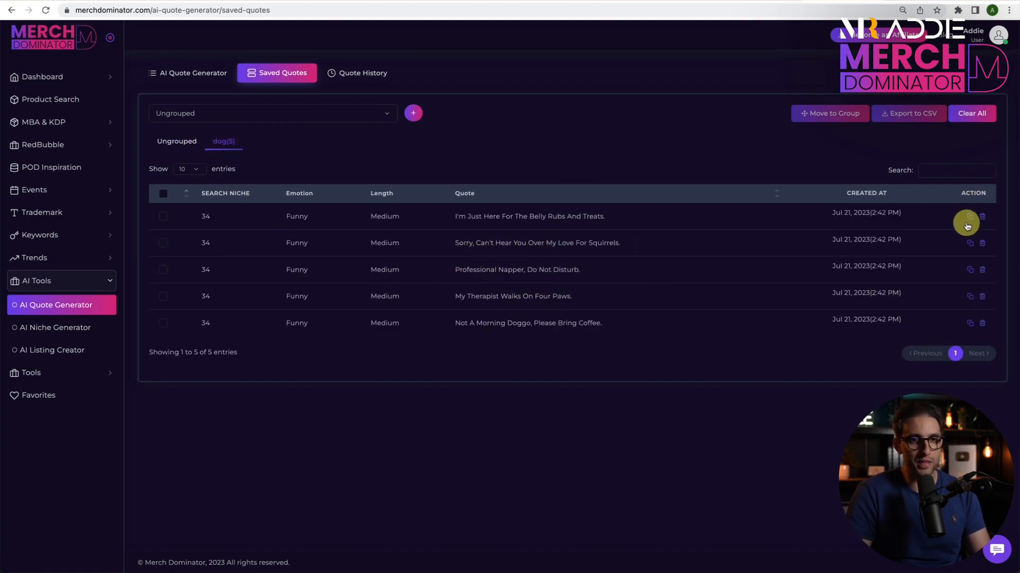
{"action": "mouse_move", "coordinate": [168, 204]}
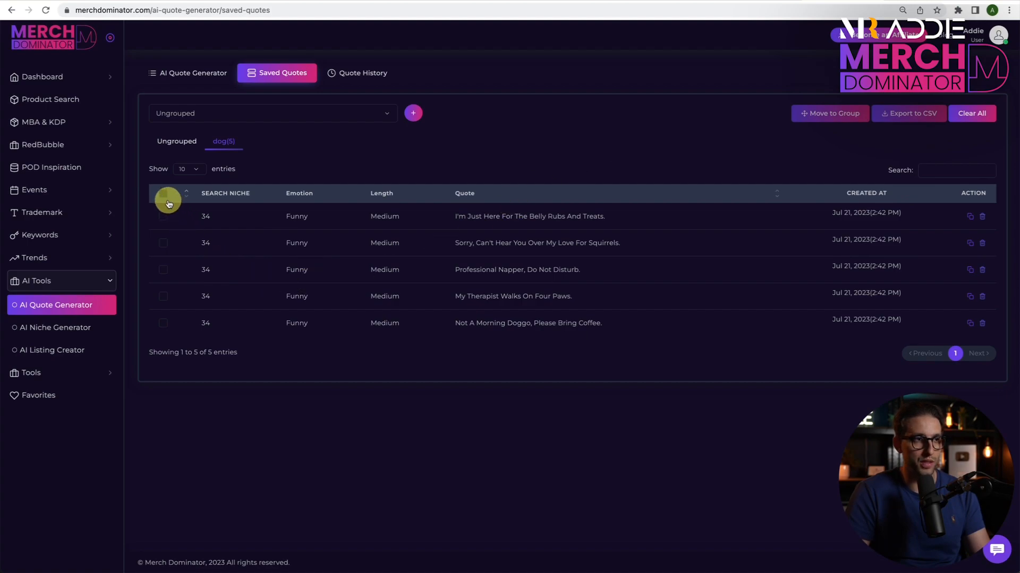
{"action": "left_click", "coordinate": [163, 193]}
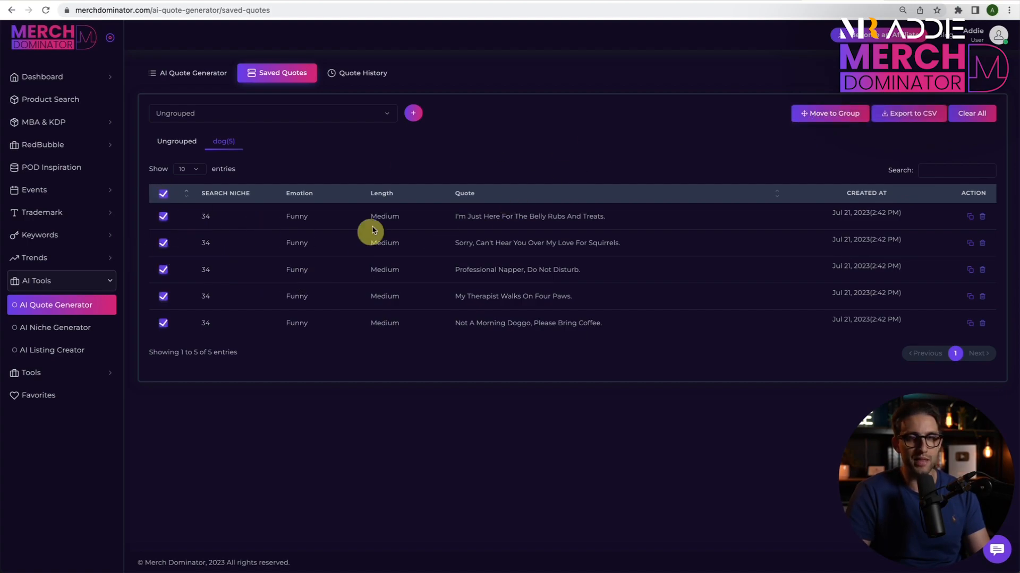
{"action": "mouse_move", "coordinate": [529, 243]}
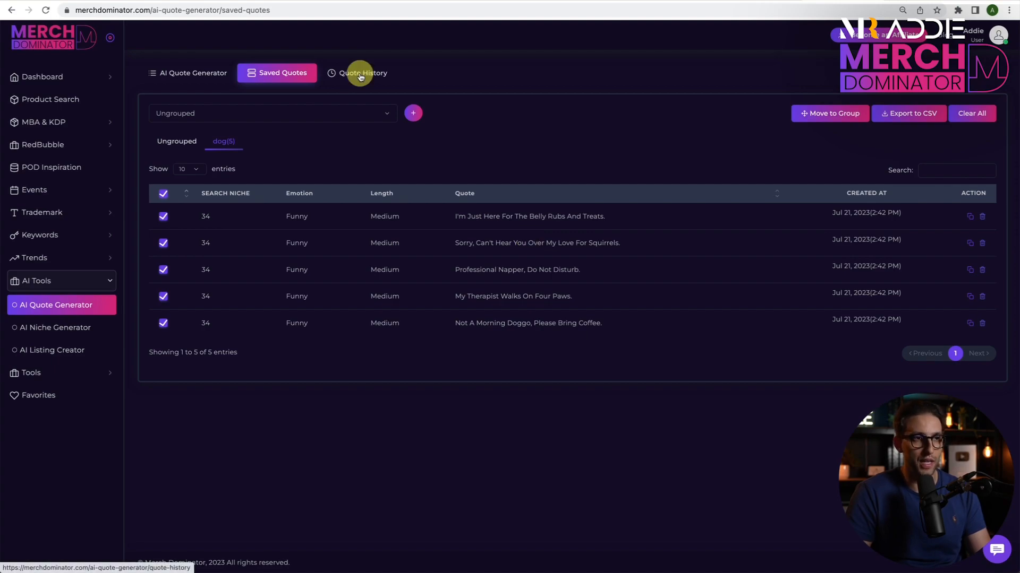
In Quote History, view the latest first-day-of-school batch, then an earlier run
{"action": "left_click", "coordinate": [358, 73]}
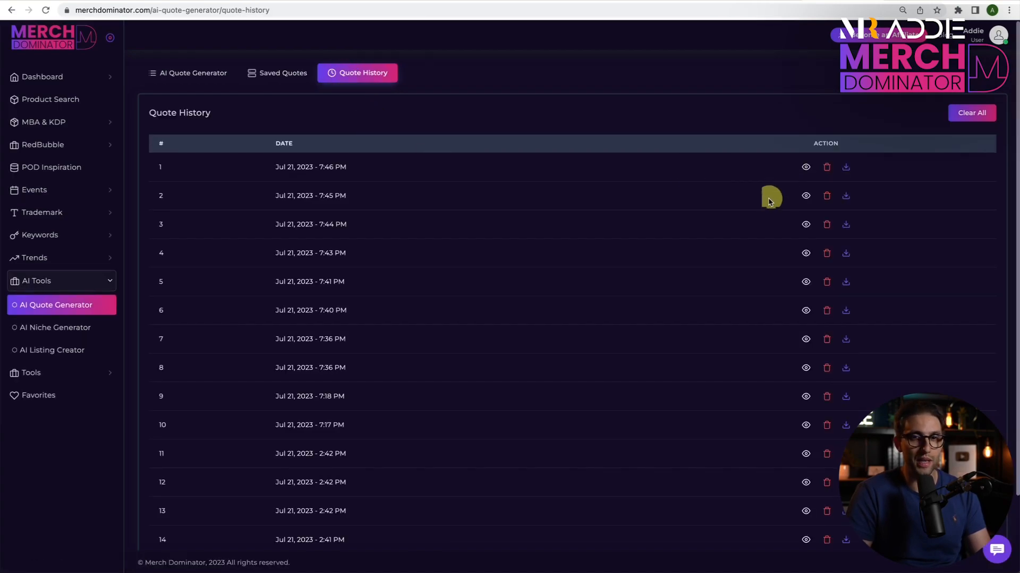
{"action": "mouse_move", "coordinate": [736, 210]}
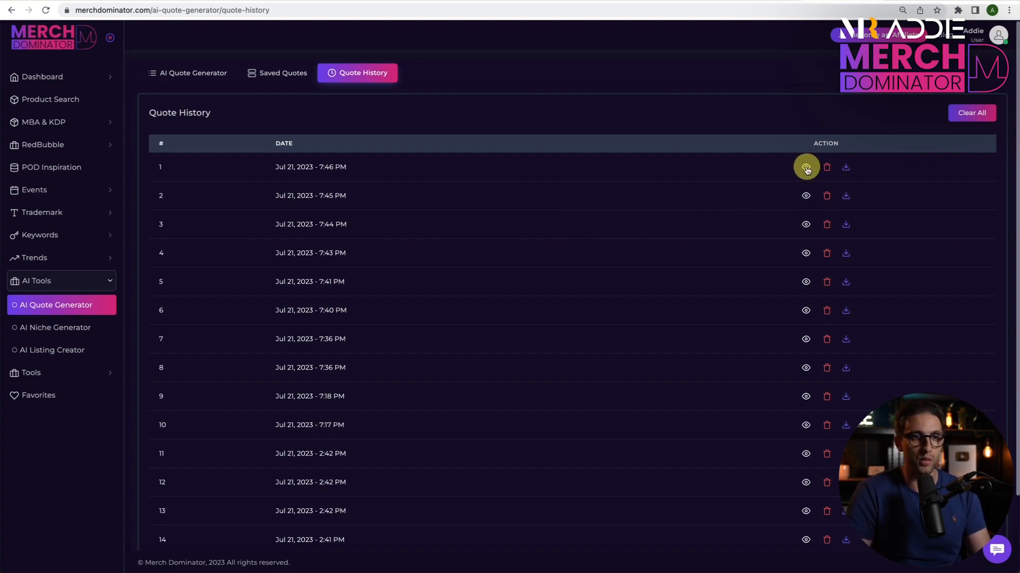
{"action": "left_click", "coordinate": [805, 167]}
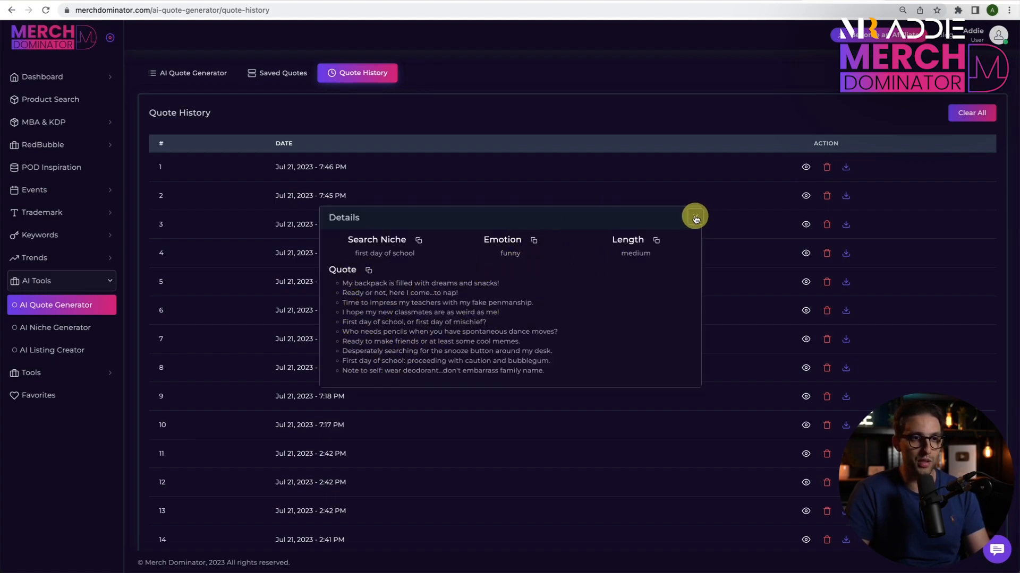
{"action": "left_click", "coordinate": [693, 217]}
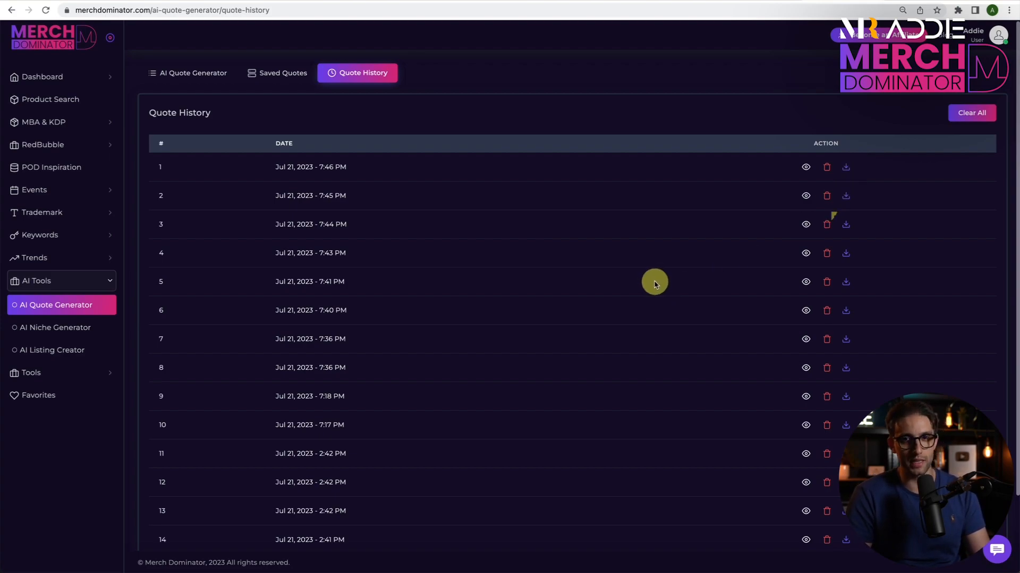
{"action": "left_click", "coordinate": [187, 72]}
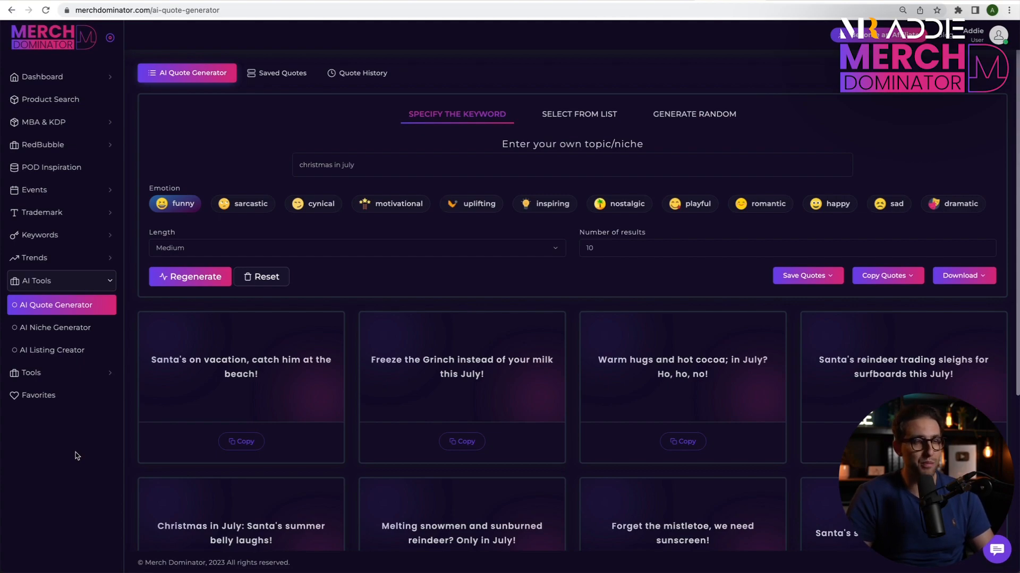
{"action": "mouse_move", "coordinate": [195, 371]}
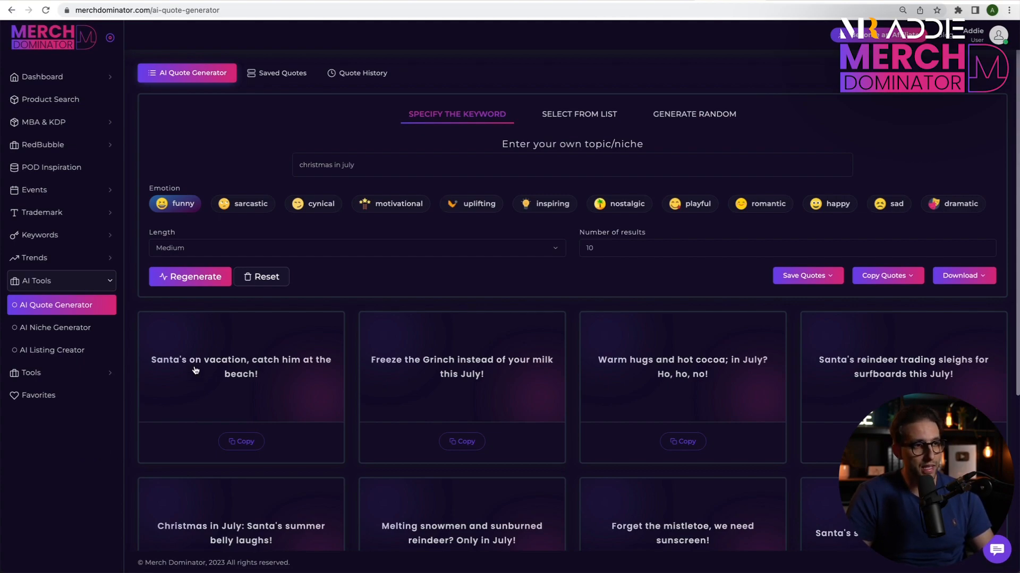
{"action": "mouse_move", "coordinate": [224, 391]}
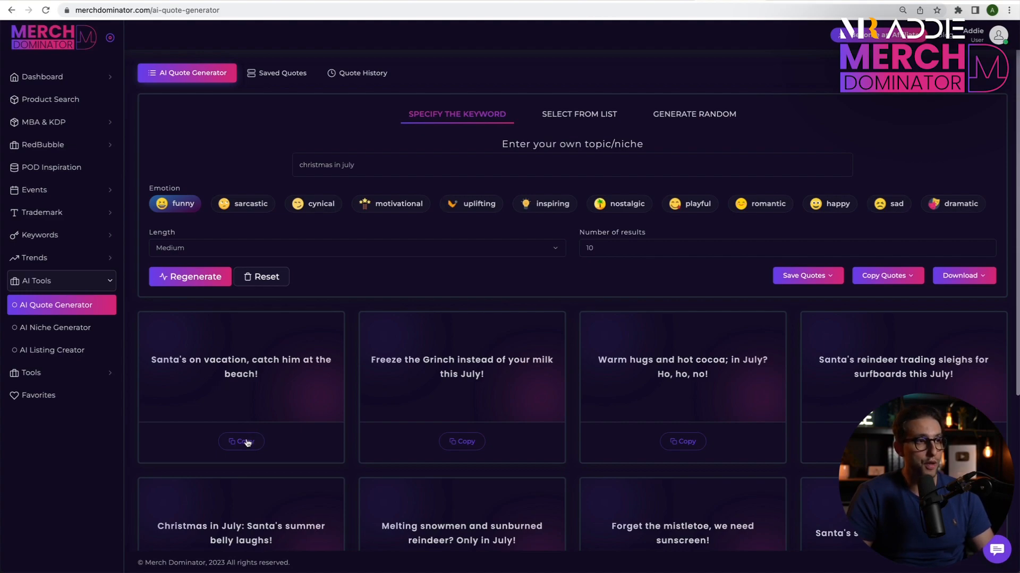
Copy "Santa's on vacation, catch him at the beach!" and dismiss the Copied! confirmation
{"action": "left_click", "coordinate": [241, 442]}
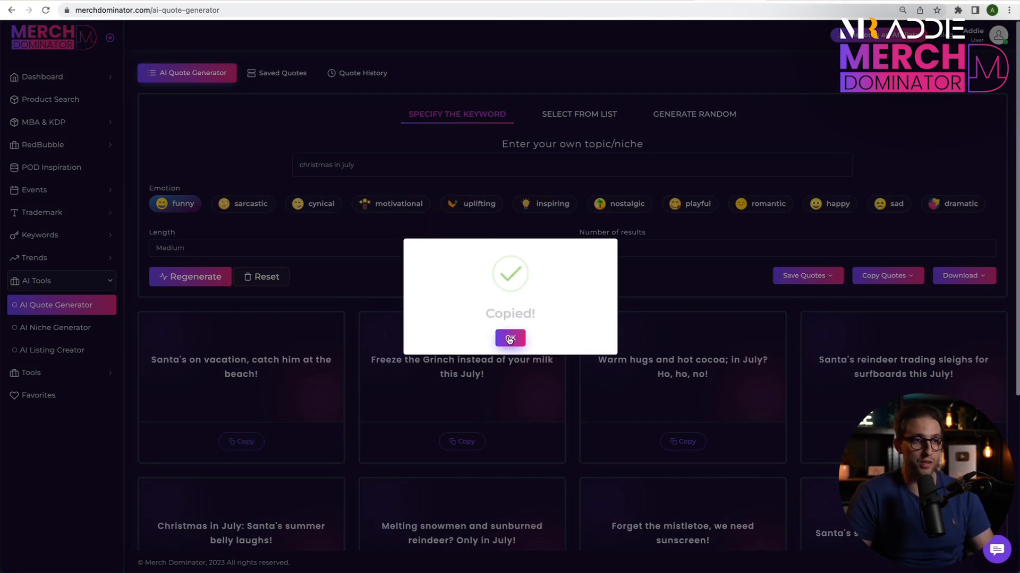
{"action": "left_click", "coordinate": [510, 337]}
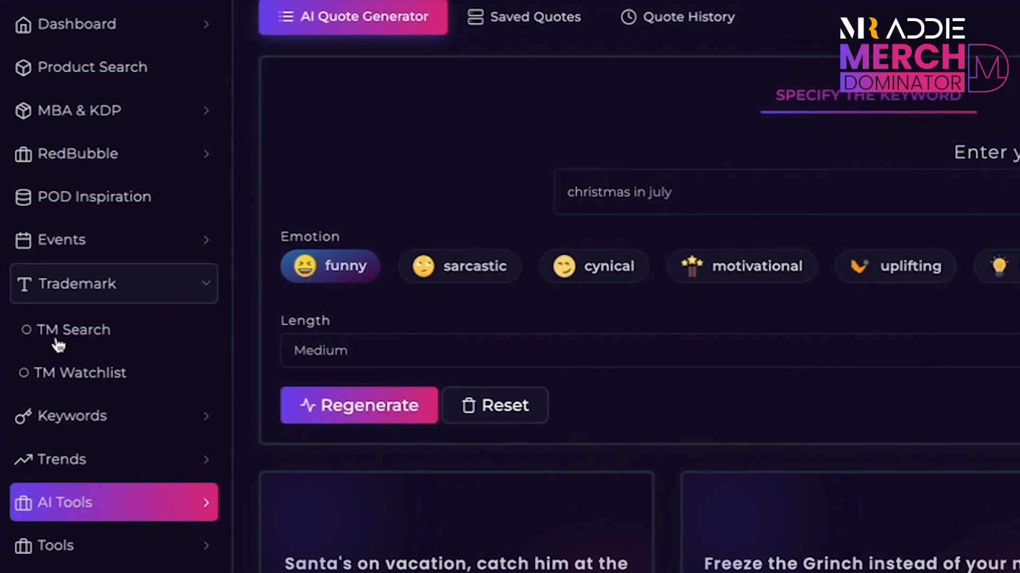
Run a TM Search by keyword for the Santa beach quote against USPTO clothing word marks
{"action": "left_click", "coordinate": [73, 330]}
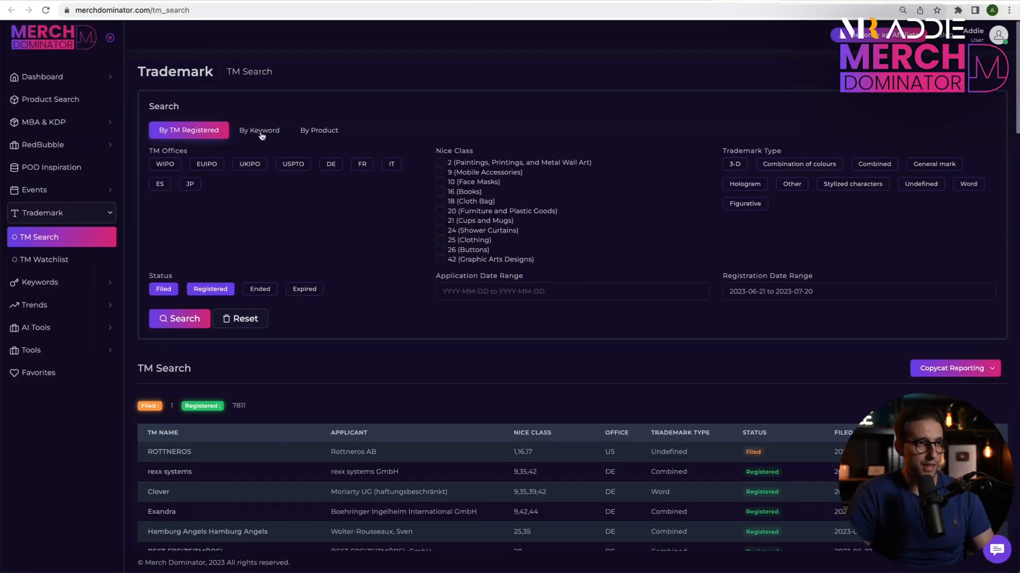
{"action": "left_click", "coordinate": [259, 130]}
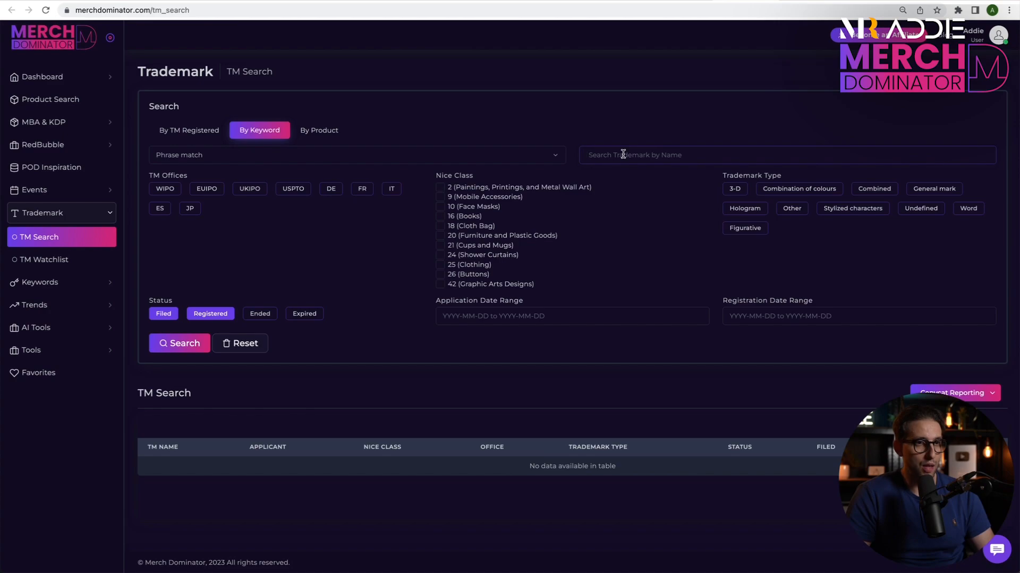
{"action": "type", "text": "Santa's on vacation, catch him at the beach!"}
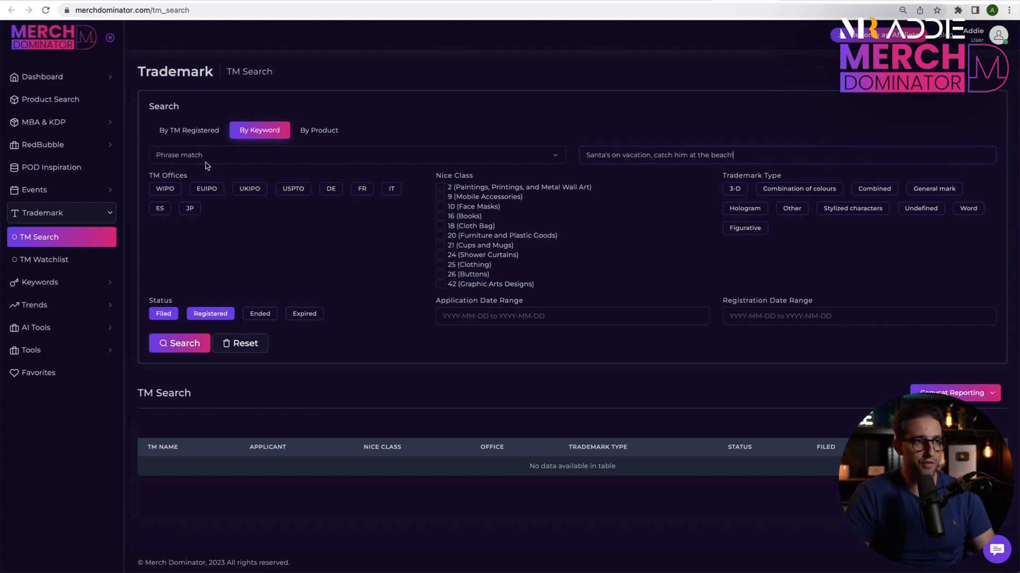
{"action": "left_click", "coordinate": [292, 189]}
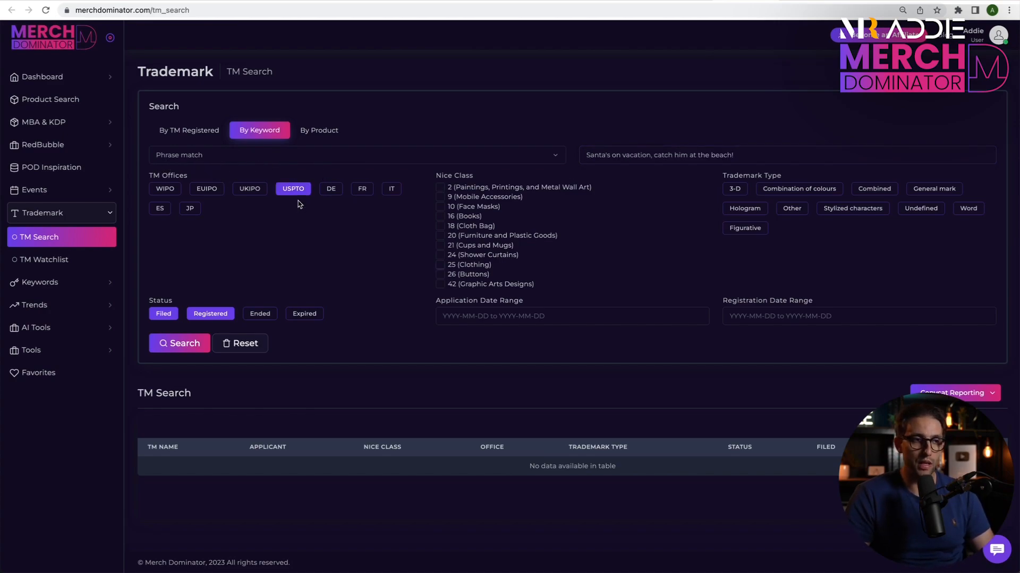
{"action": "mouse_move", "coordinate": [442, 269]}
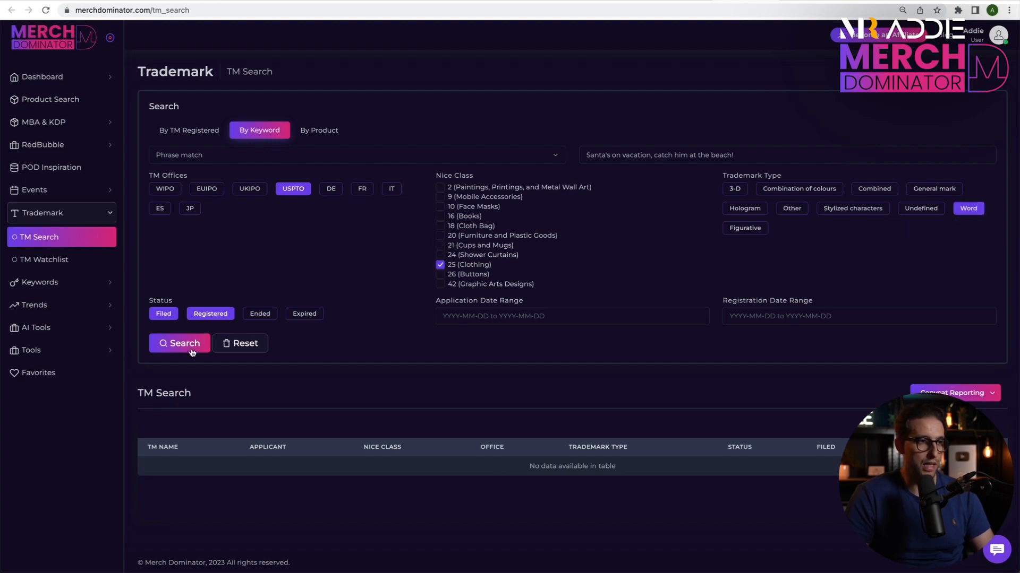
{"action": "left_click", "coordinate": [184, 343]}
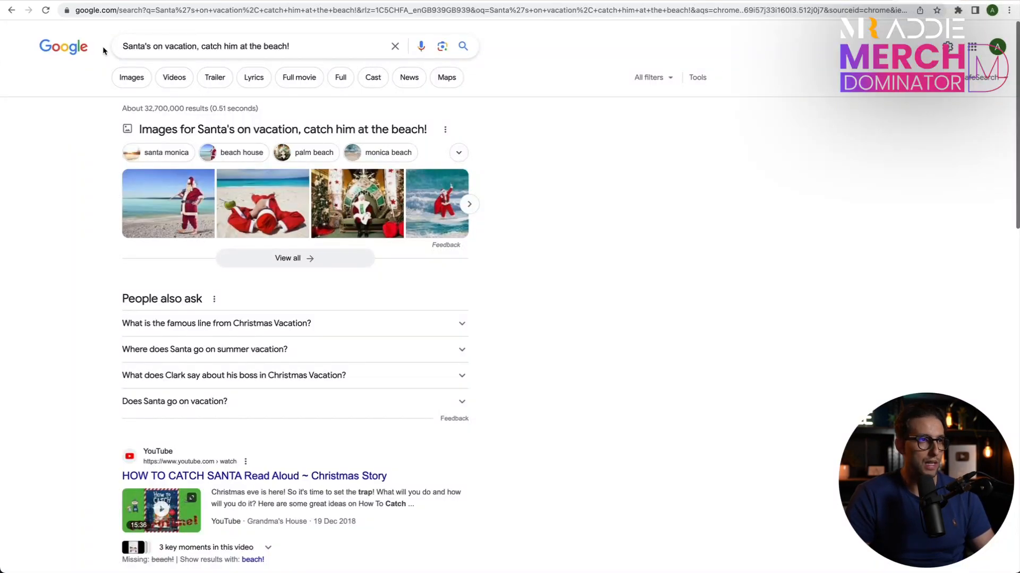
{"action": "mouse_move", "coordinate": [563, 204]}
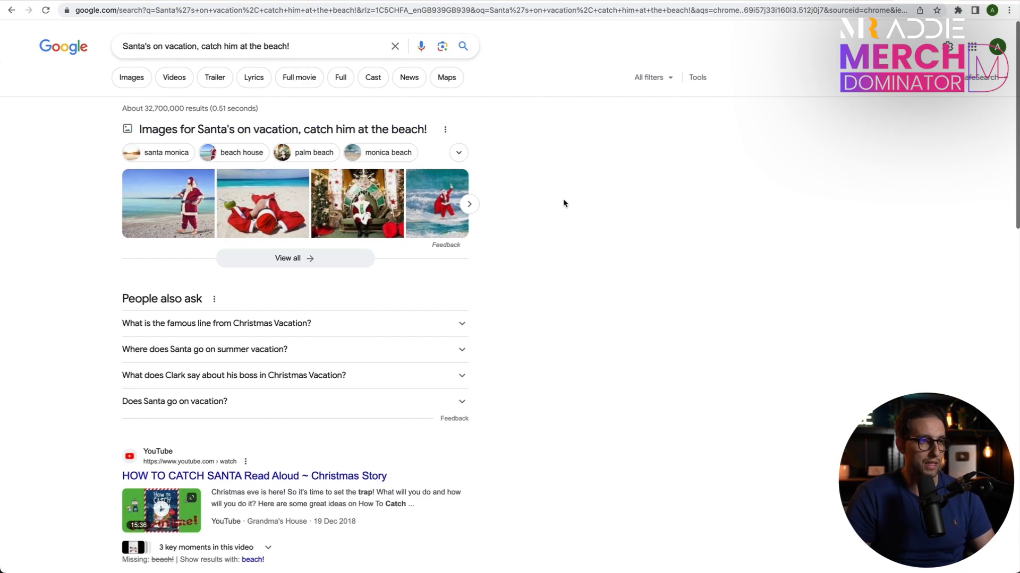
Scroll through the Google results for the Santa beach quote and back up
{"action": "scroll", "scroll_direction": "down", "scroll_amount": 3}
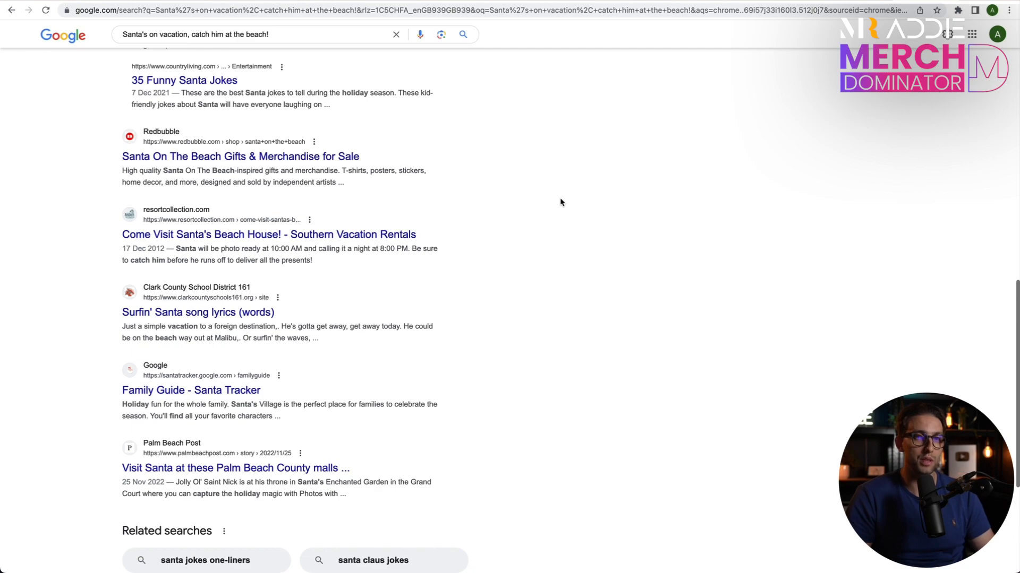
{"action": "scroll", "scroll_direction": "up", "scroll_amount": 3}
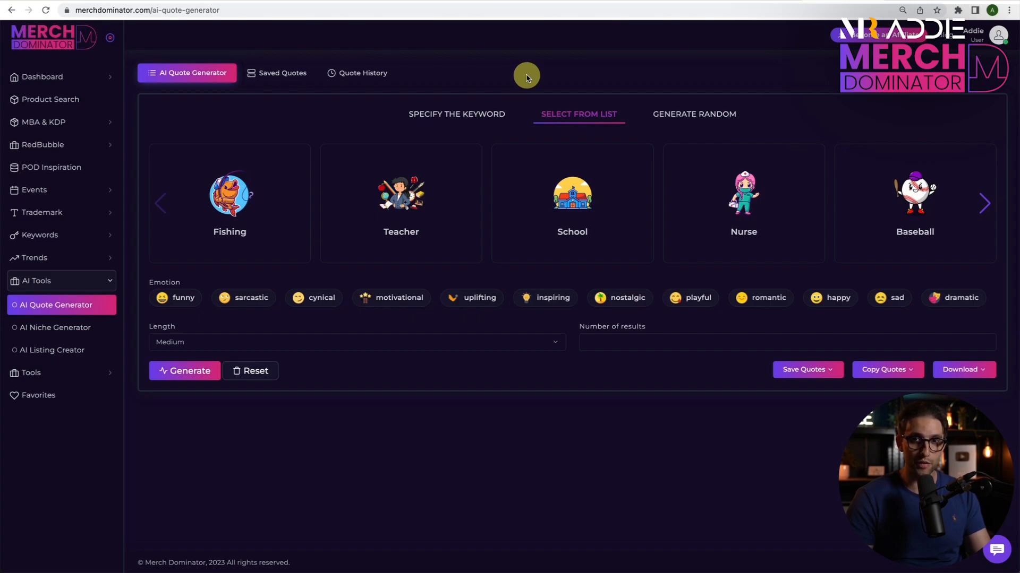
Scroll through the Select From List topics such as Fishing, Teacher and Nurse
{"action": "scroll", "scroll_direction": "down", "scroll_amount": 3}
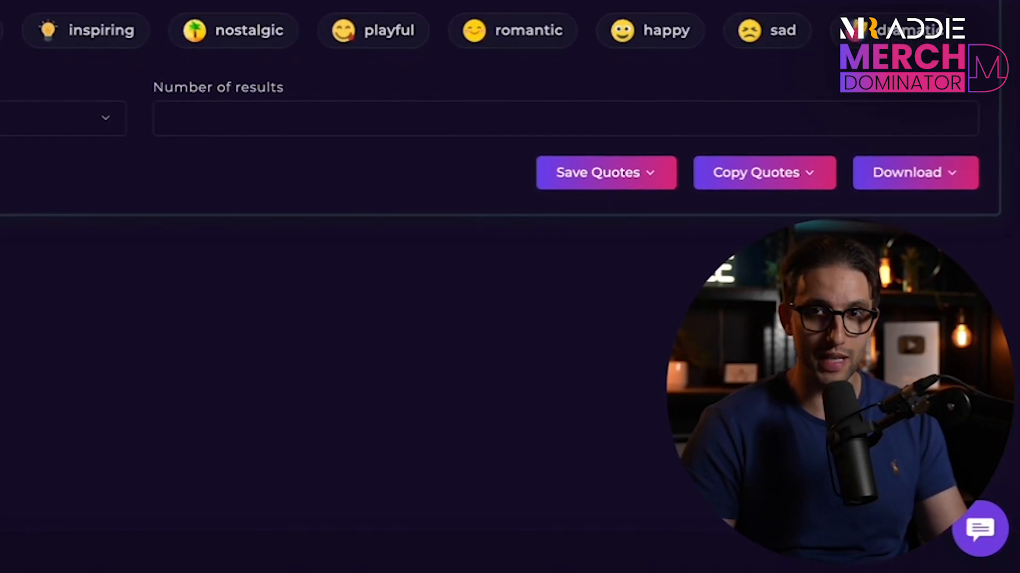
{"action": "scroll", "scroll_direction": "up", "scroll_amount": 3}
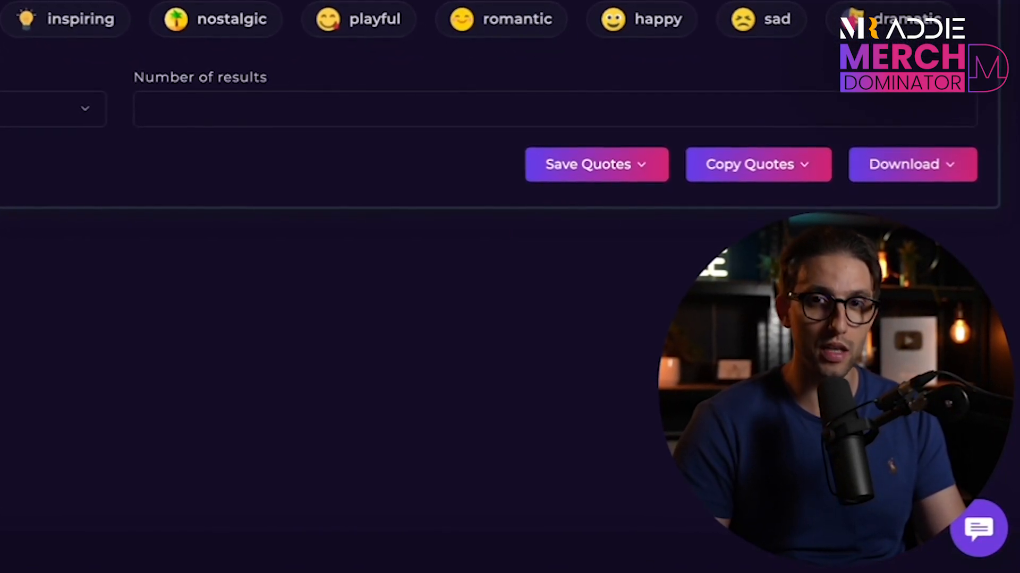
{"action": "scroll", "scroll_direction": "up", "scroll_amount": 3}
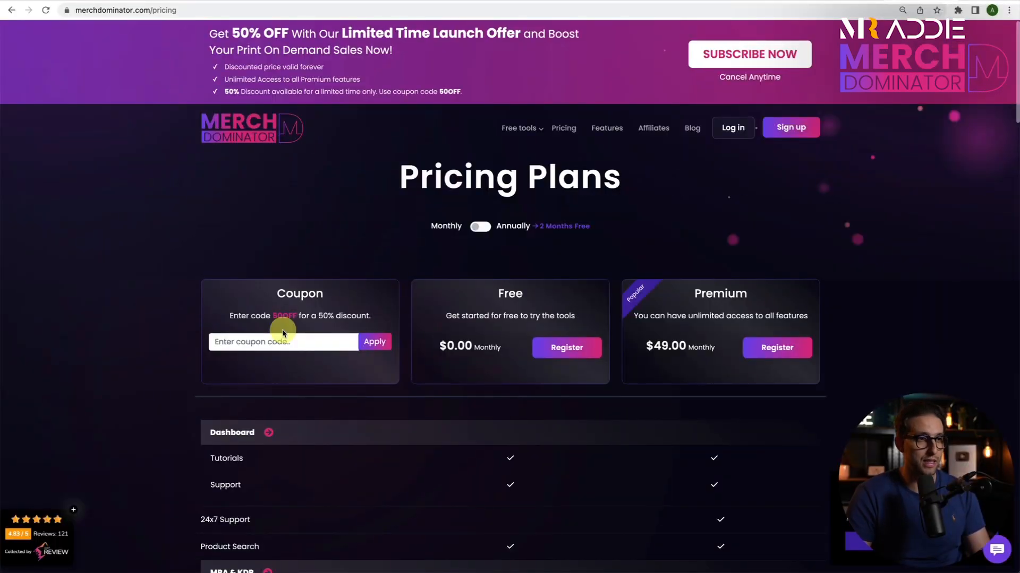
{"action": "mouse_move", "coordinate": [284, 319]}
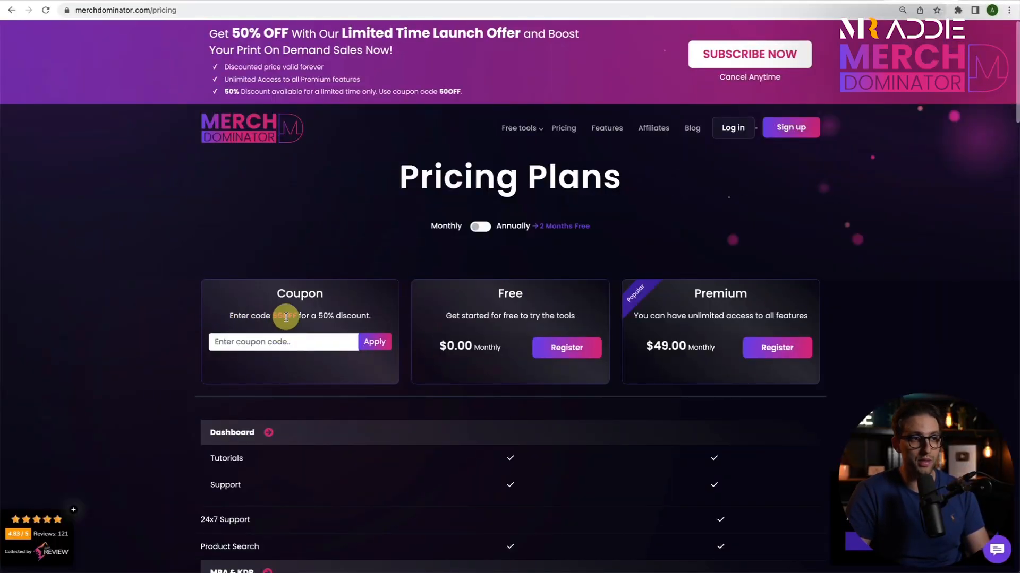
Apply coupon 50OFF and switch to annual billing, Premium dropping from $490 to $245
{"action": "type", "text": "50OFF"}
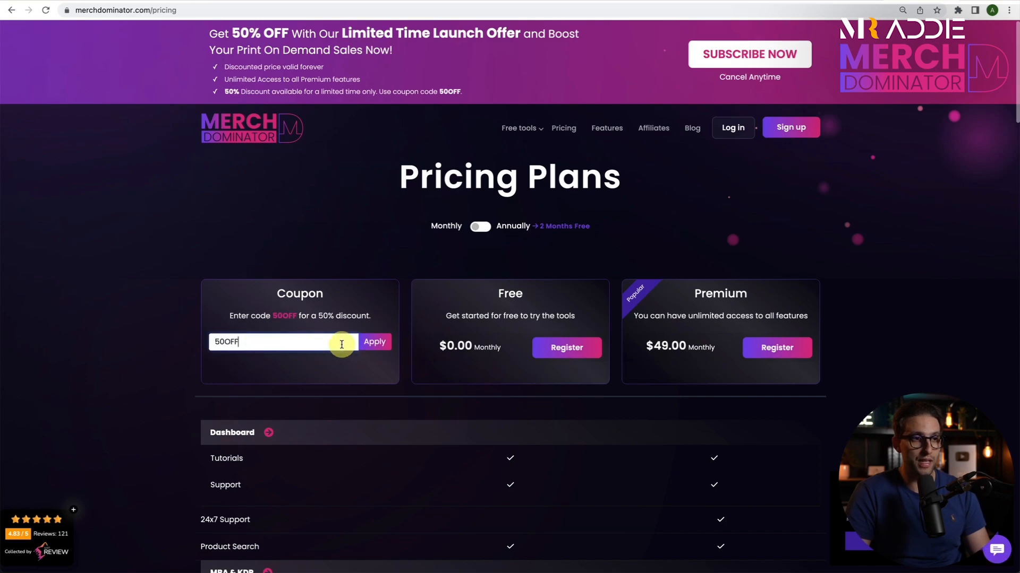
{"action": "left_click", "coordinate": [375, 341]}
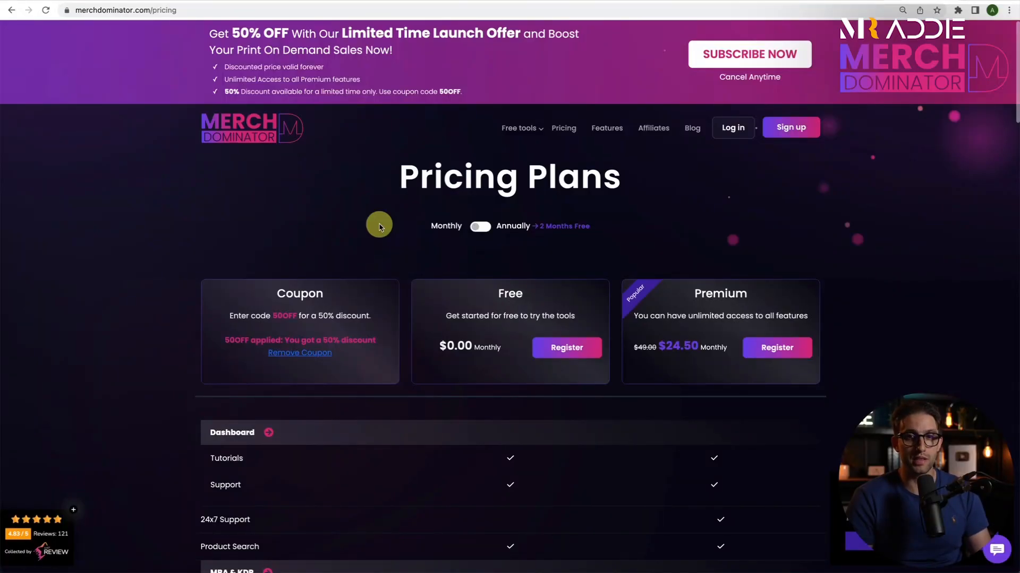
{"action": "mouse_move", "coordinate": [424, 233]}
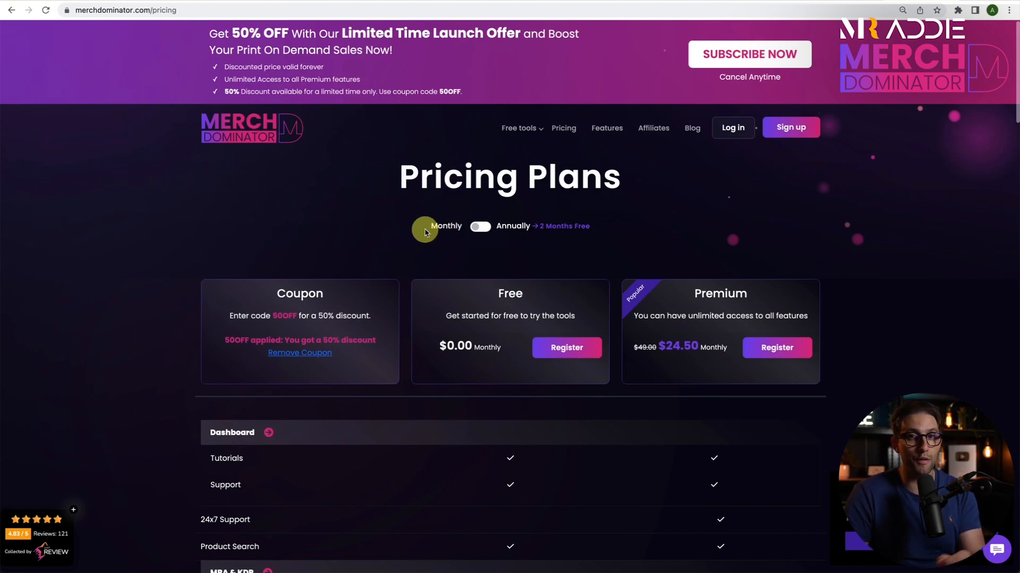
{"action": "mouse_move", "coordinate": [432, 227]}
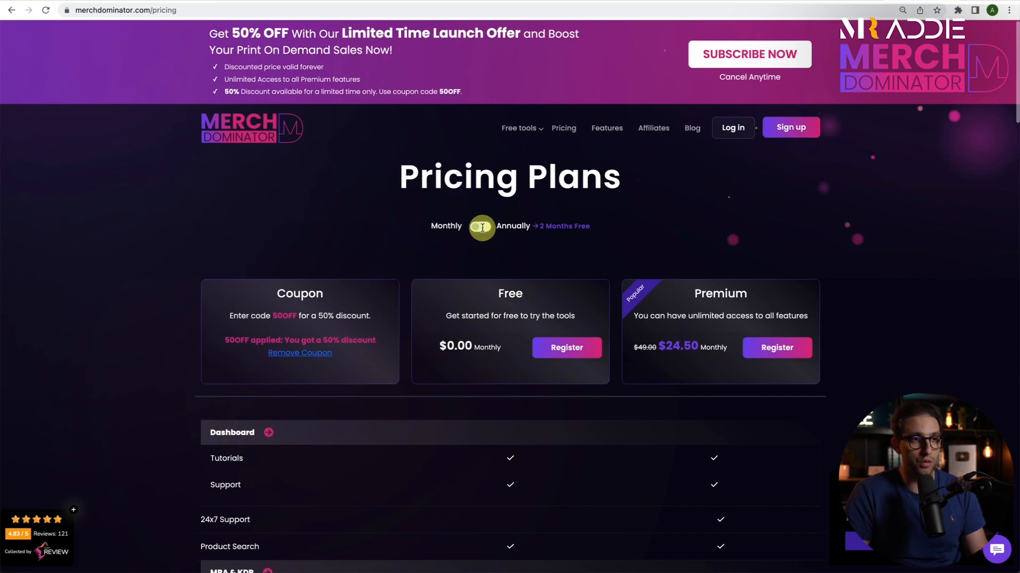
{"action": "left_click", "coordinate": [481, 225]}
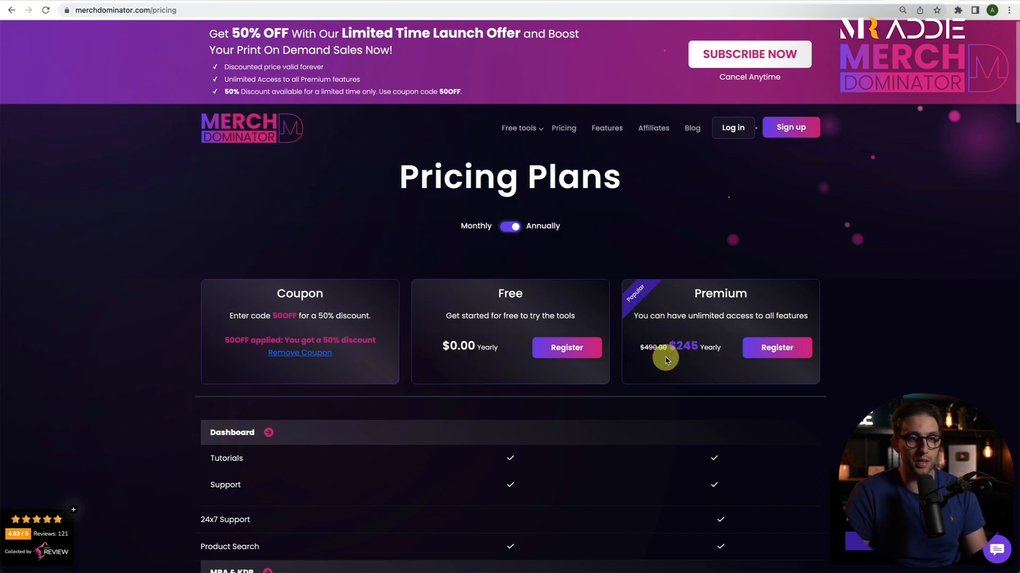
{"action": "mouse_move", "coordinate": [692, 358]}
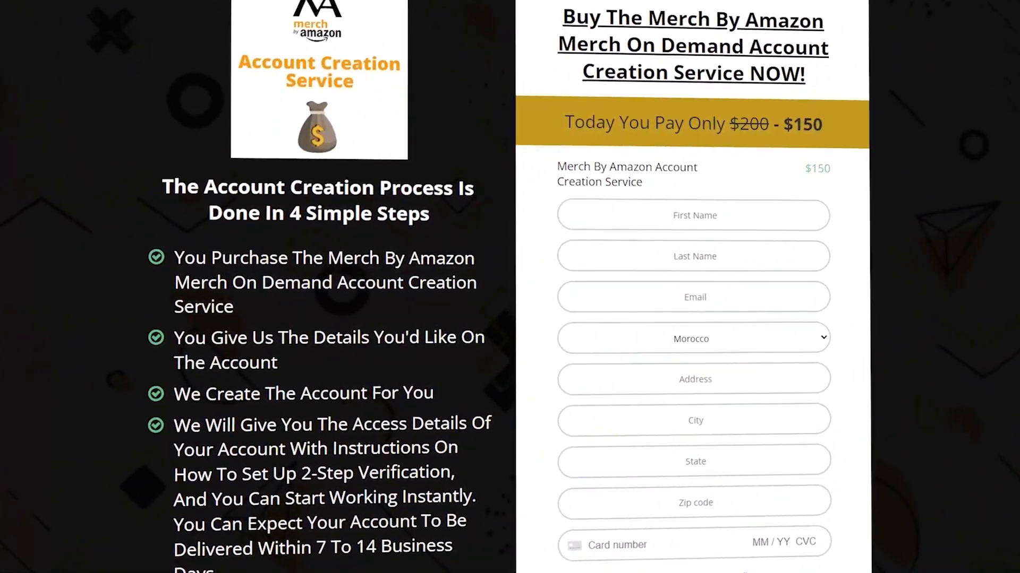
{"action": "scroll", "scroll_direction": "down", "scroll_amount": 3}
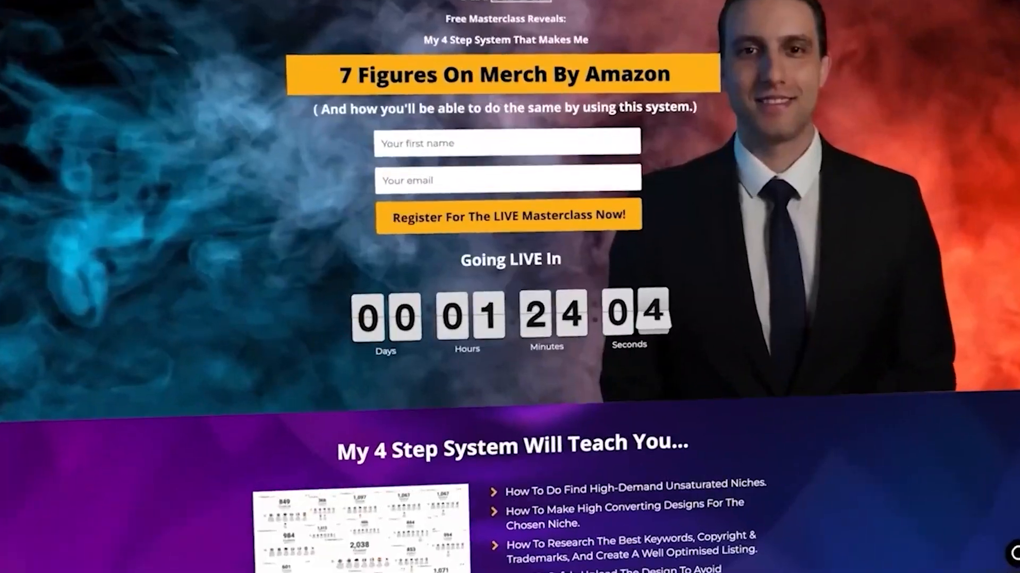
{"action": "scroll", "scroll_direction": "down", "scroll_amount": 3}
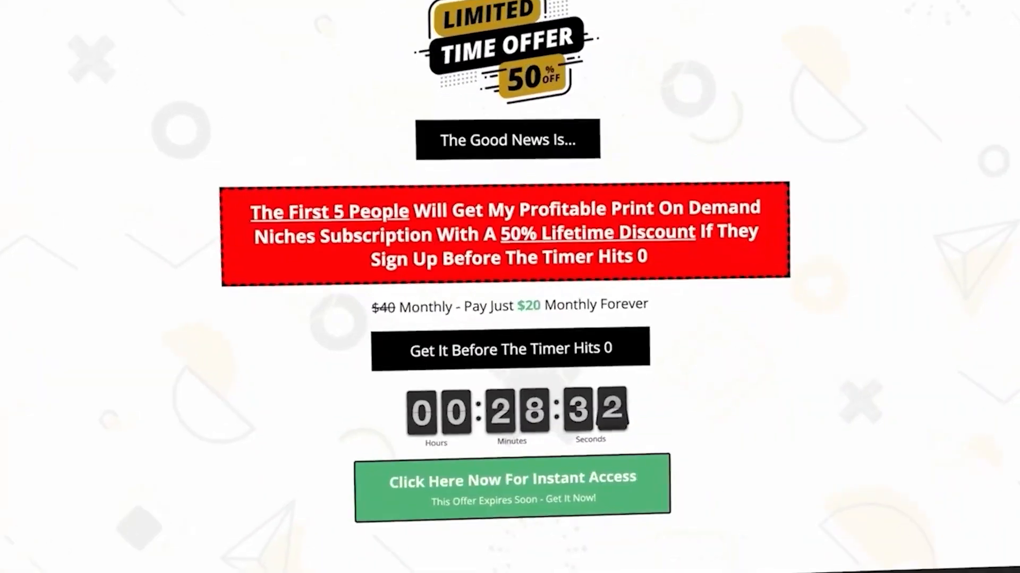
{"action": "scroll", "scroll_direction": "down", "scroll_amount": 3}
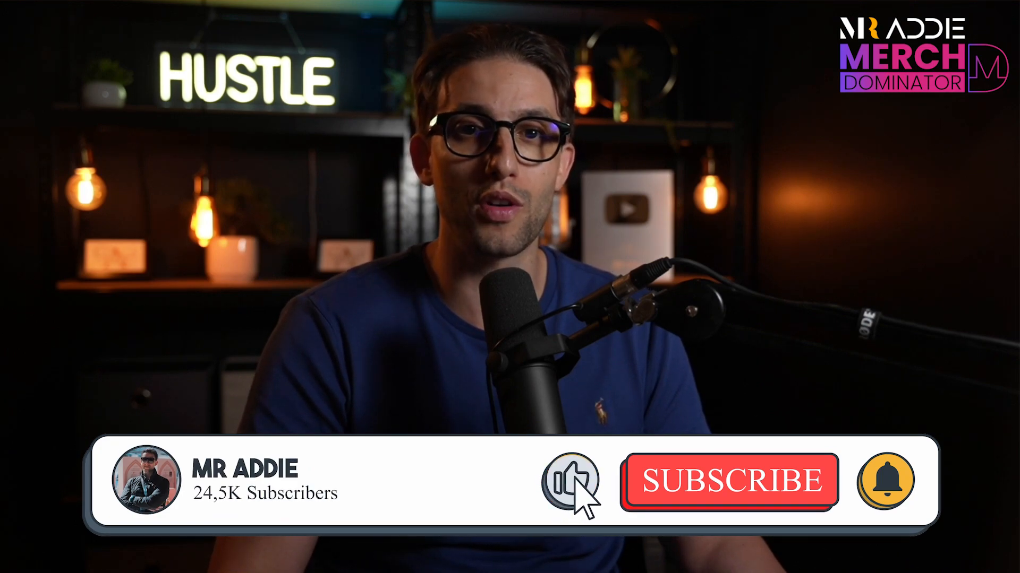
{"action": "left_click", "coordinate": [726, 482]}
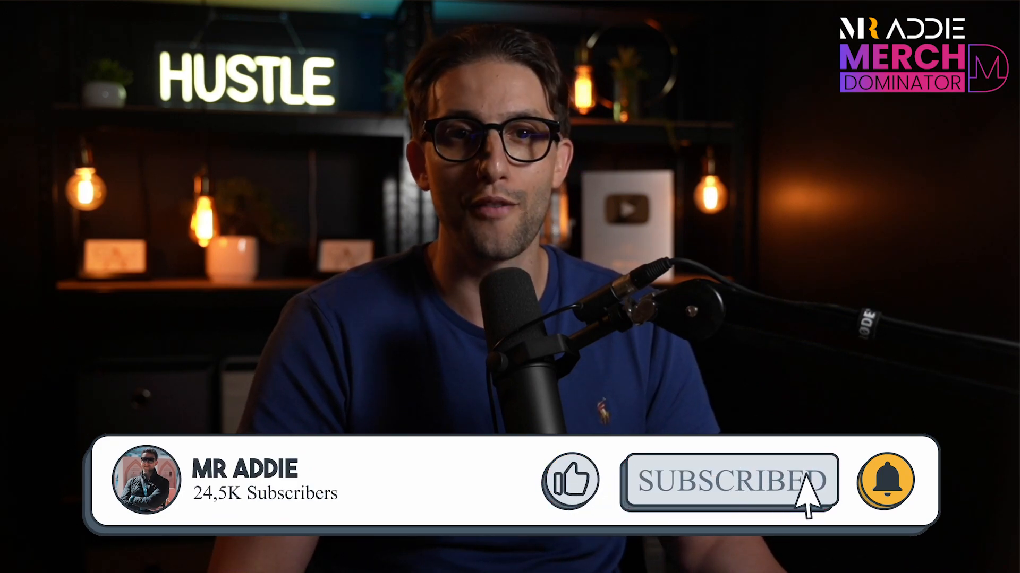